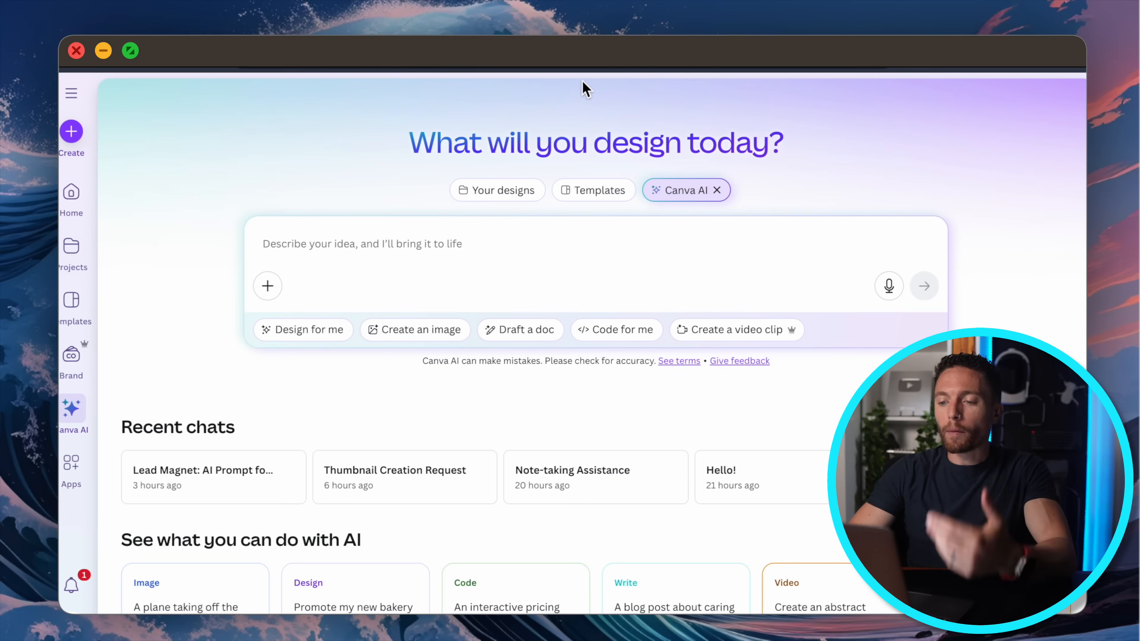
{"action": "mouse_move", "coordinate": [558, 313]}
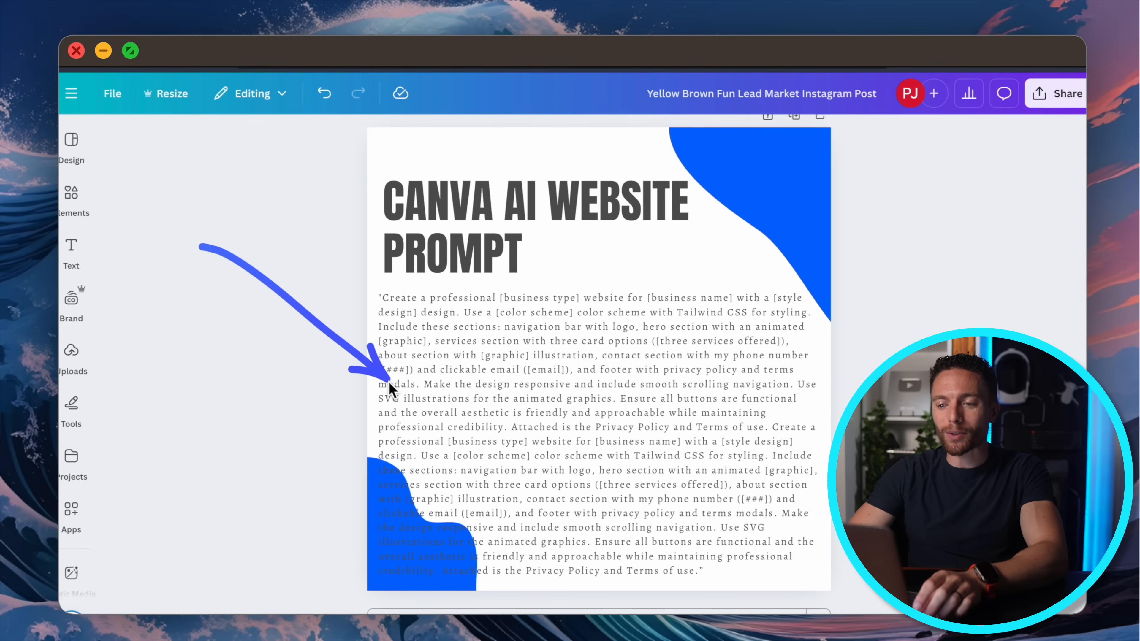
{"action": "mouse_move", "coordinate": [651, 320]}
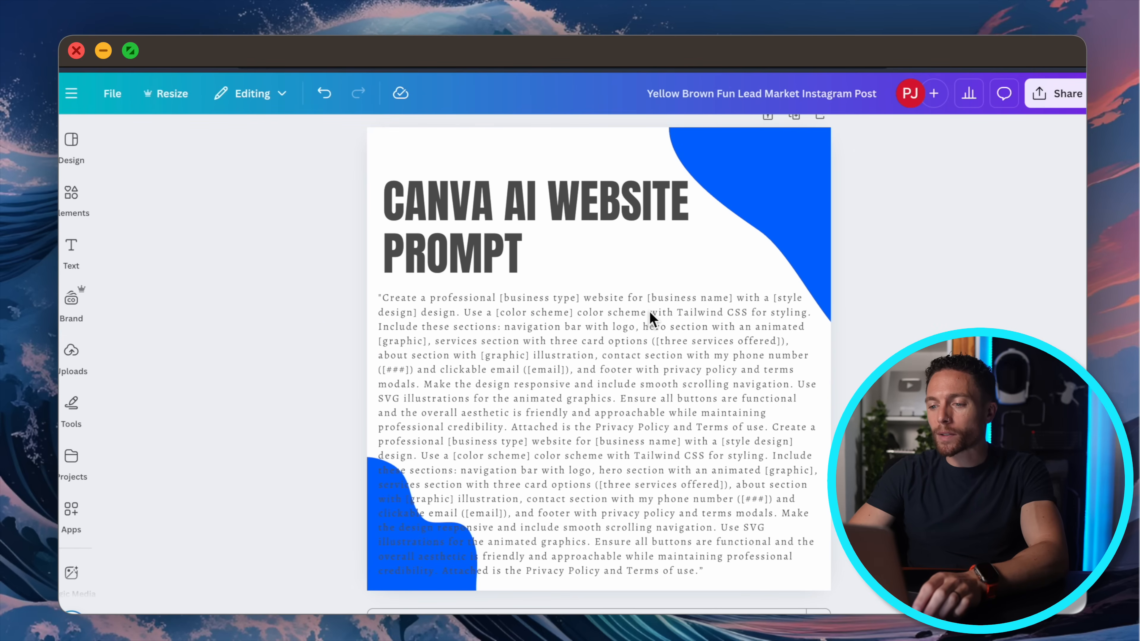
{"action": "mouse_move", "coordinate": [728, 322]}
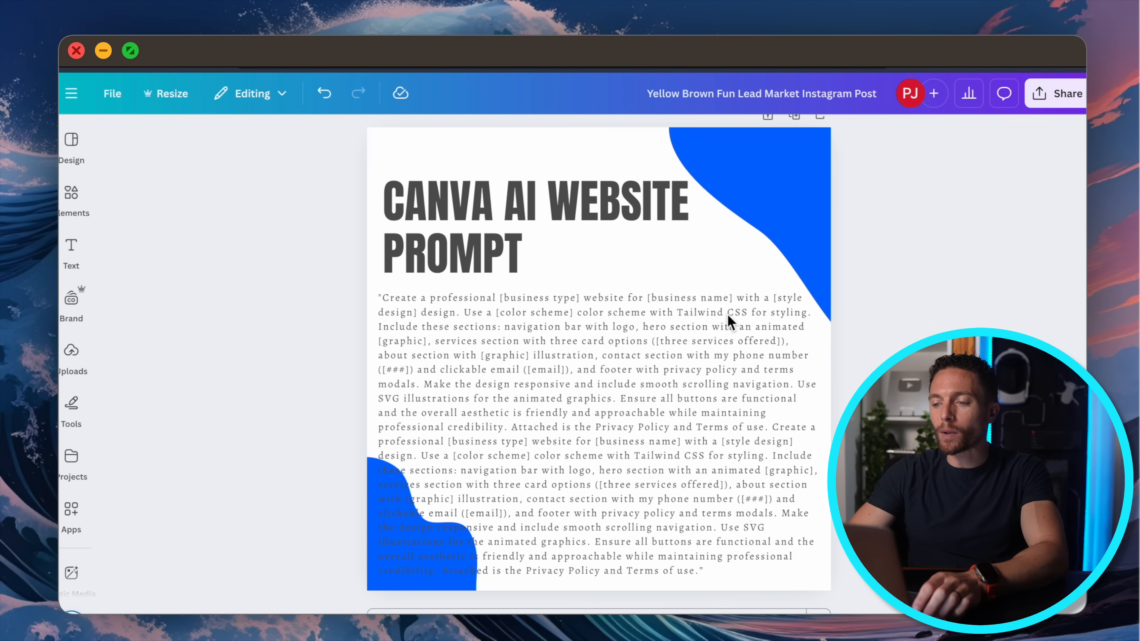
{"action": "mouse_move", "coordinate": [682, 449]}
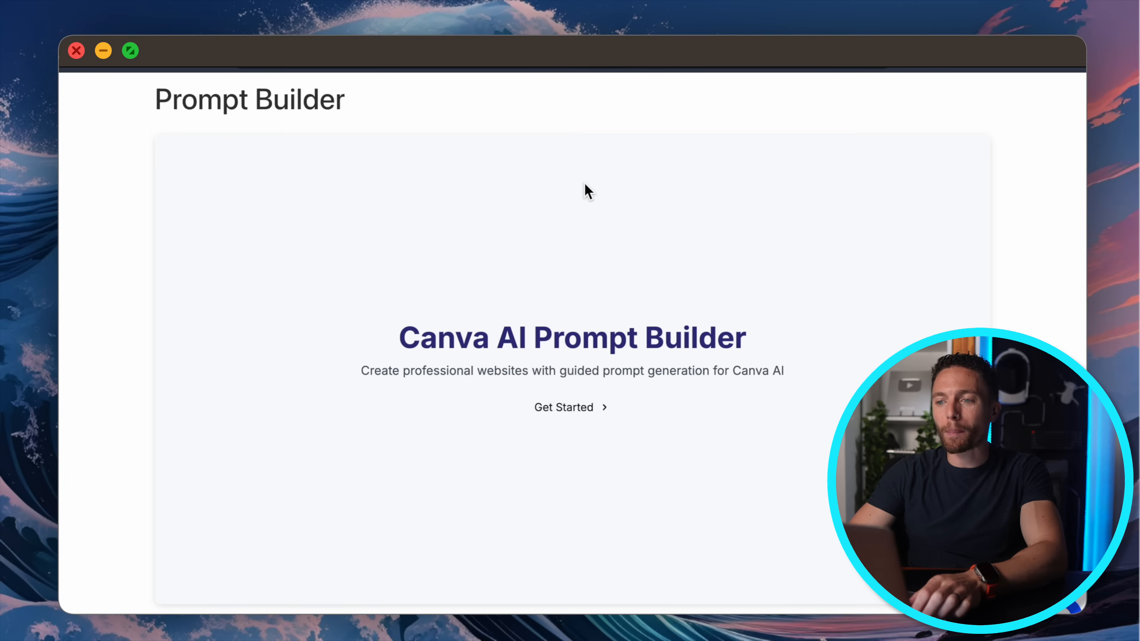
{"action": "mouse_move", "coordinate": [631, 306]}
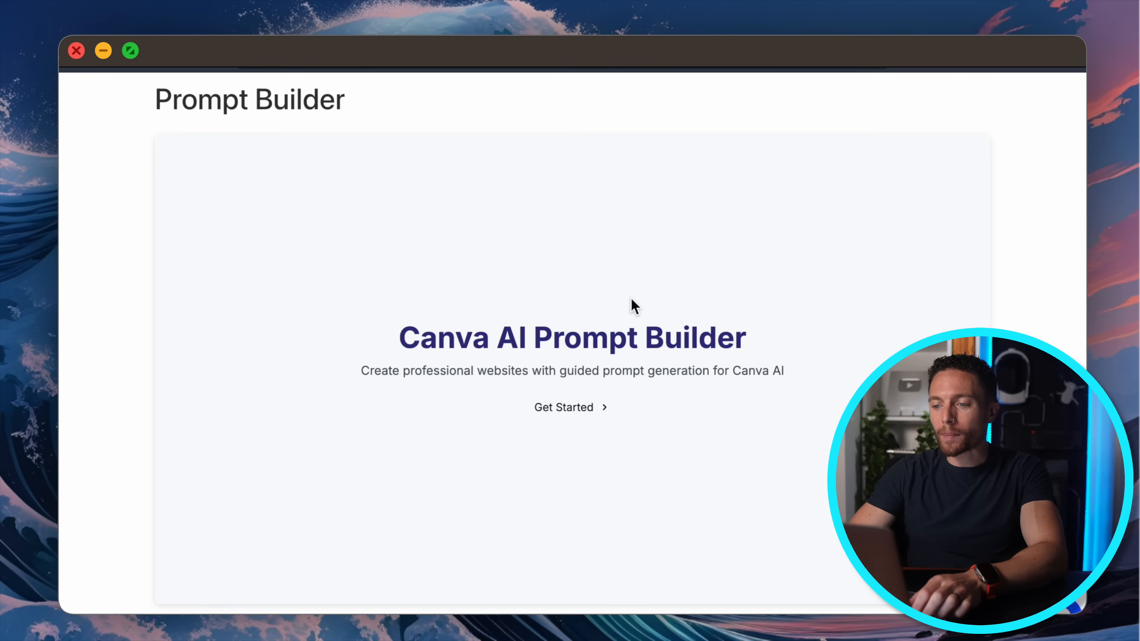
{"action": "mouse_move", "coordinate": [602, 413]}
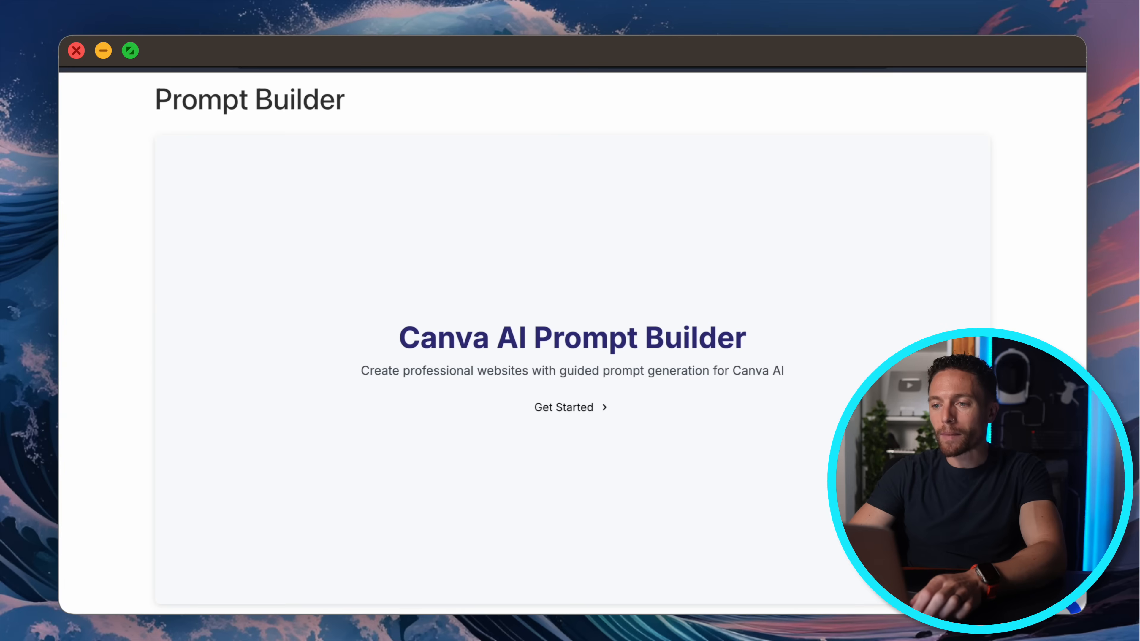
{"action": "mouse_move", "coordinate": [155, 351]}
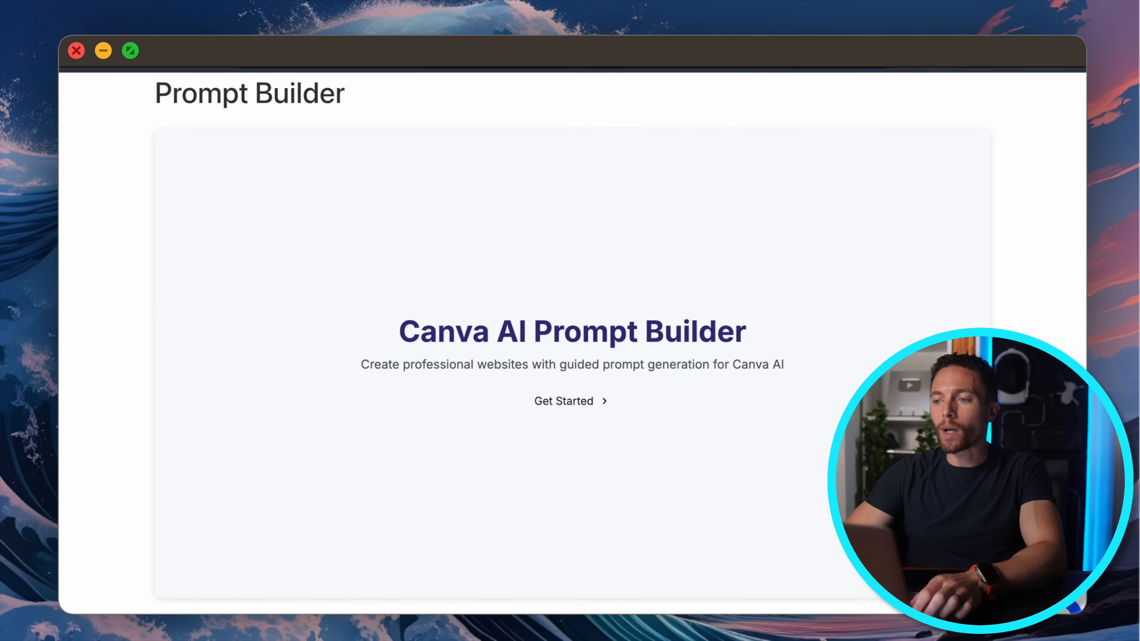
- Start the guided questionnaire and enter Dog Walking as the business type
{"action": "left_click", "coordinate": [571, 401]}
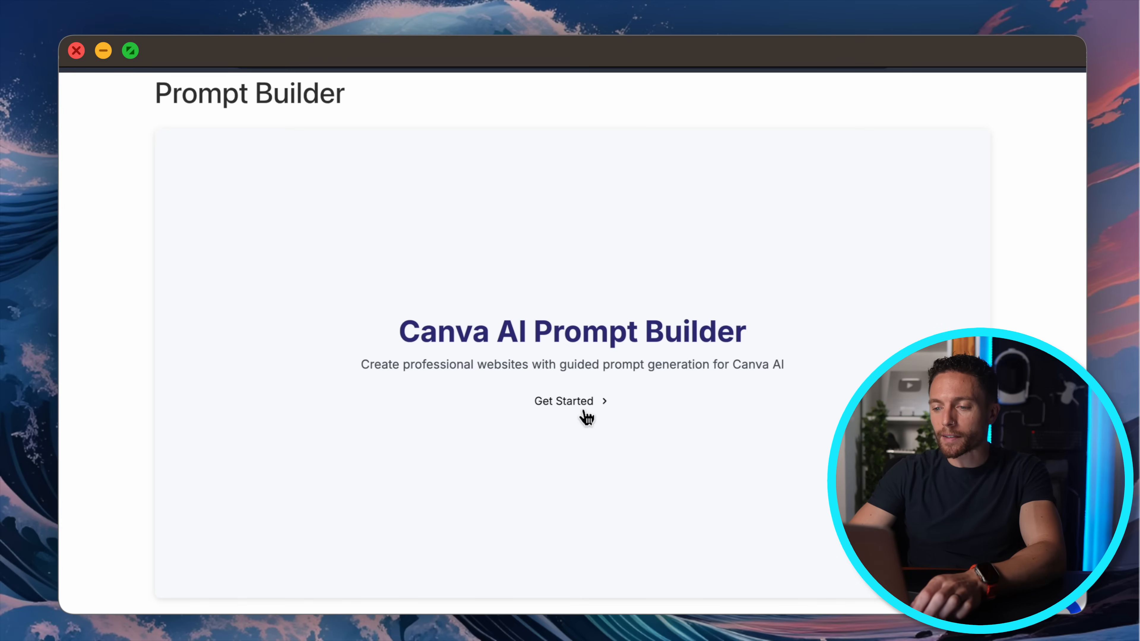
{"action": "left_click", "coordinate": [564, 401]}
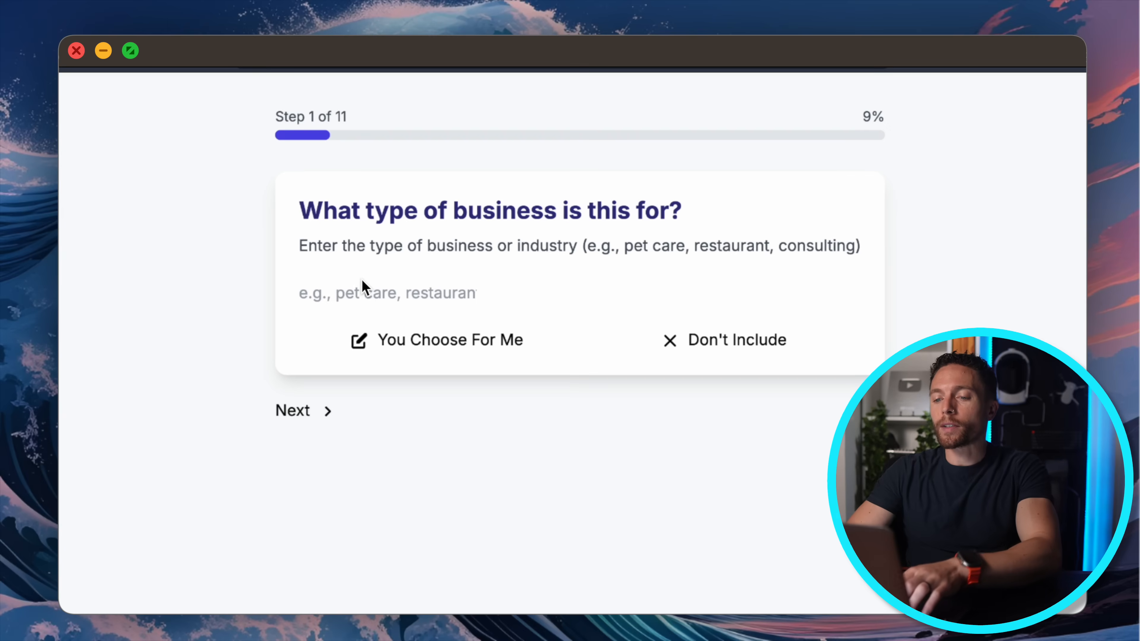
{"action": "type", "text": "Dog Walki"}
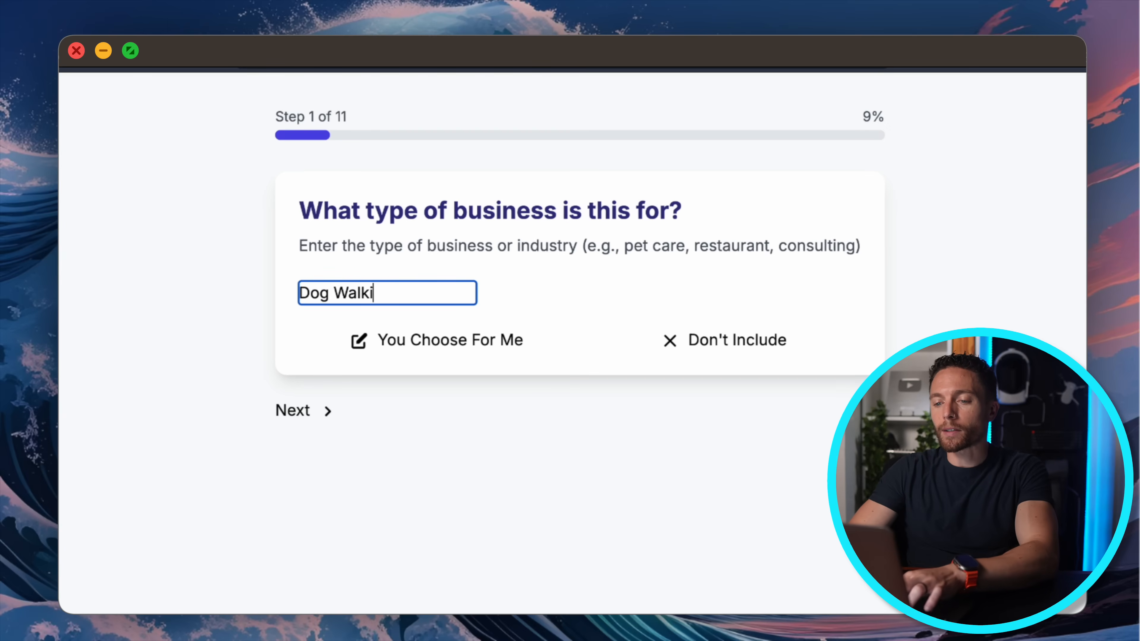
{"action": "type", "text": "ng"}
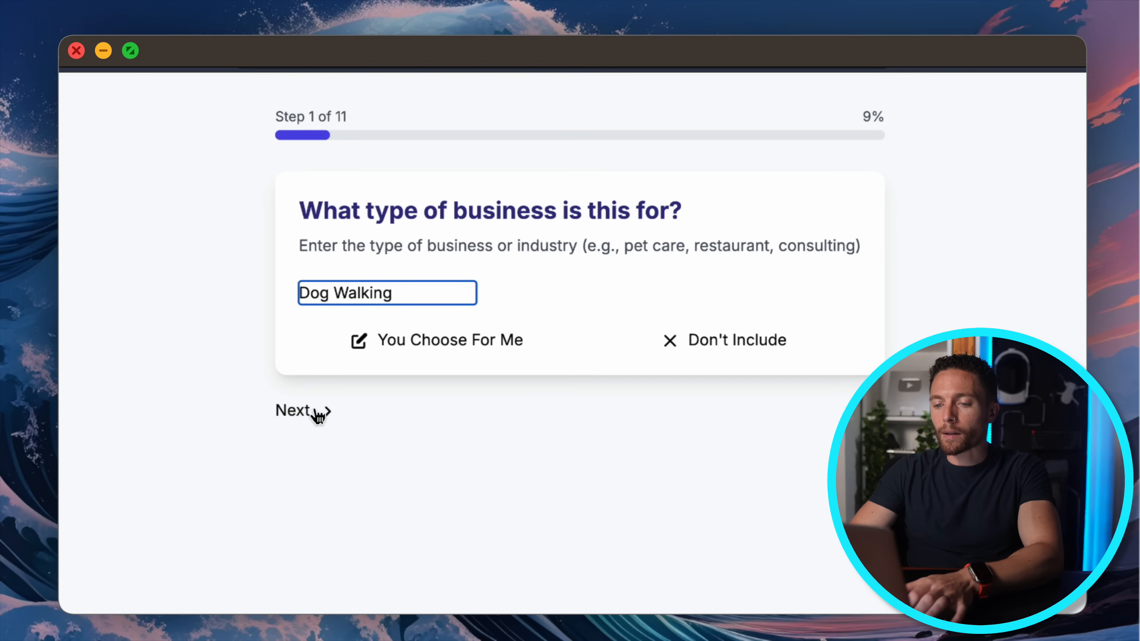
{"action": "left_click", "coordinate": [293, 411]}
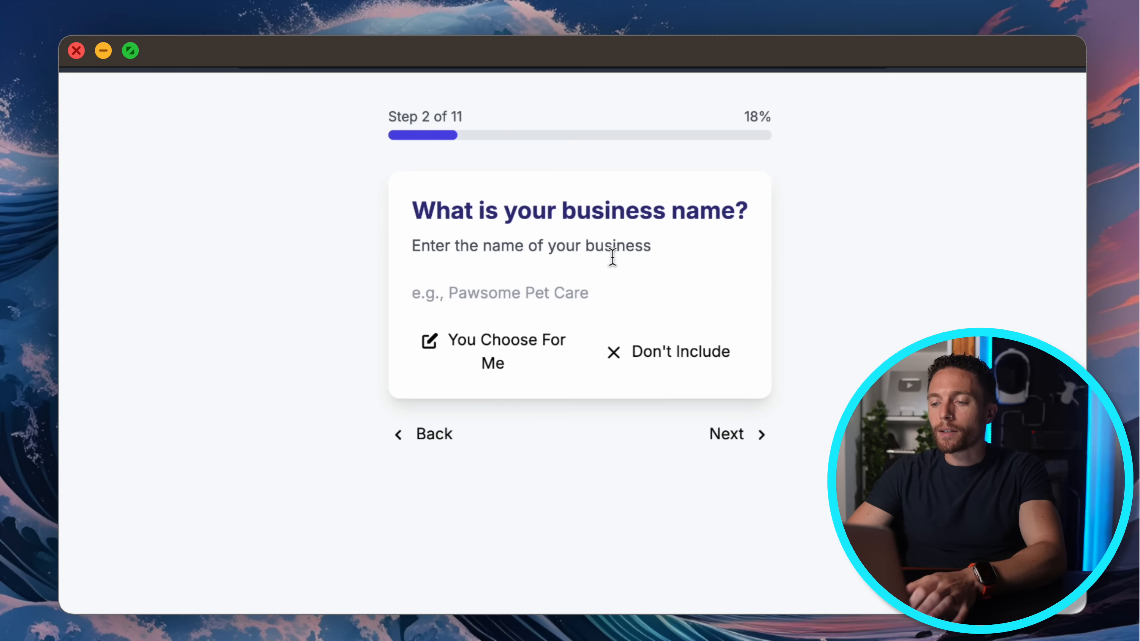
{"action": "mouse_move", "coordinate": [516, 367]}
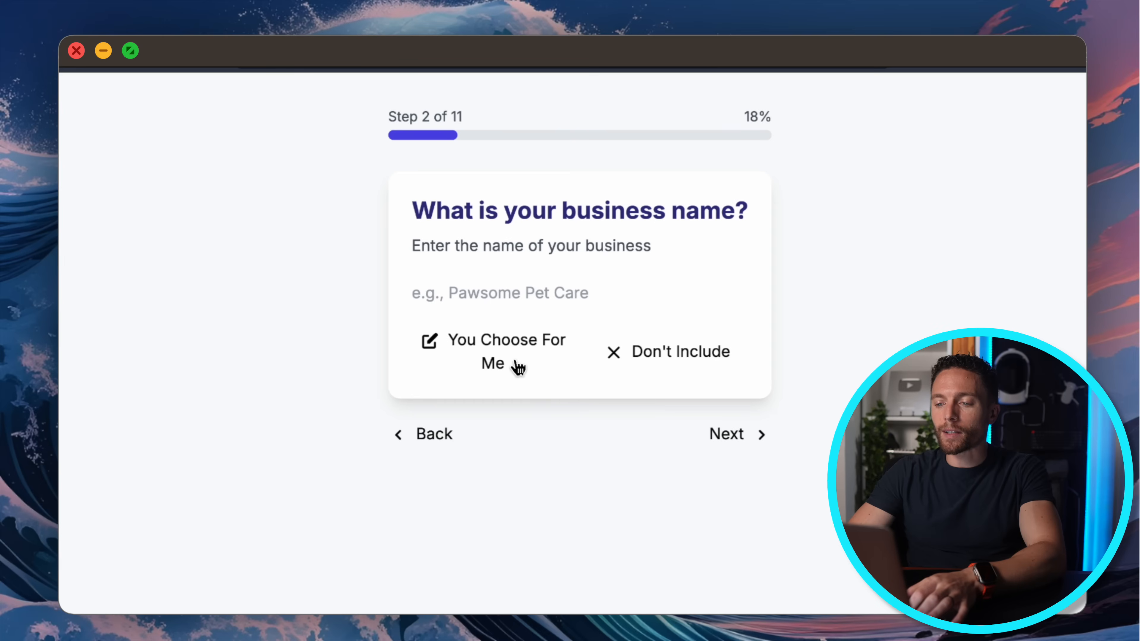
- Let the builder choose the business name and enter Playful as the design style
{"action": "left_click", "coordinate": [736, 434]}
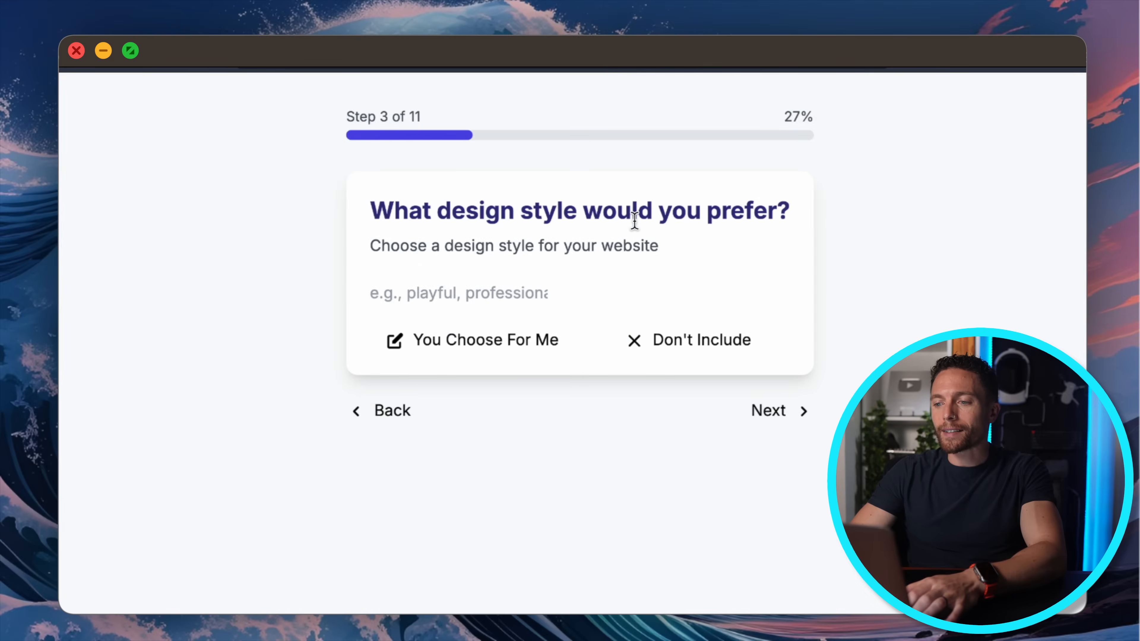
{"action": "type", "text": "P"}
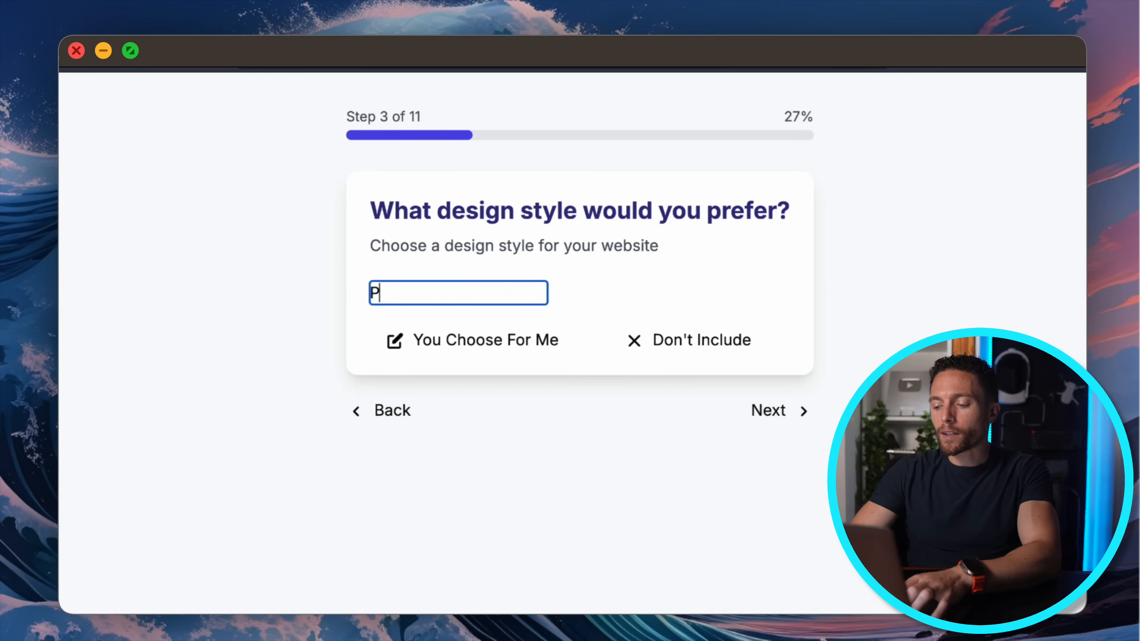
{"action": "type", "text": "layful"}
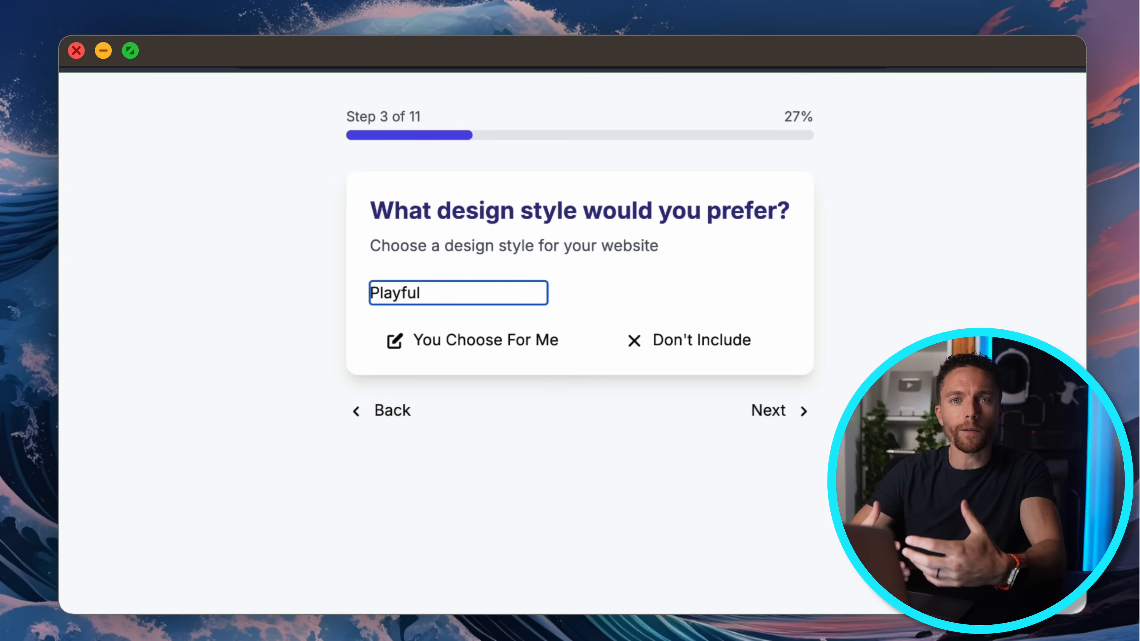
{"action": "mouse_move", "coordinate": [780, 427]}
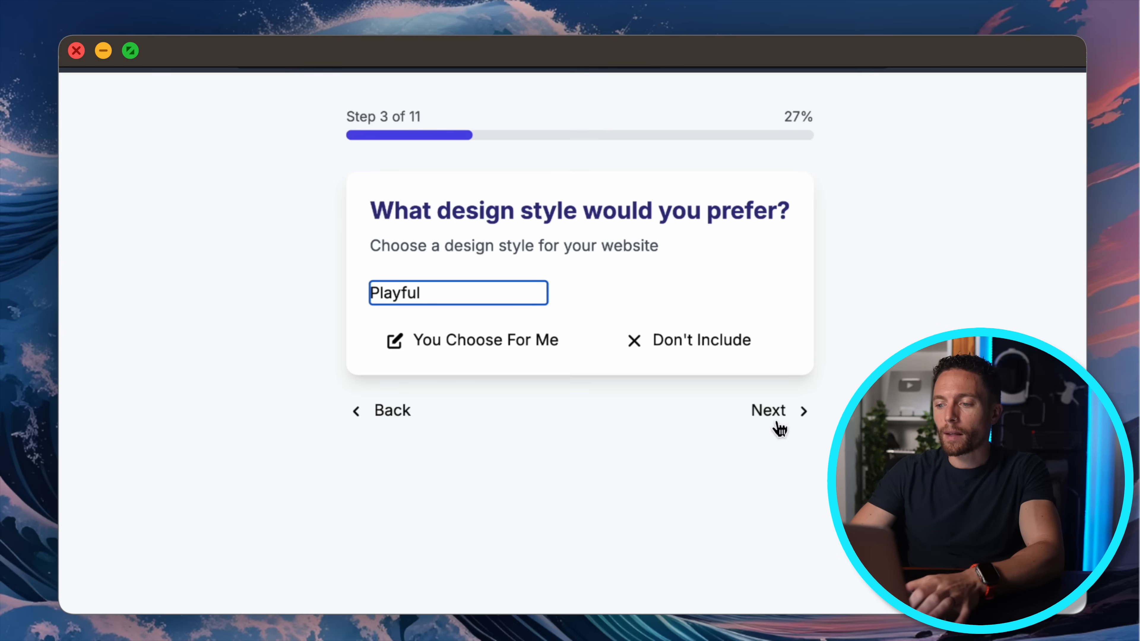
- Submit the Playful style, then answer the hero graphic and three services questions
{"action": "left_click", "coordinate": [767, 410]}
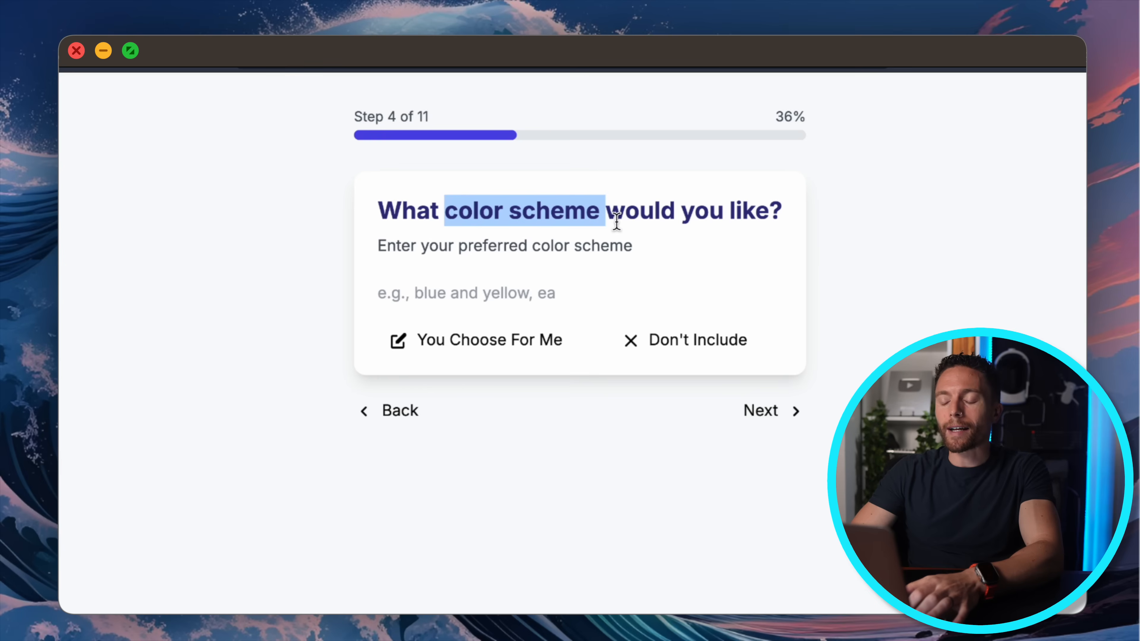
{"action": "mouse_move", "coordinate": [485, 354]}
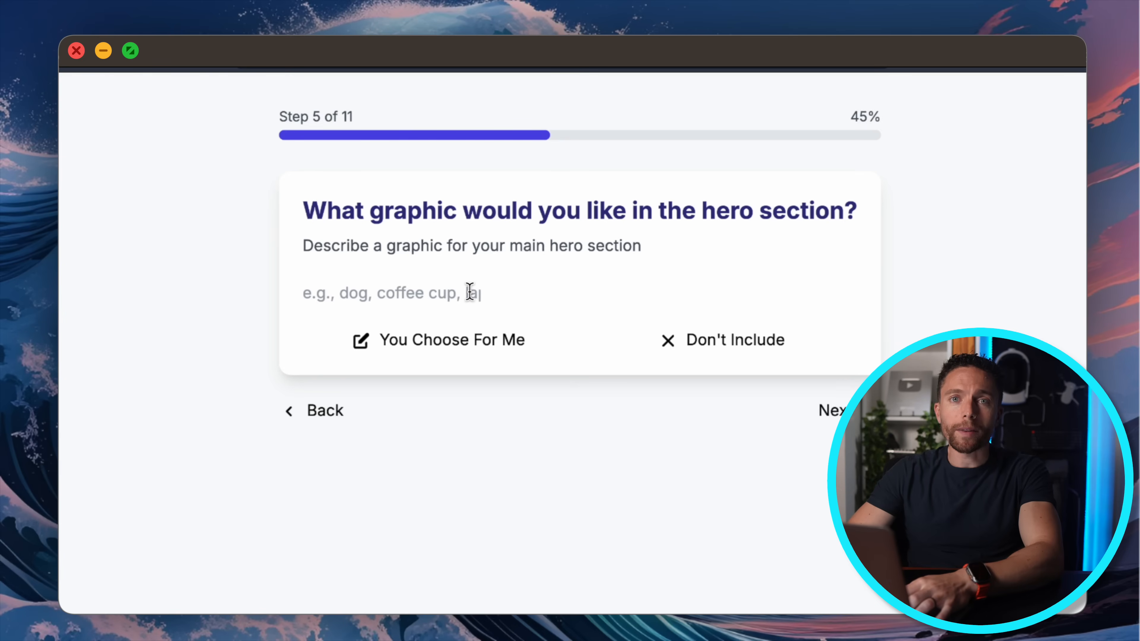
{"action": "type", "text": "D"}
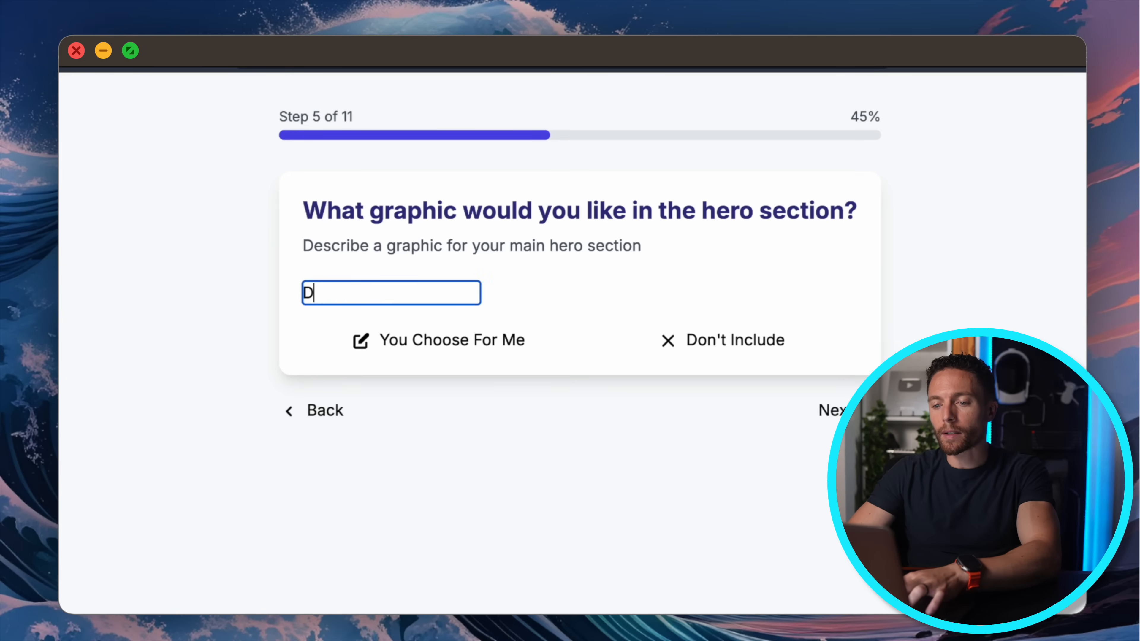
{"action": "left_click", "coordinate": [831, 410]}
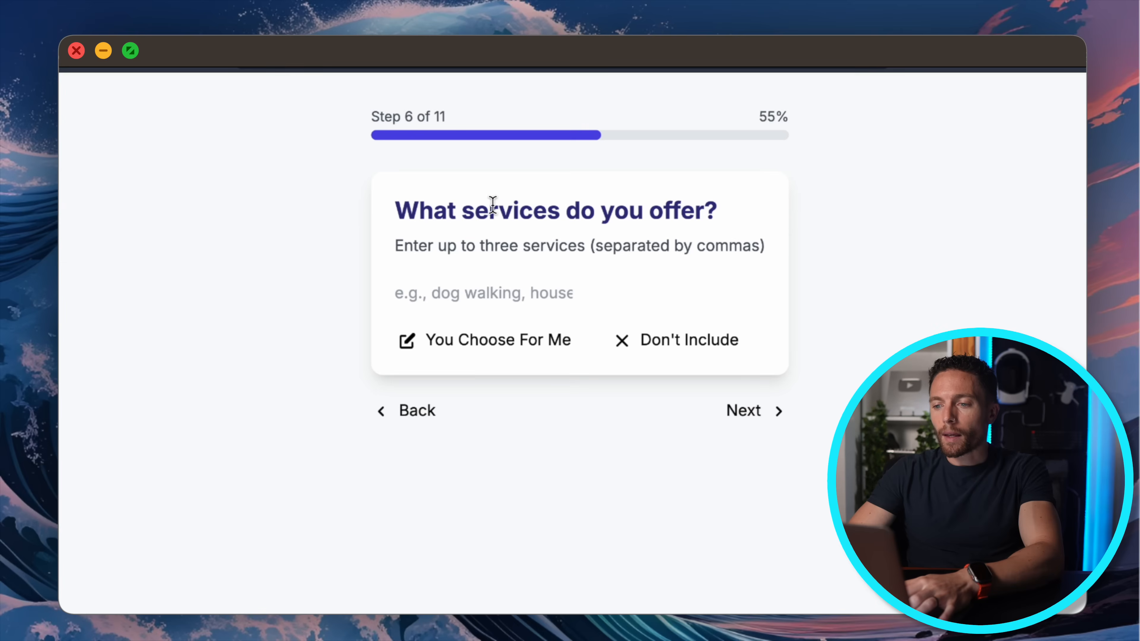
{"action": "mouse_move", "coordinate": [617, 268]}
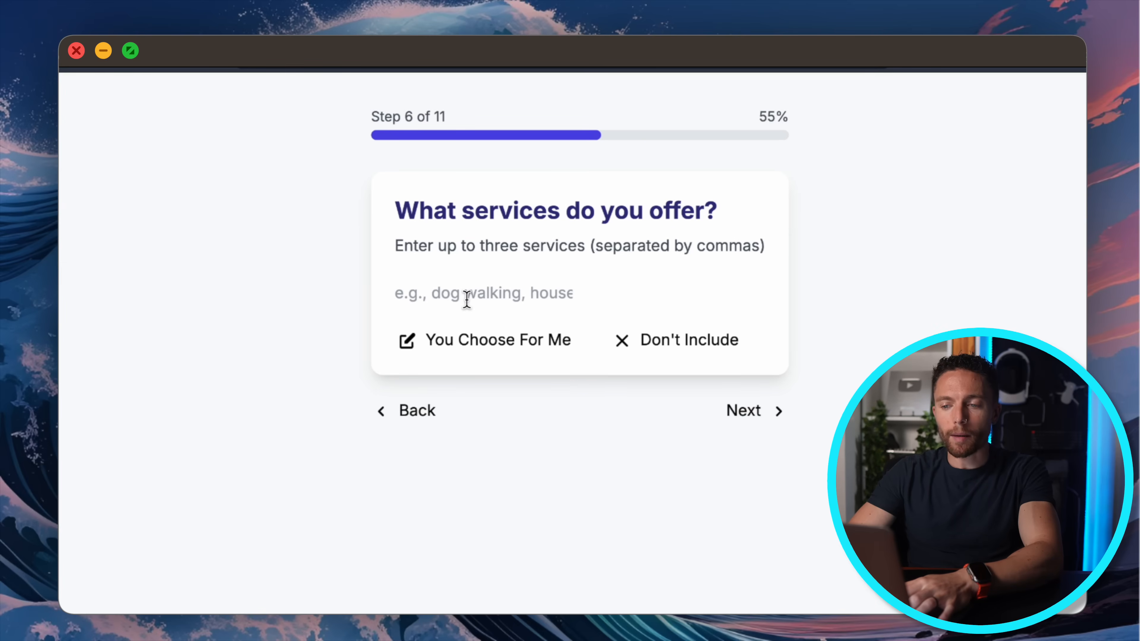
{"action": "type", "text": "Dog Wa"}
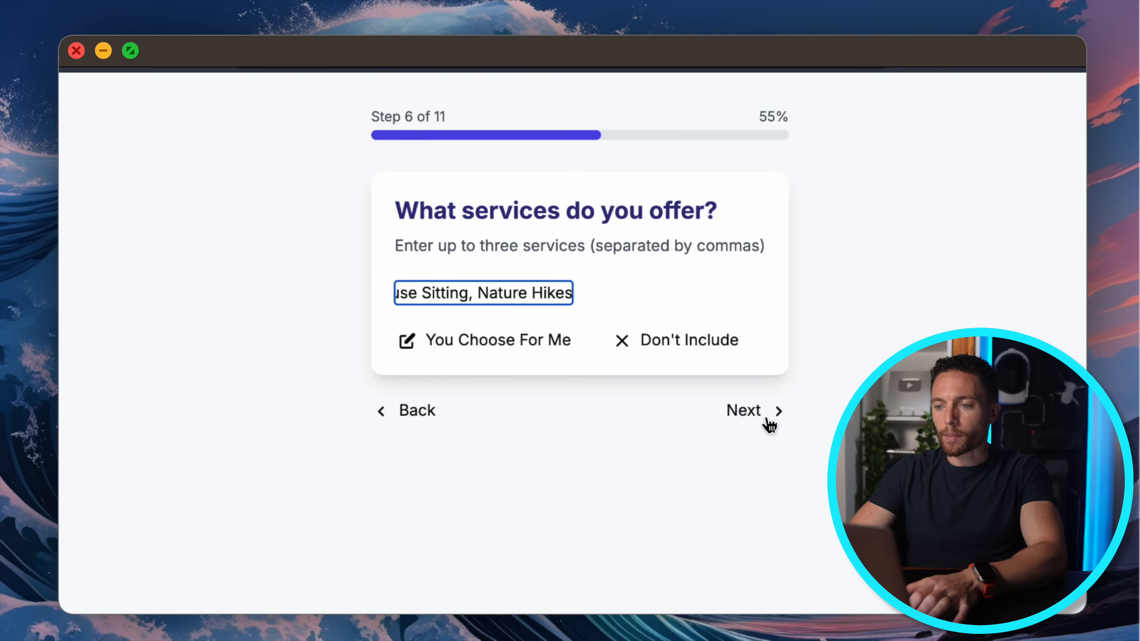
{"action": "left_click", "coordinate": [743, 410]}
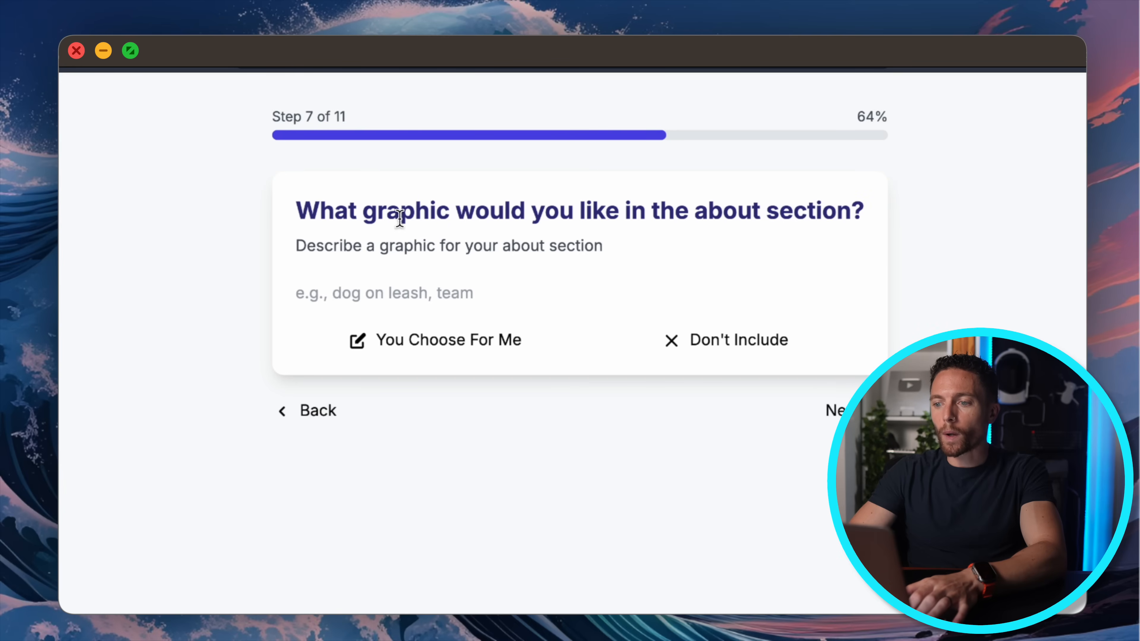
- Describe the about-section graphic as 'Dog on leash' and continue to the phone question
{"action": "left_click_drag", "start_coordinate": [398, 214], "coordinate": [814, 215]}
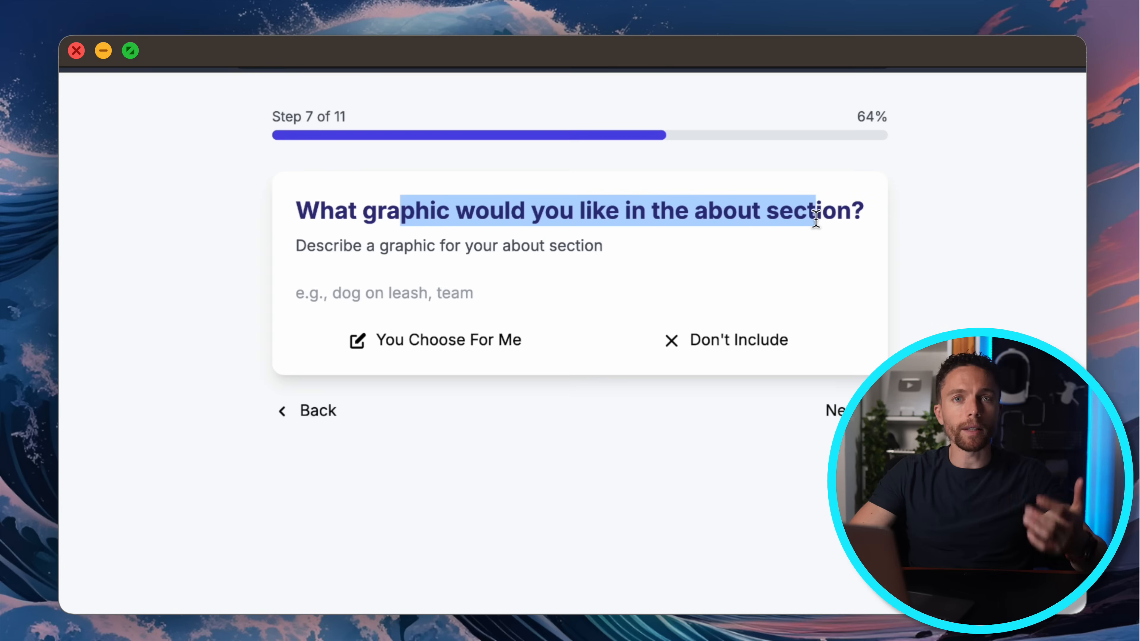
{"action": "left_click", "coordinate": [384, 293]}
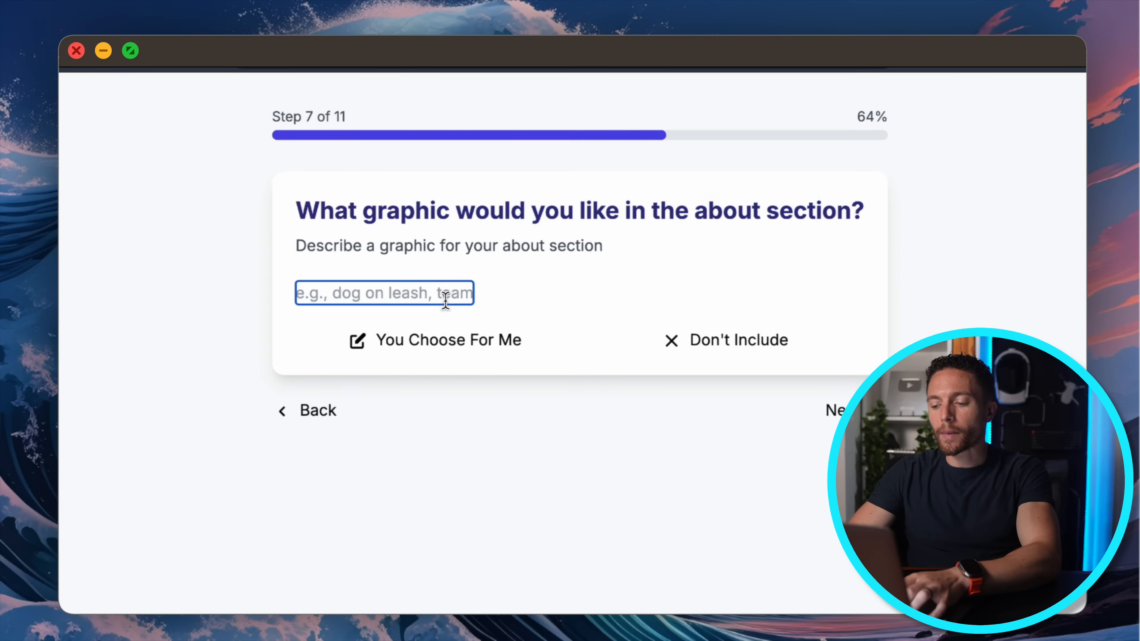
{"action": "type", "text": "Dog on"}
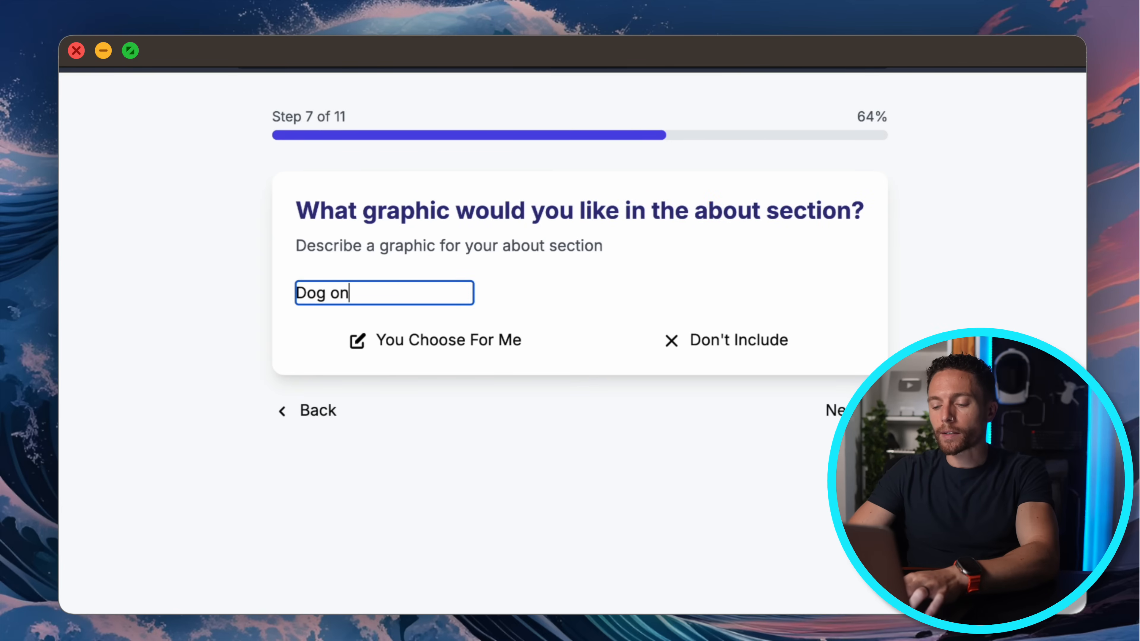
{"action": "type", "text": "leash"}
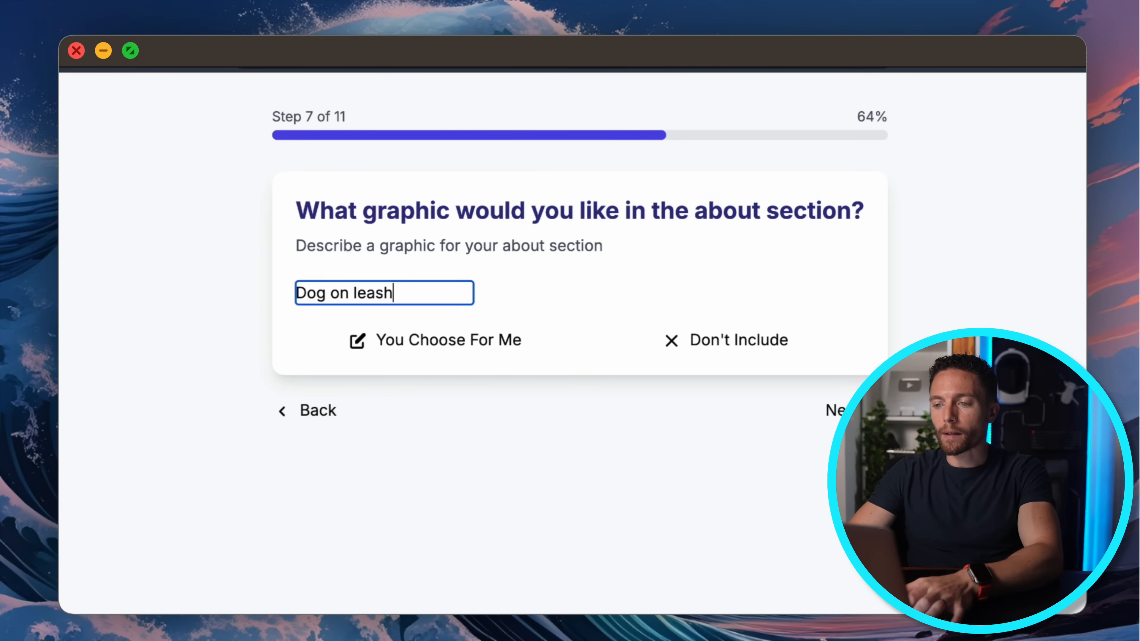
{"action": "left_click", "coordinate": [835, 410]}
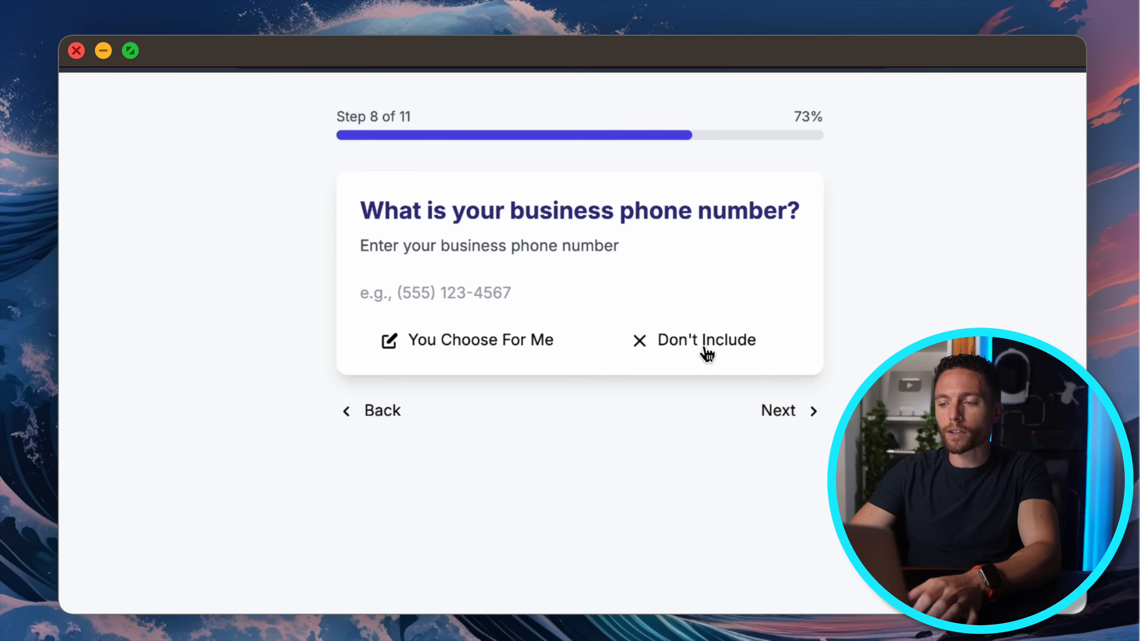
{"action": "mouse_move", "coordinate": [729, 356]}
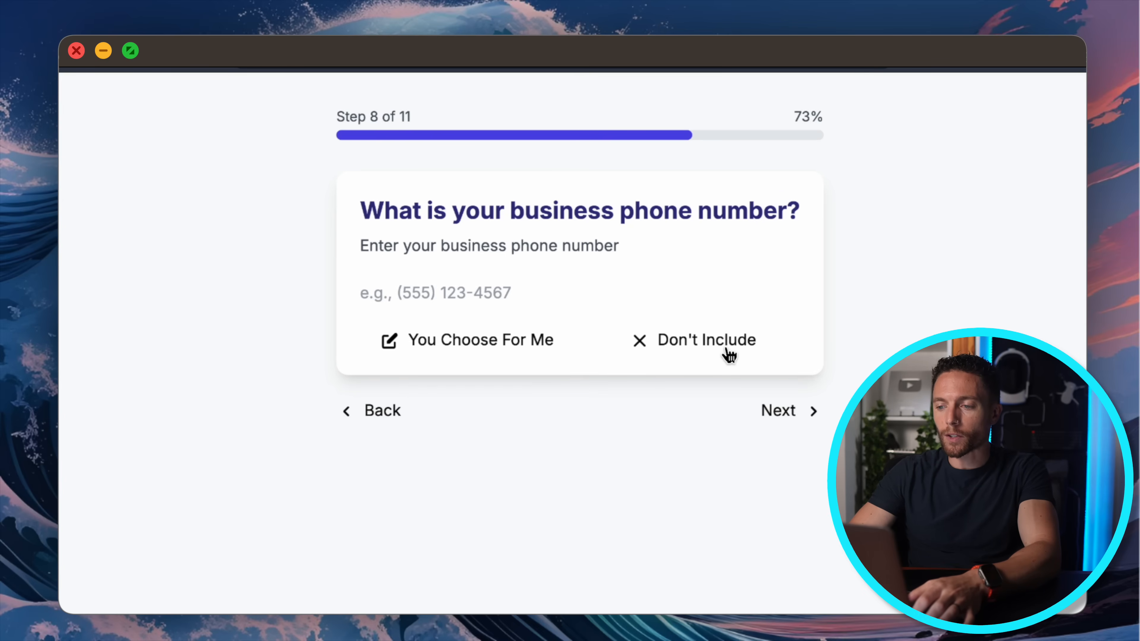
- Leave out the phone number and enter a business email starting 'paul'
{"action": "left_click", "coordinate": [778, 411]}
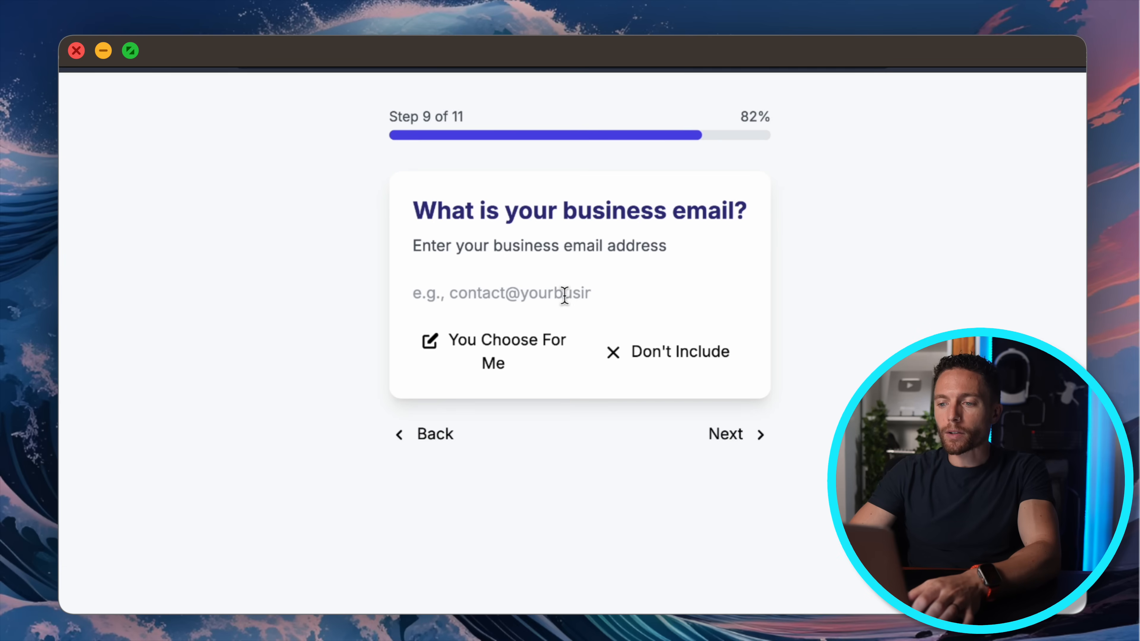
{"action": "left_click", "coordinate": [501, 293]}
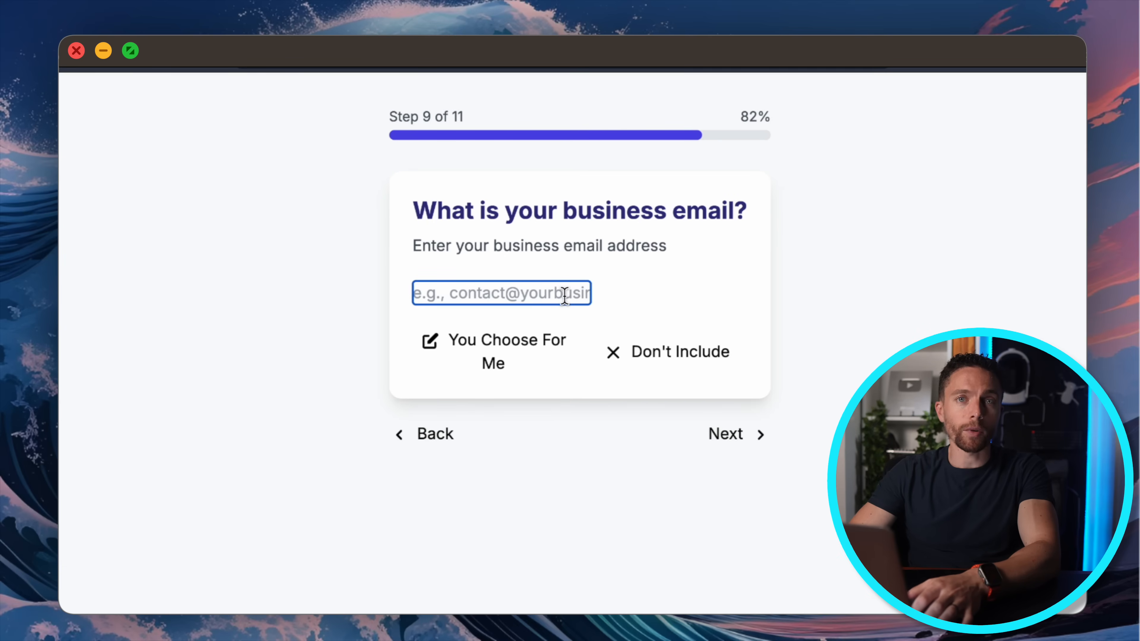
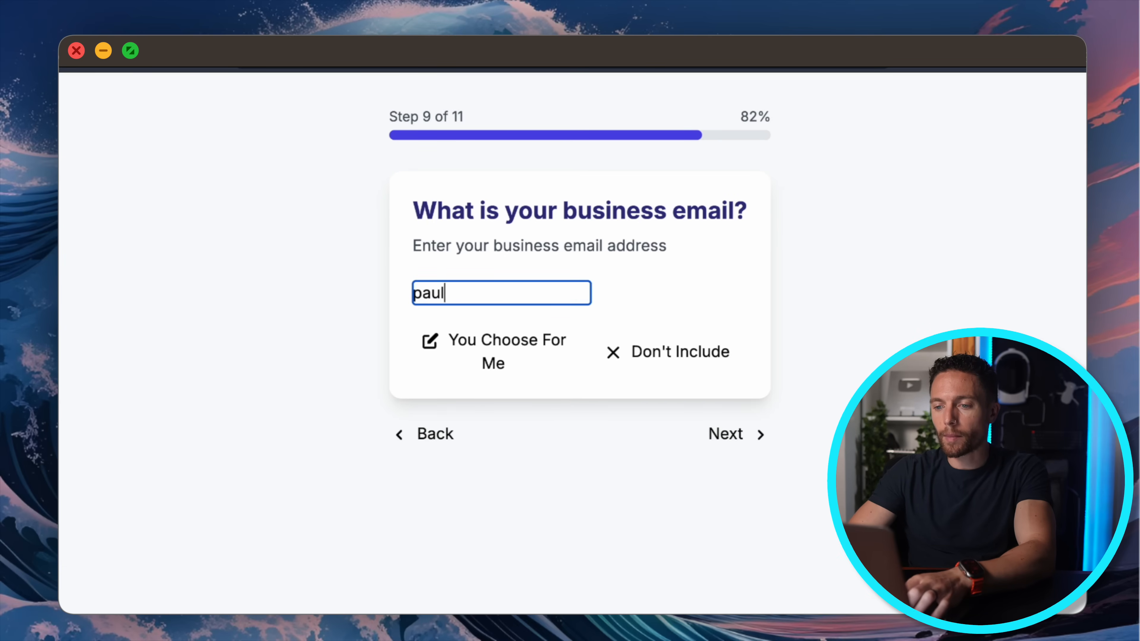
{"action": "left_click", "coordinate": [736, 434]}
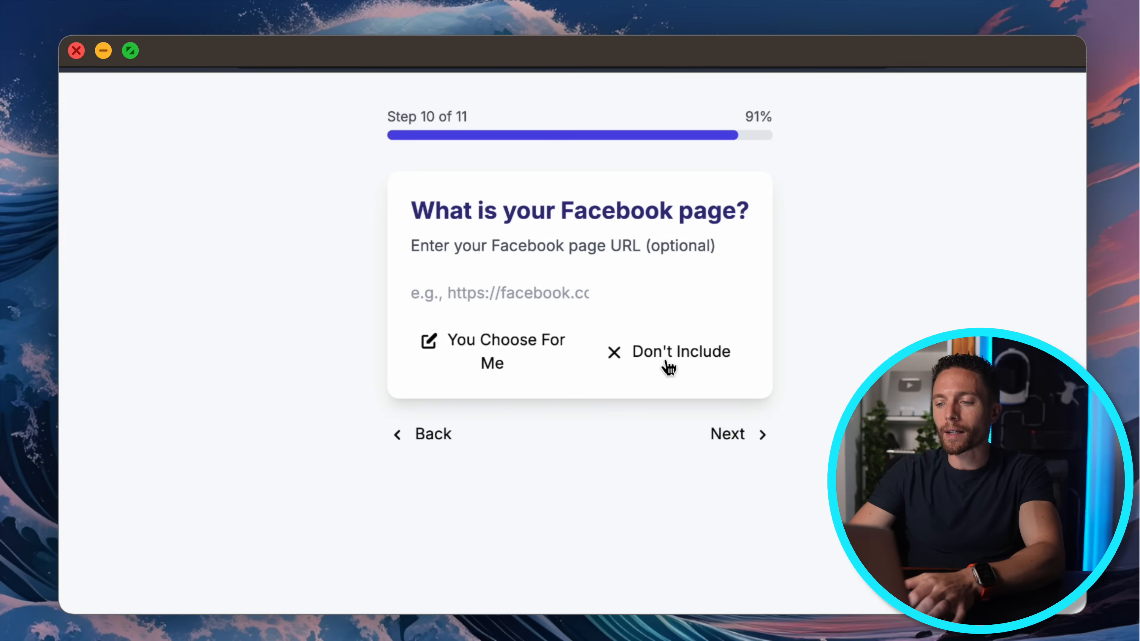
{"action": "left_click", "coordinate": [727, 434]}
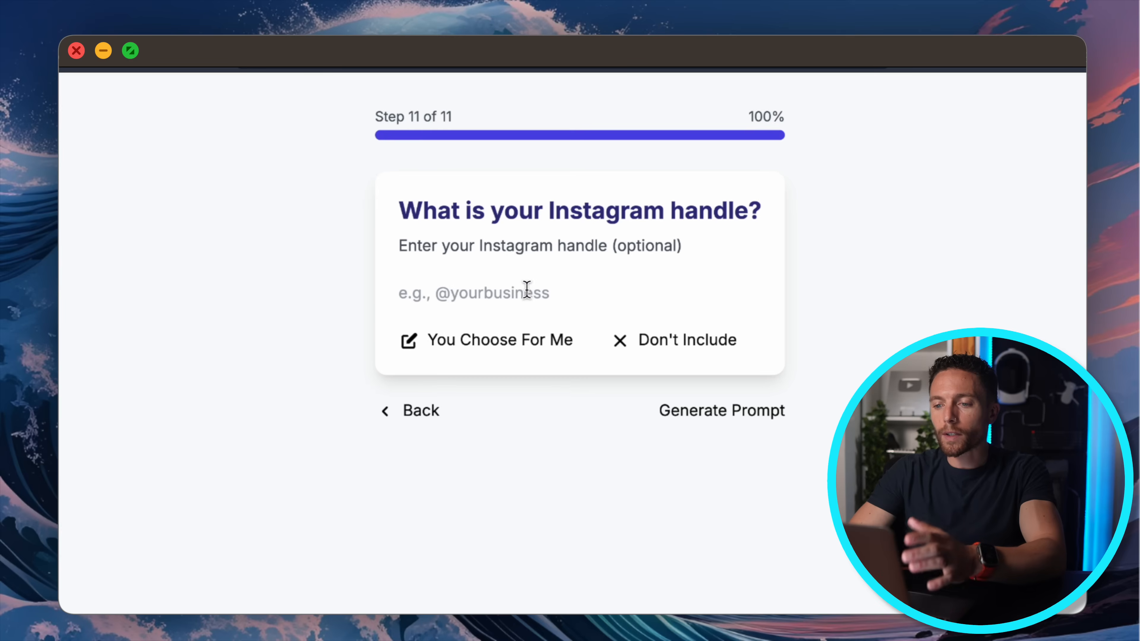
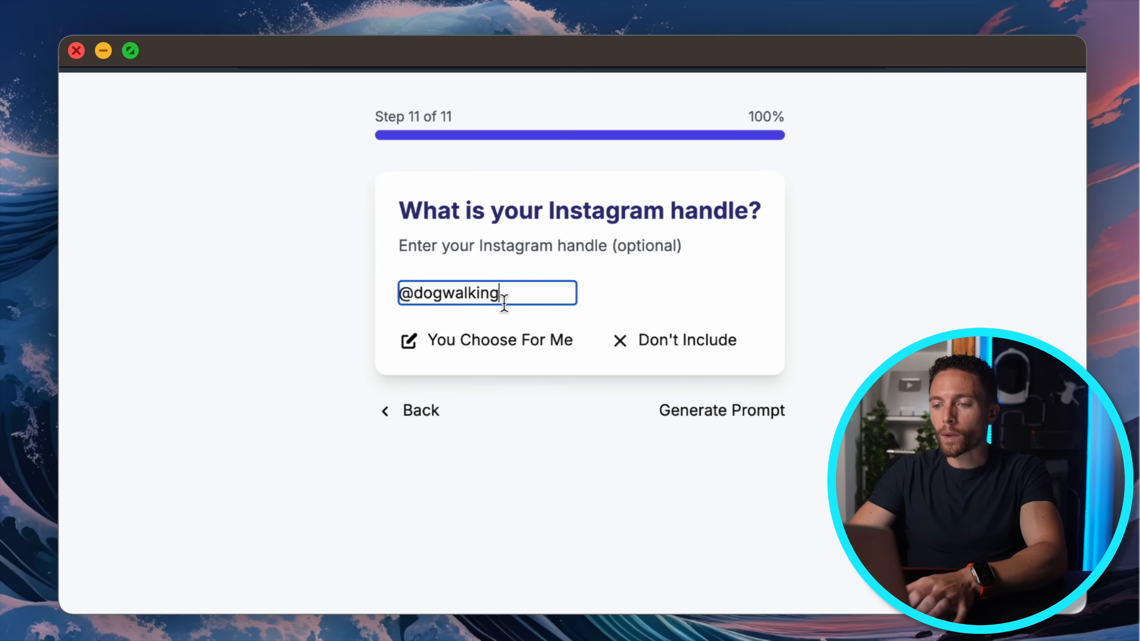
{"action": "left_click", "coordinate": [720, 410]}
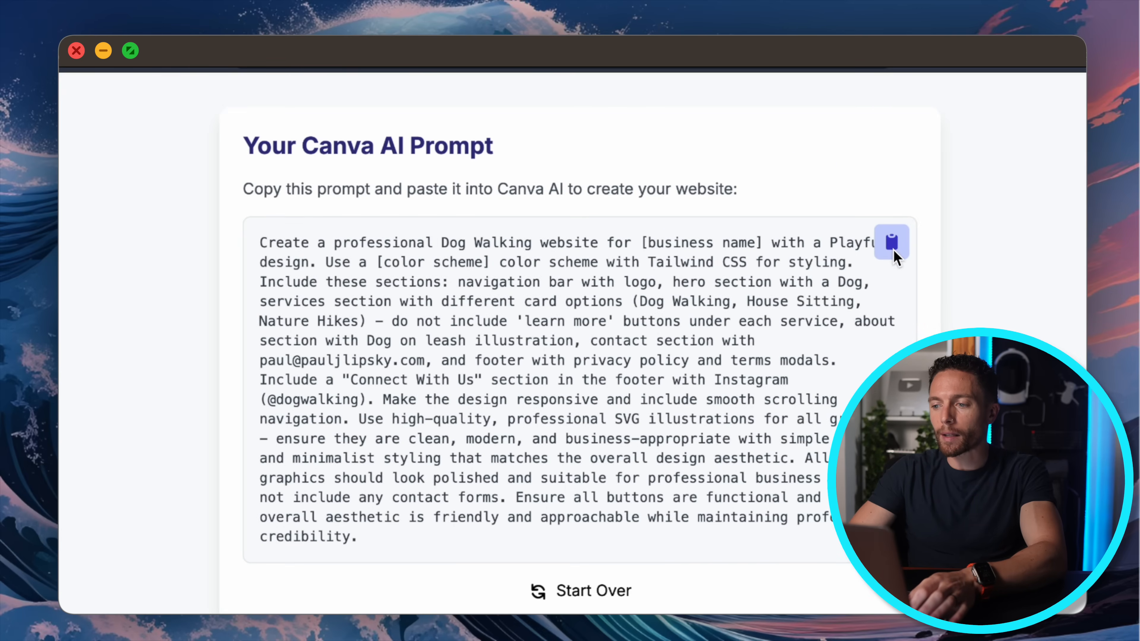
{"action": "mouse_move", "coordinate": [629, 209]}
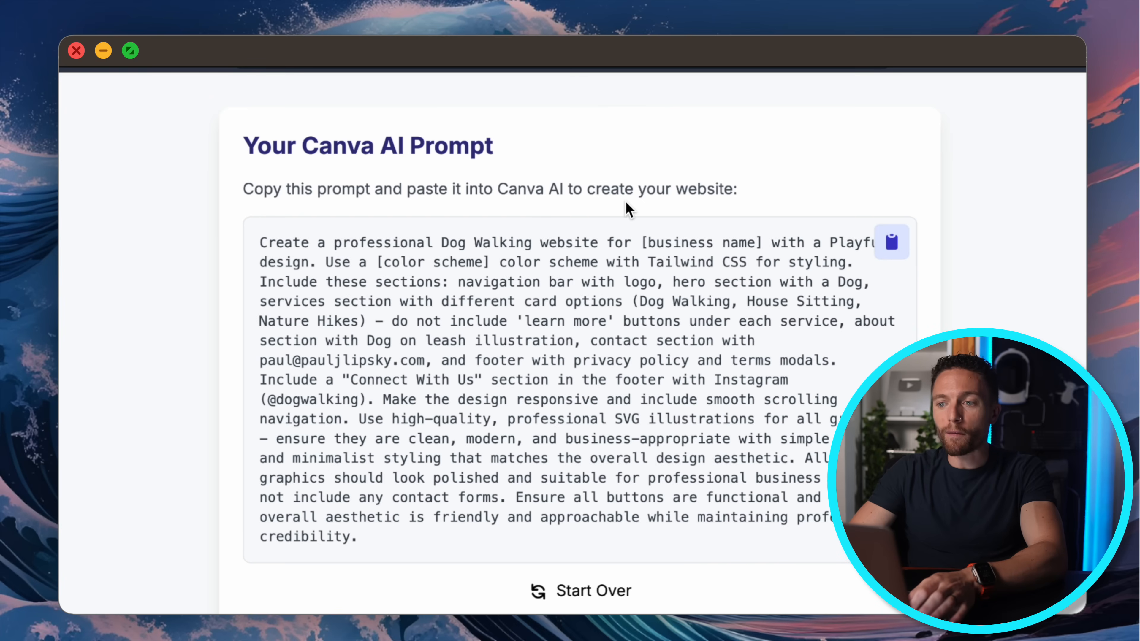
{"action": "mouse_move", "coordinate": [562, 145]}
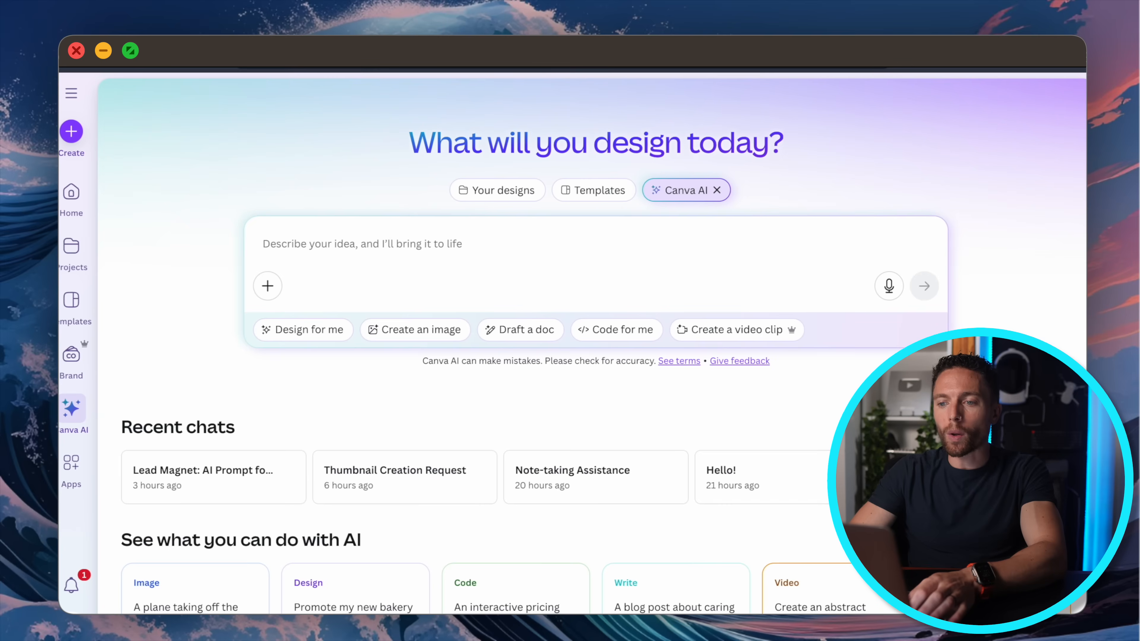
{"action": "mouse_move", "coordinate": [593, 190]}
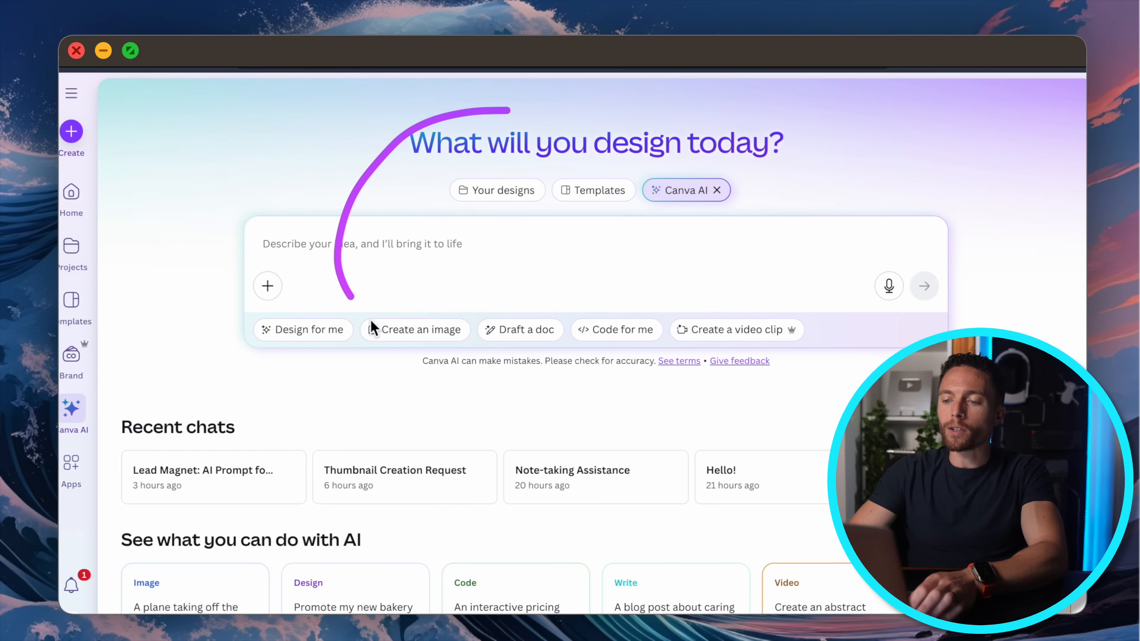
{"action": "mouse_move", "coordinate": [480, 104]}
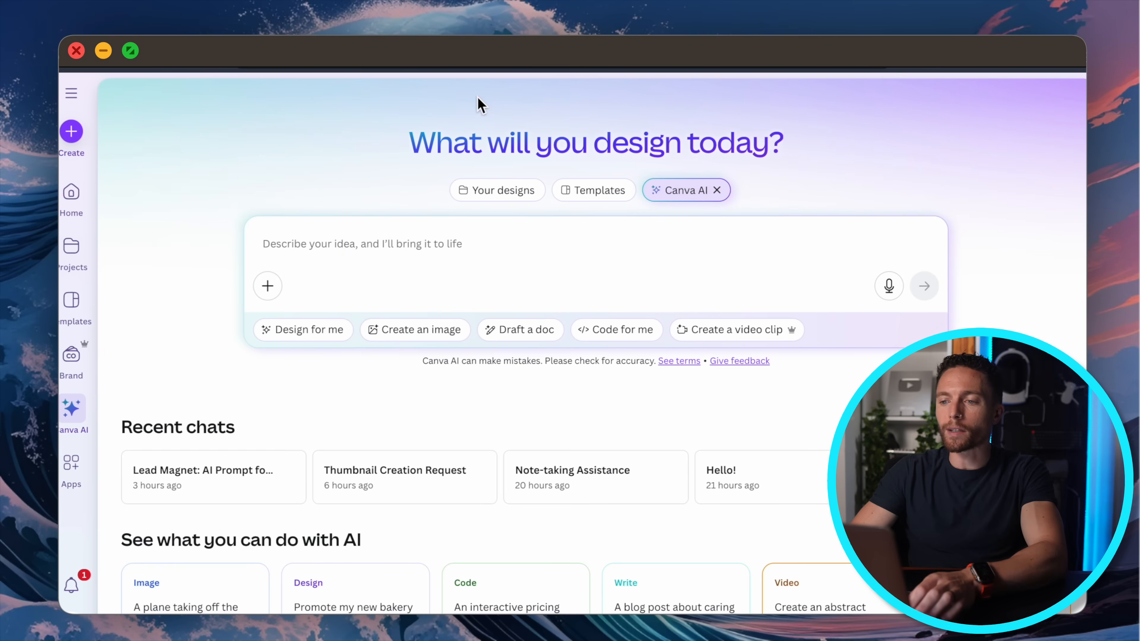
{"action": "mouse_move", "coordinate": [590, 116]}
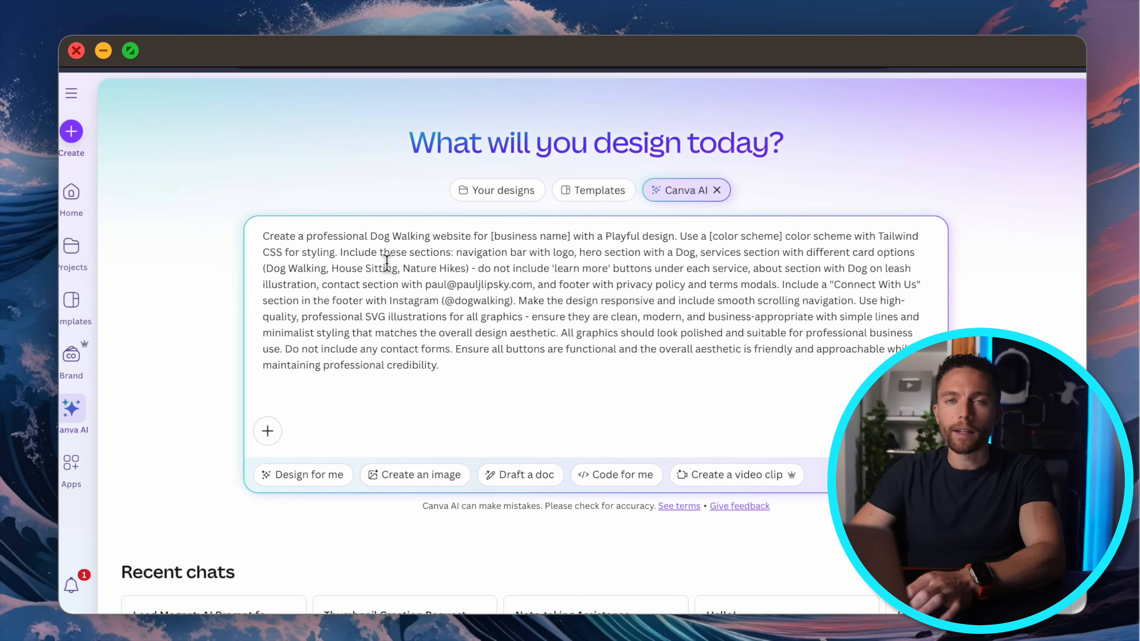
{"action": "mouse_move", "coordinate": [842, 386]}
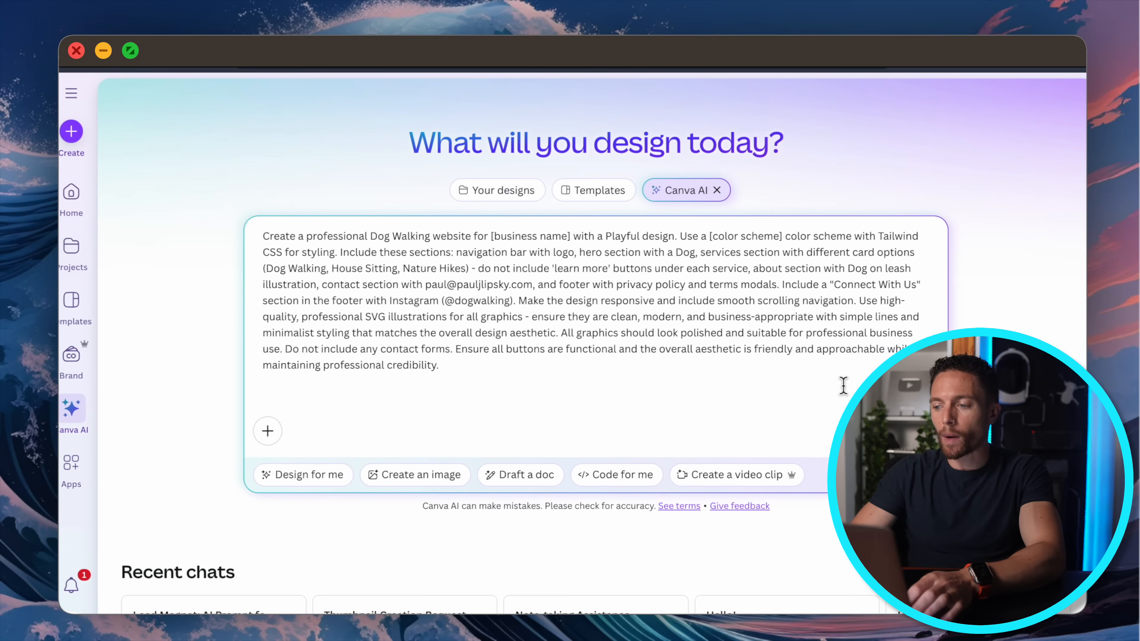
{"action": "mouse_move", "coordinate": [725, 404]}
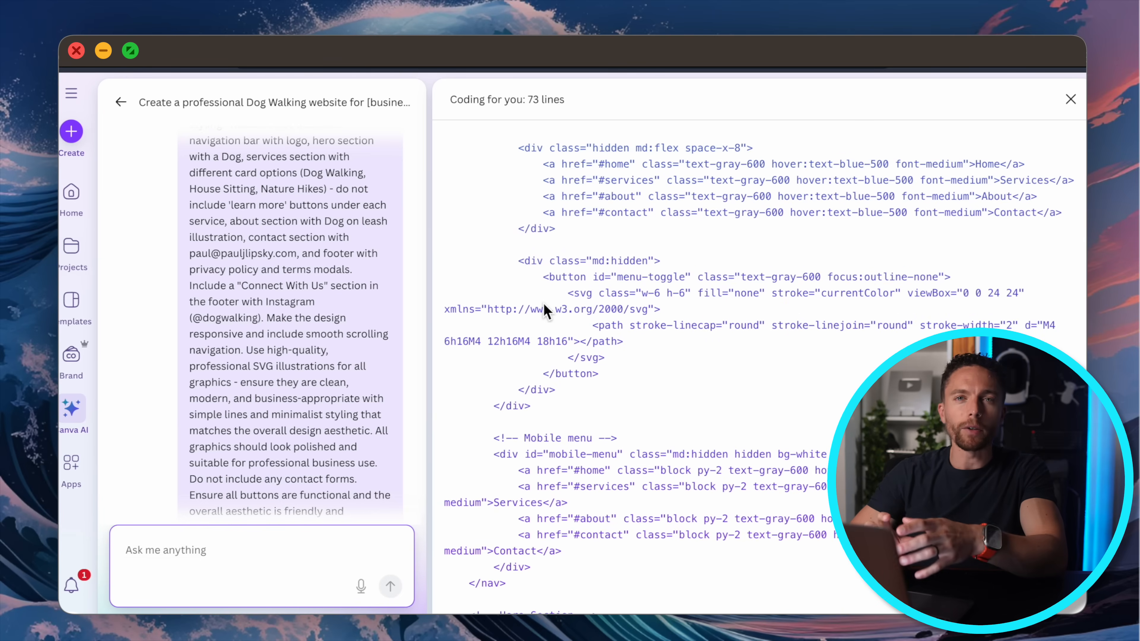
- Scroll down while Canva AI writes version 1 of the Happy Tails website code
{"action": "scroll", "scroll_direction": "down", "scroll_amount": 3}
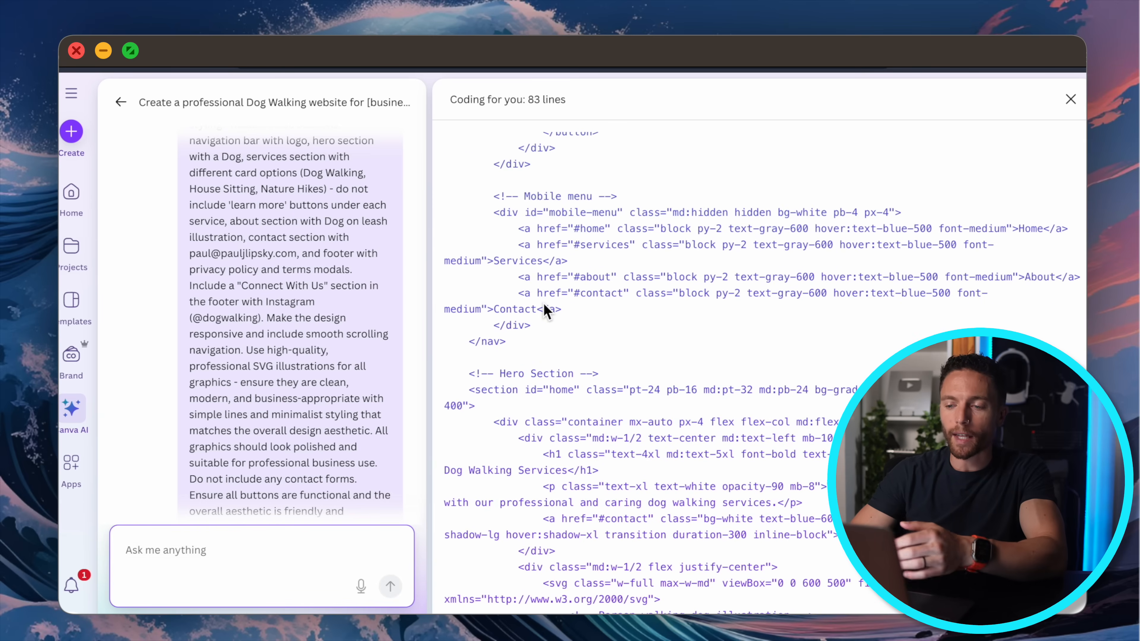
{"action": "scroll", "scroll_direction": "down", "scroll_amount": 3}
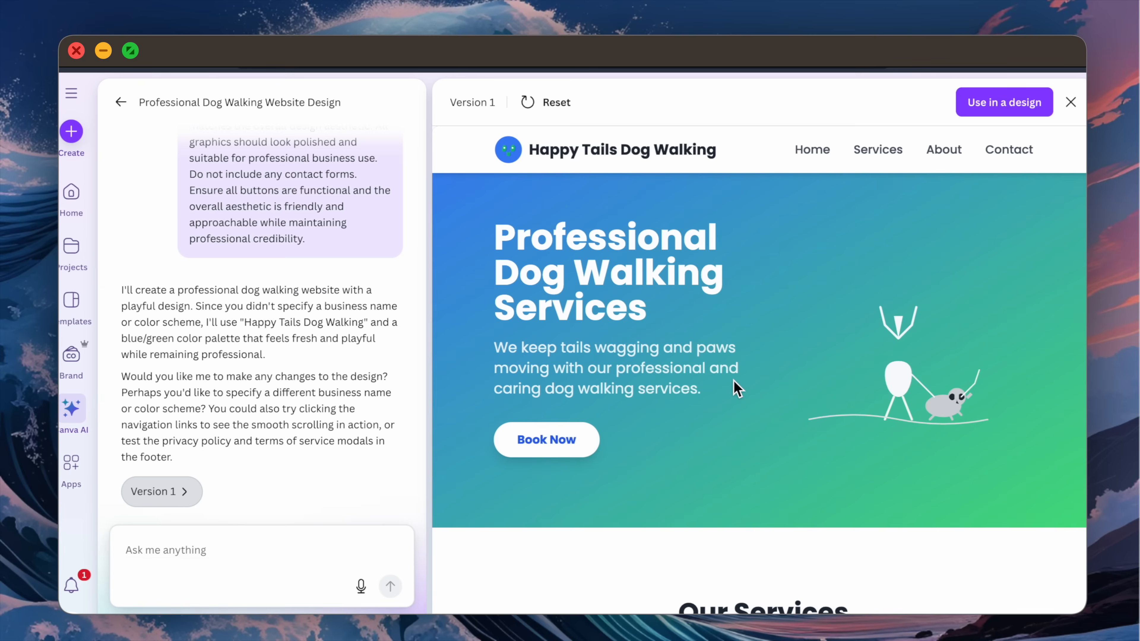
{"action": "mouse_move", "coordinate": [710, 273]}
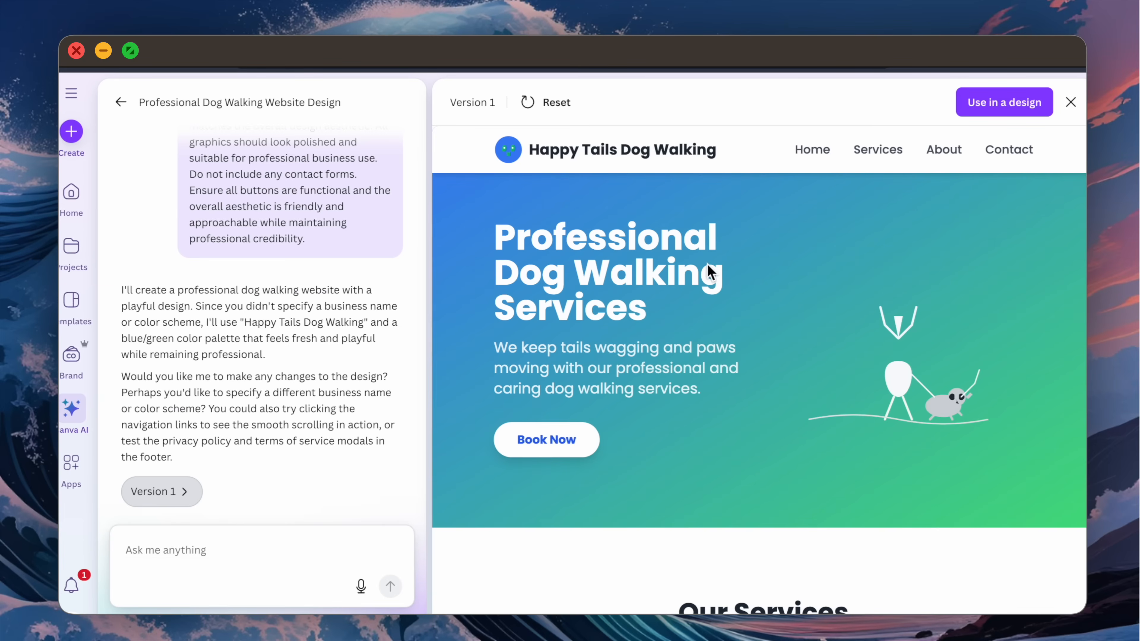
{"action": "mouse_move", "coordinate": [778, 349]}
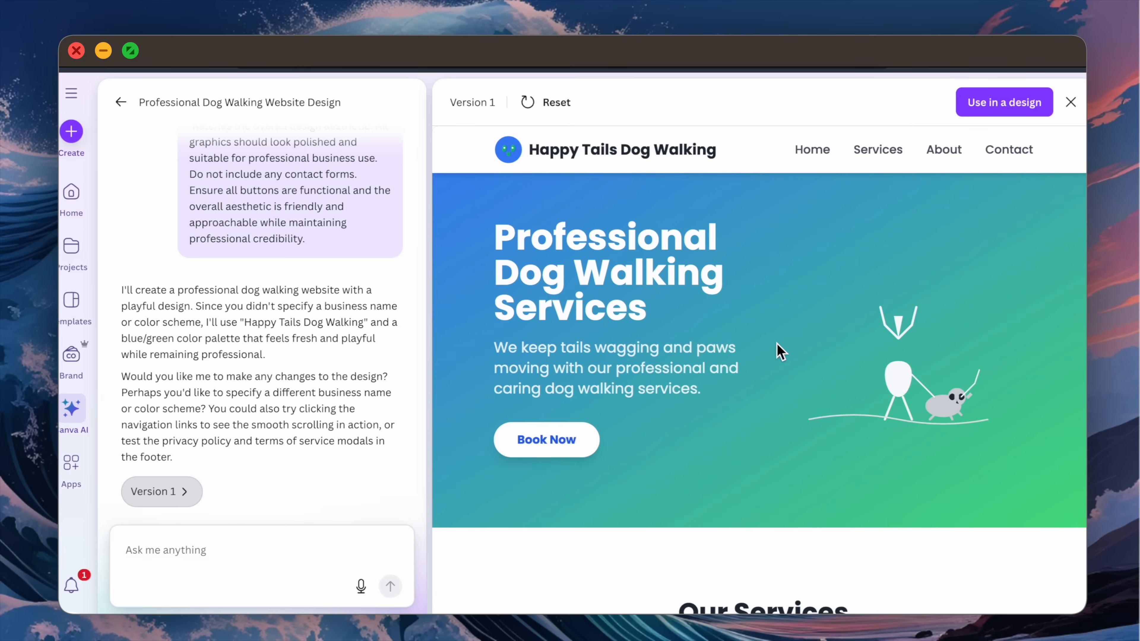
{"action": "scroll", "scroll_direction": "down", "scroll_amount": 3}
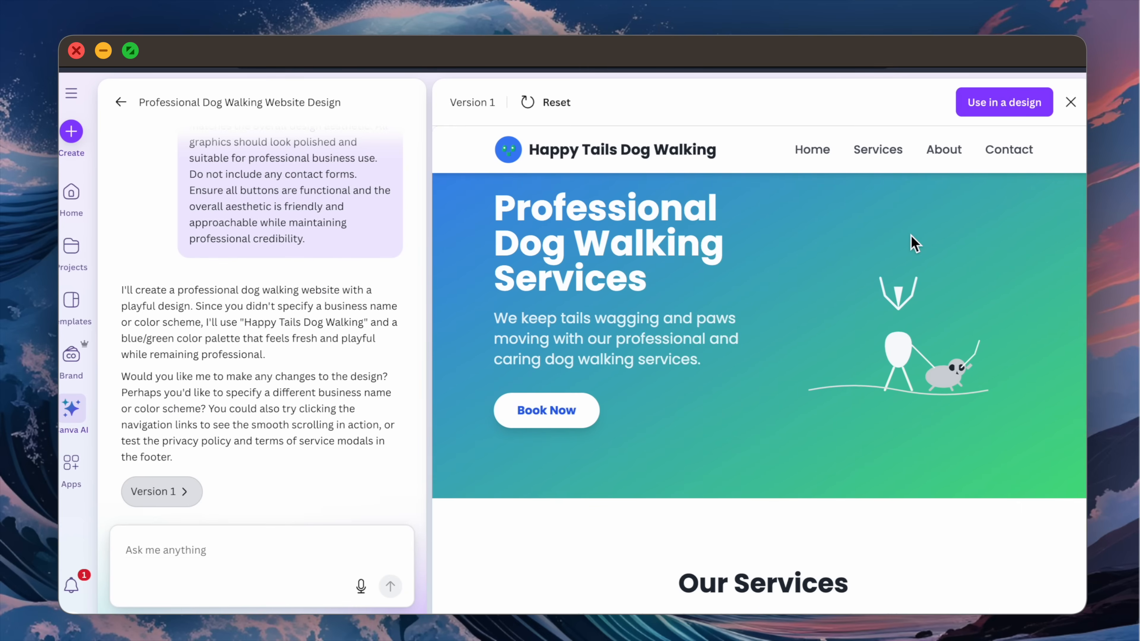
{"action": "mouse_move", "coordinate": [908, 255]}
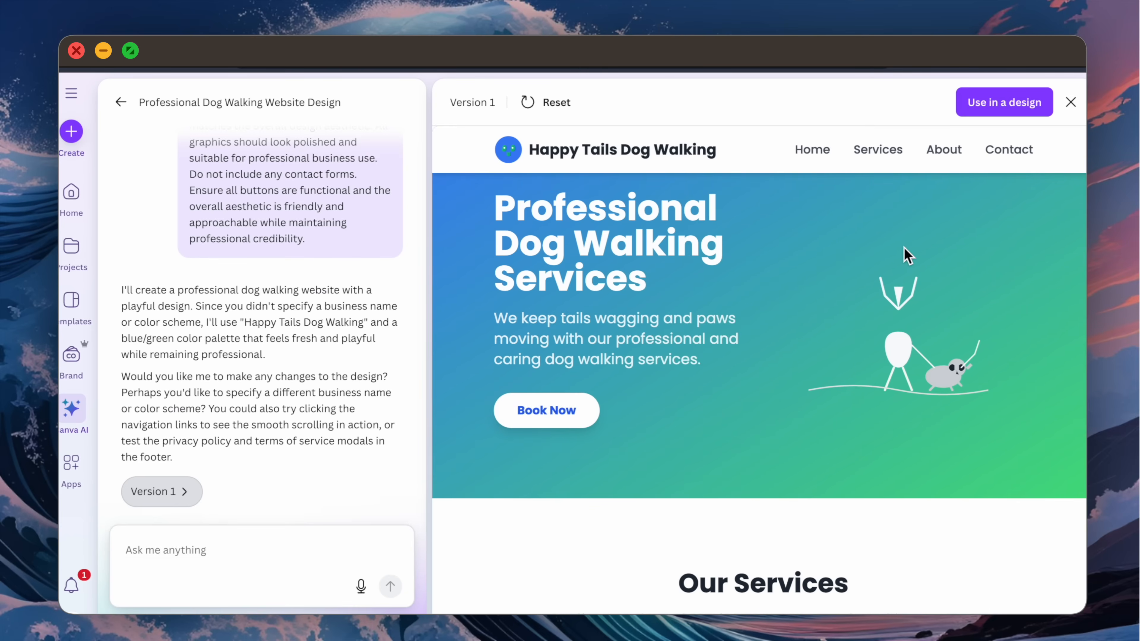
{"action": "scroll", "scroll_direction": "down", "scroll_amount": 3}
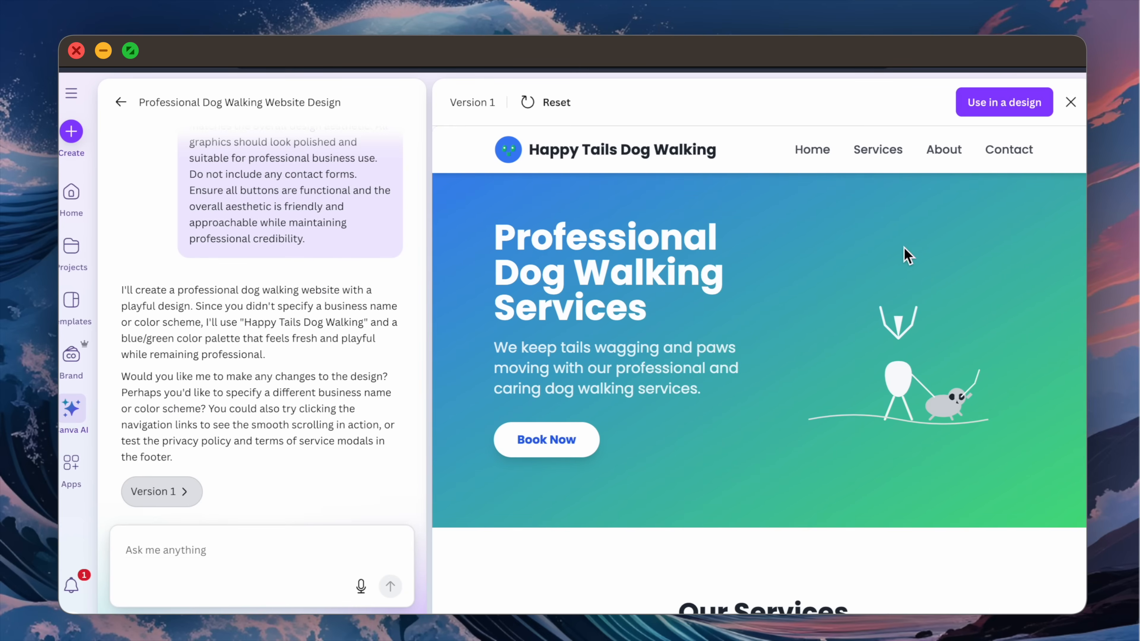
{"action": "scroll", "scroll_direction": "down", "scroll_amount": 3}
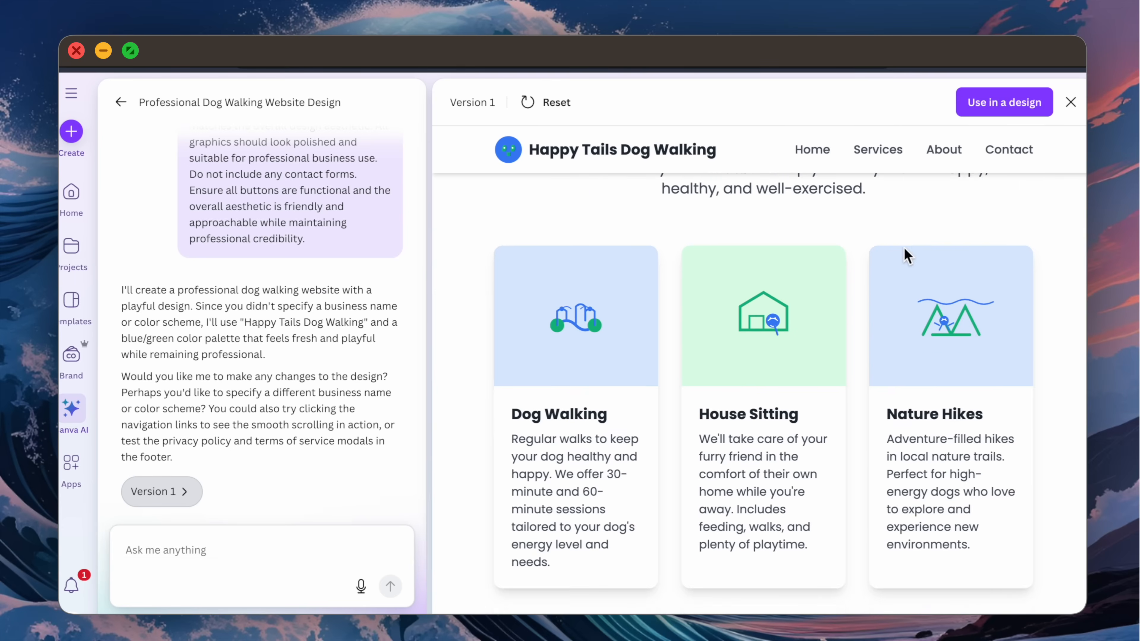
{"action": "left_click", "coordinate": [878, 149]}
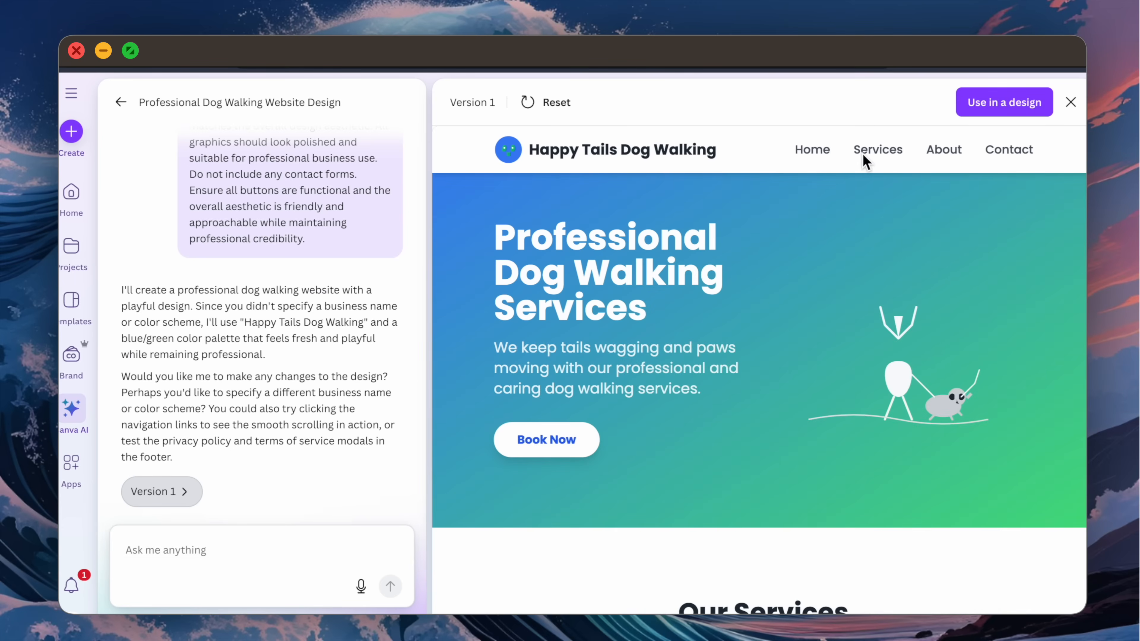
{"action": "scroll", "scroll_direction": "down", "scroll_amount": 3}
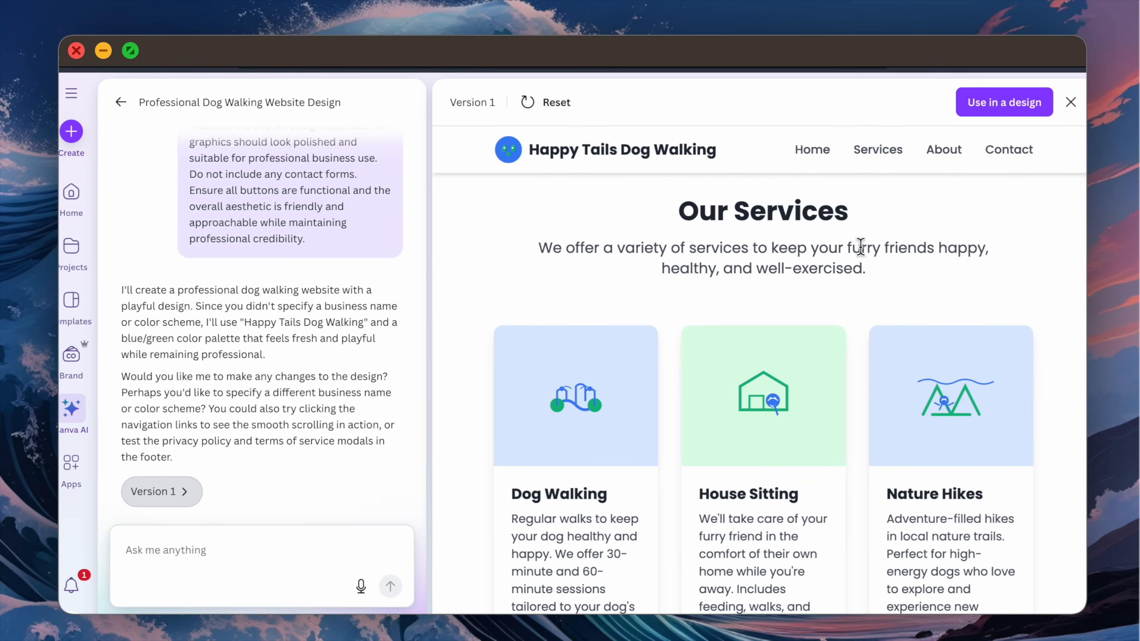
{"action": "left_click", "coordinate": [943, 149]}
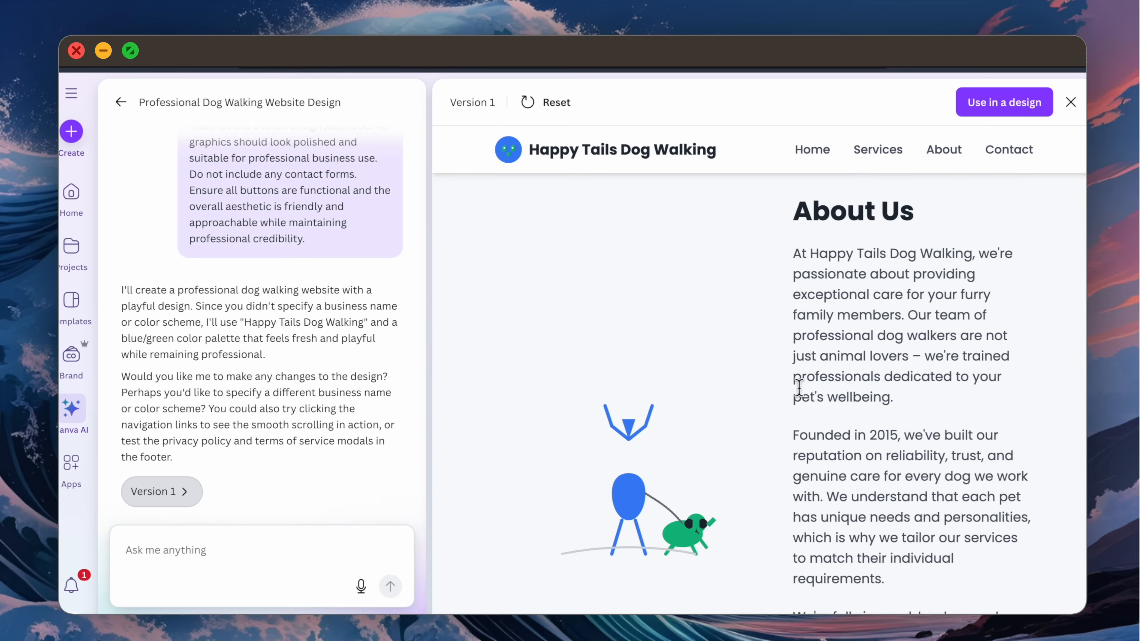
{"action": "scroll", "scroll_direction": "down", "scroll_amount": 3}
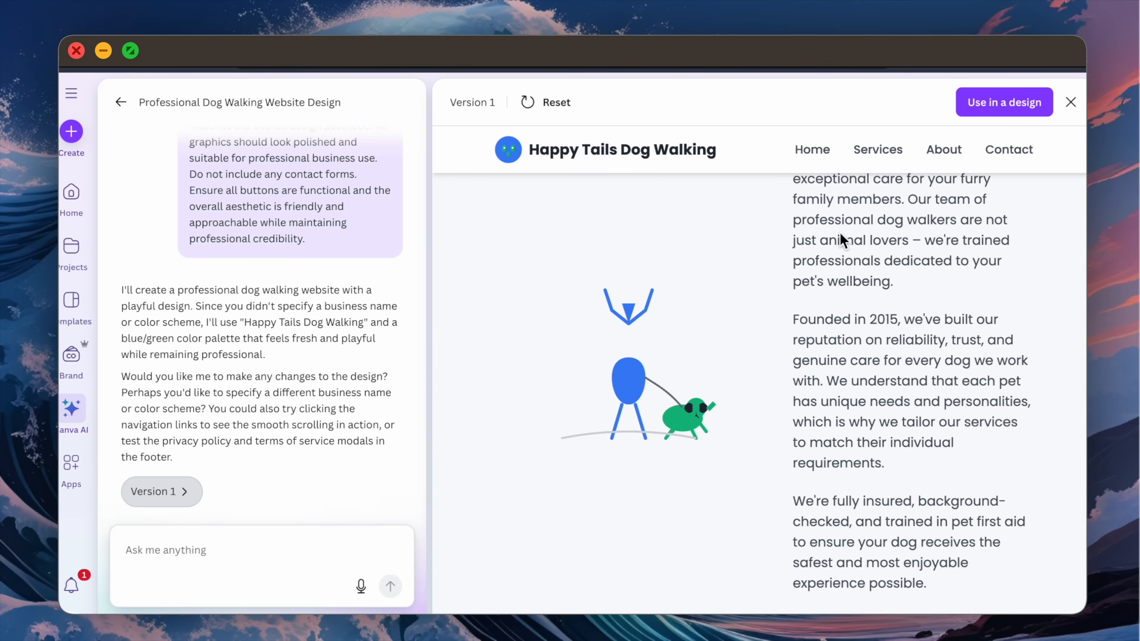
{"action": "left_click_drag", "start_coordinate": [843, 240], "coordinate": [872, 583]}
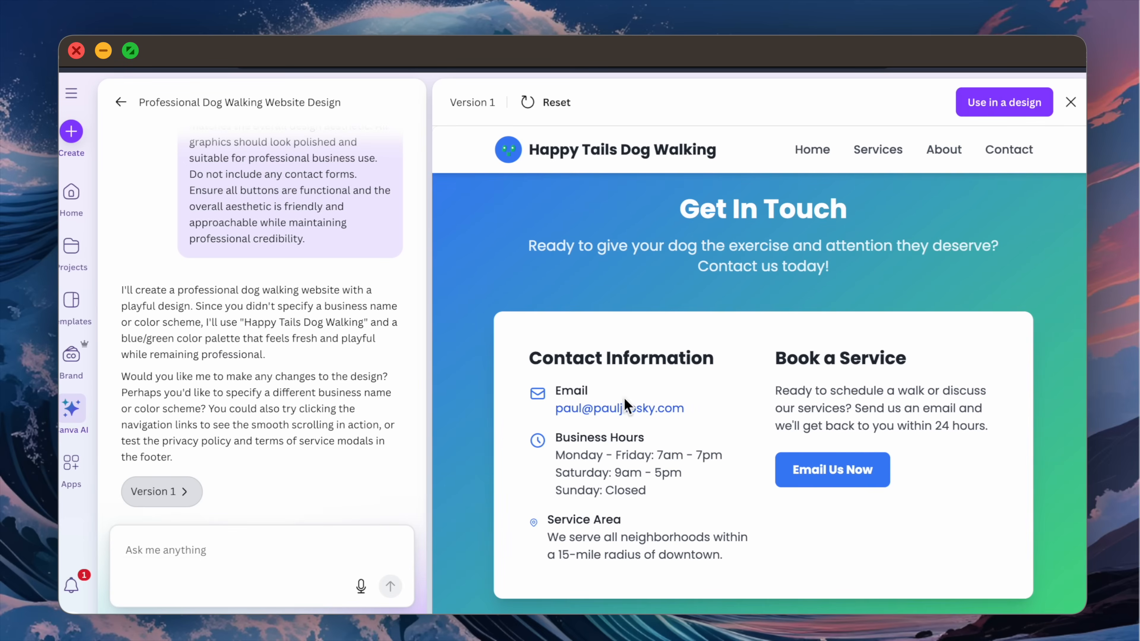
{"action": "scroll", "scroll_direction": "down", "scroll_amount": 3}
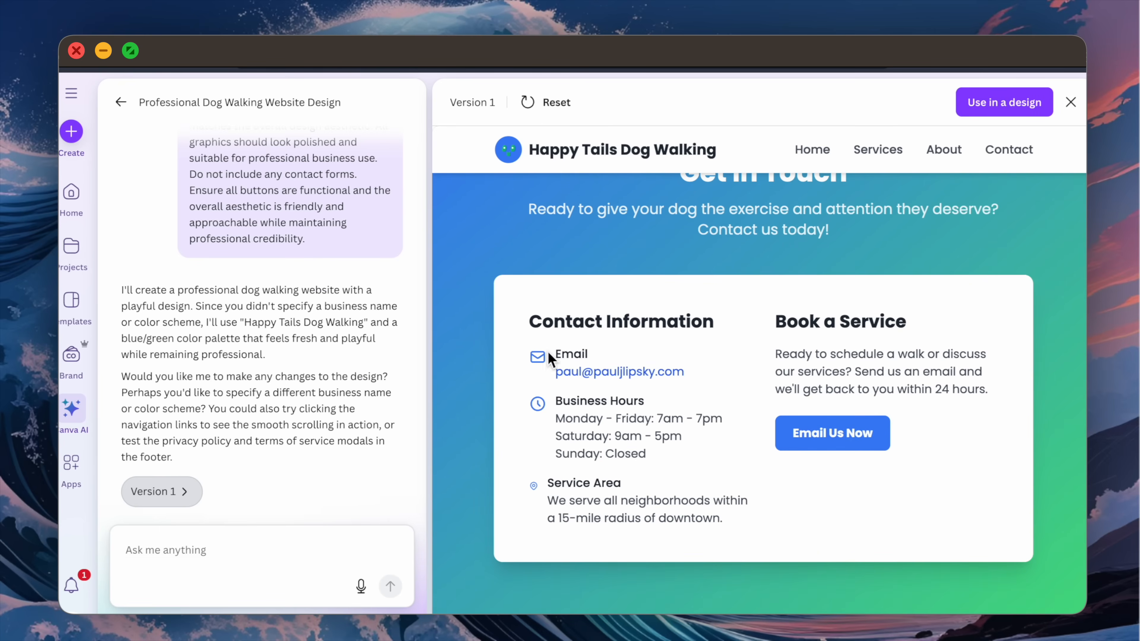
{"action": "mouse_move", "coordinate": [646, 485]}
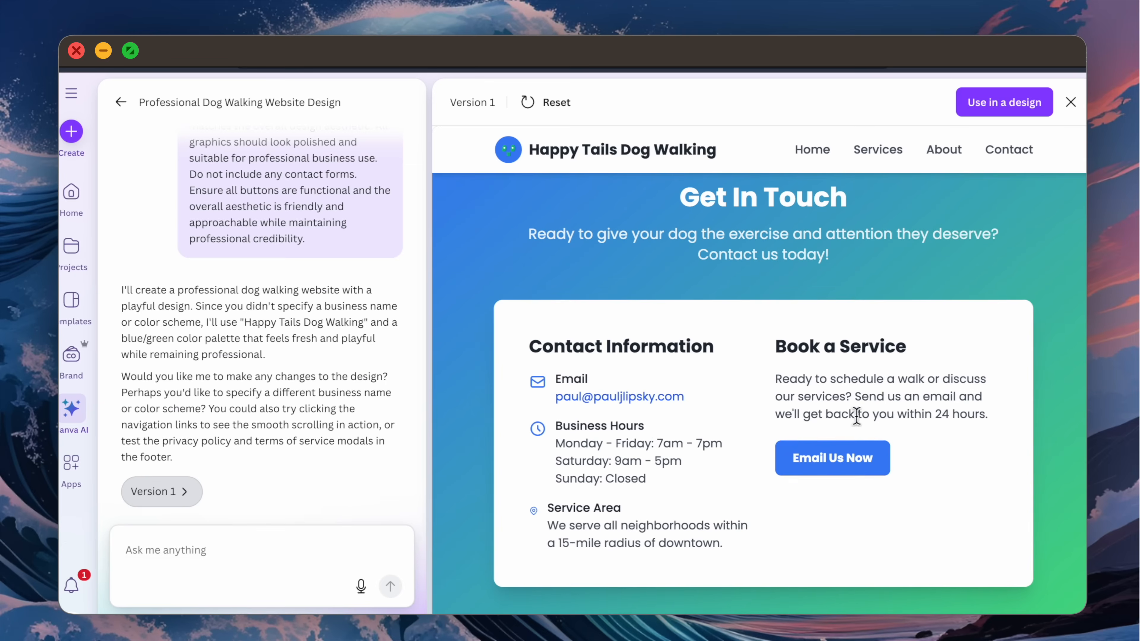
{"action": "scroll", "scroll_direction": "down", "scroll_amount": 3}
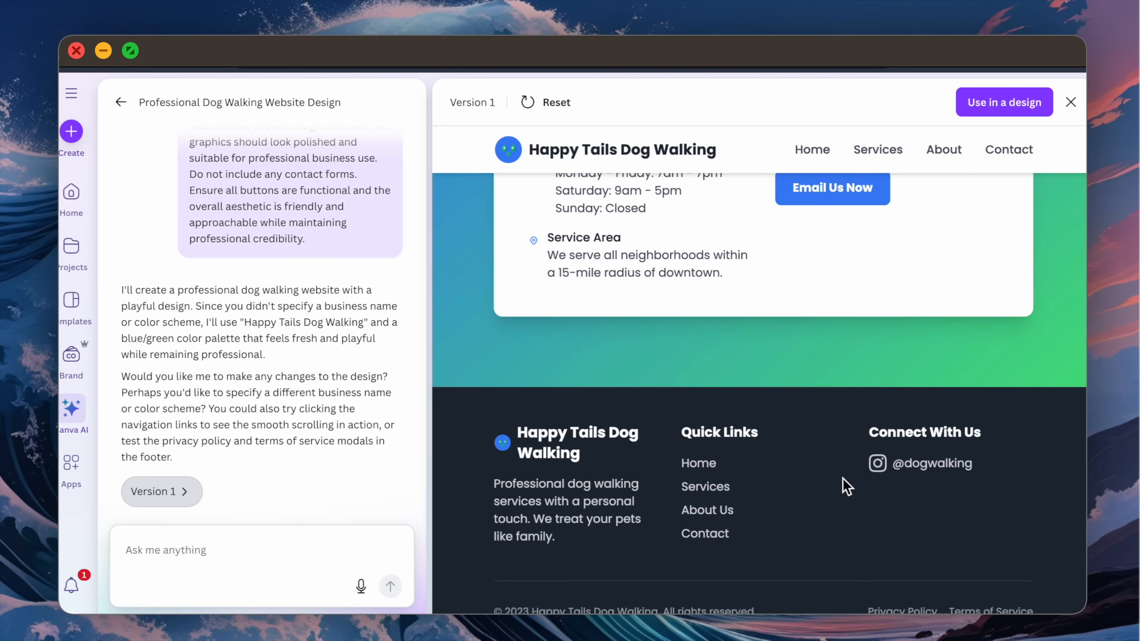
{"action": "mouse_move", "coordinate": [930, 609]}
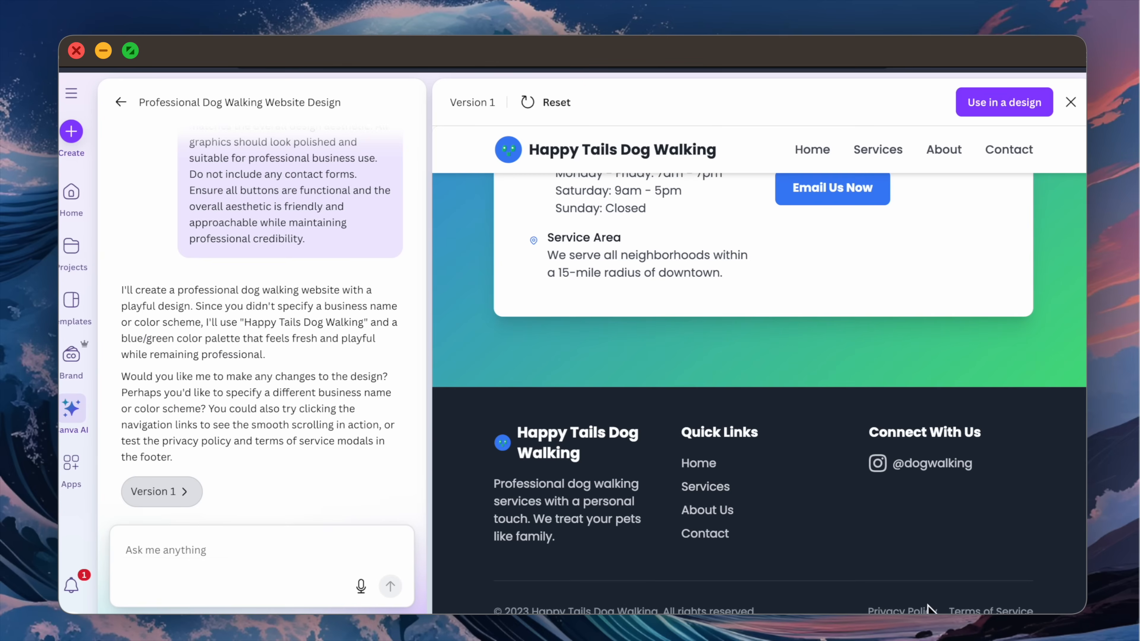
{"action": "mouse_move", "coordinate": [987, 210]}
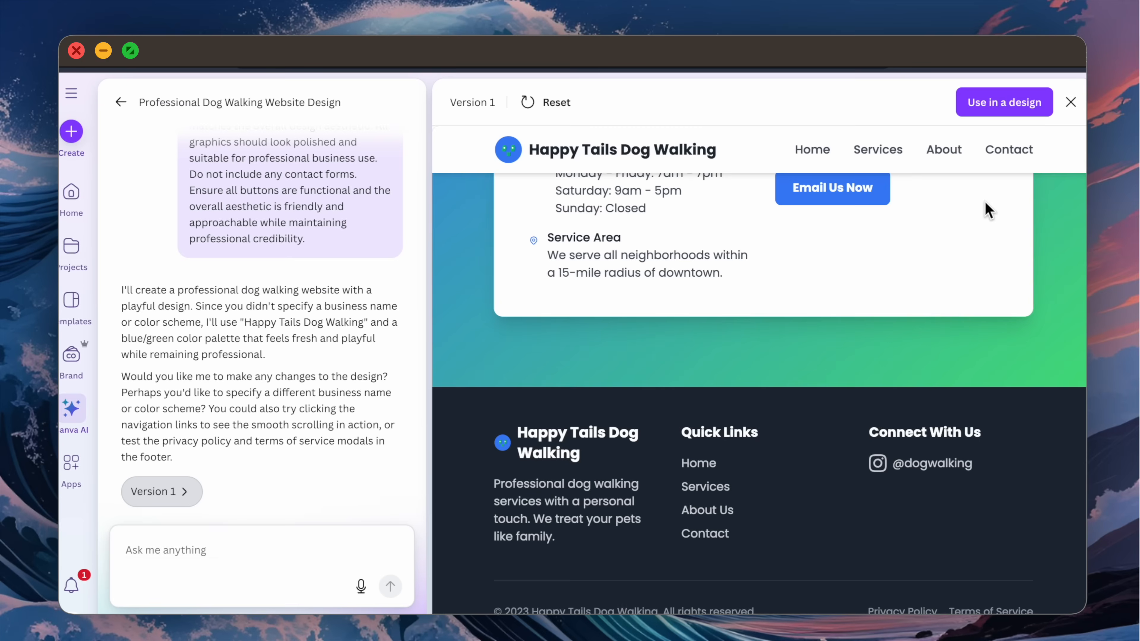
{"action": "left_click", "coordinate": [990, 611]}
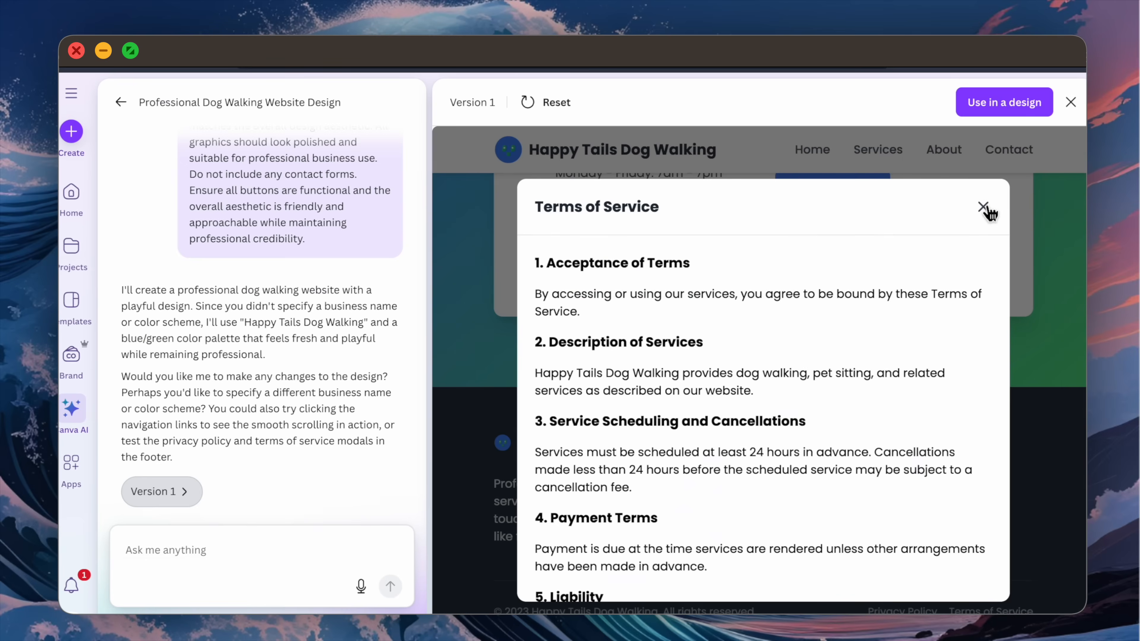
{"action": "left_click", "coordinate": [984, 208]}
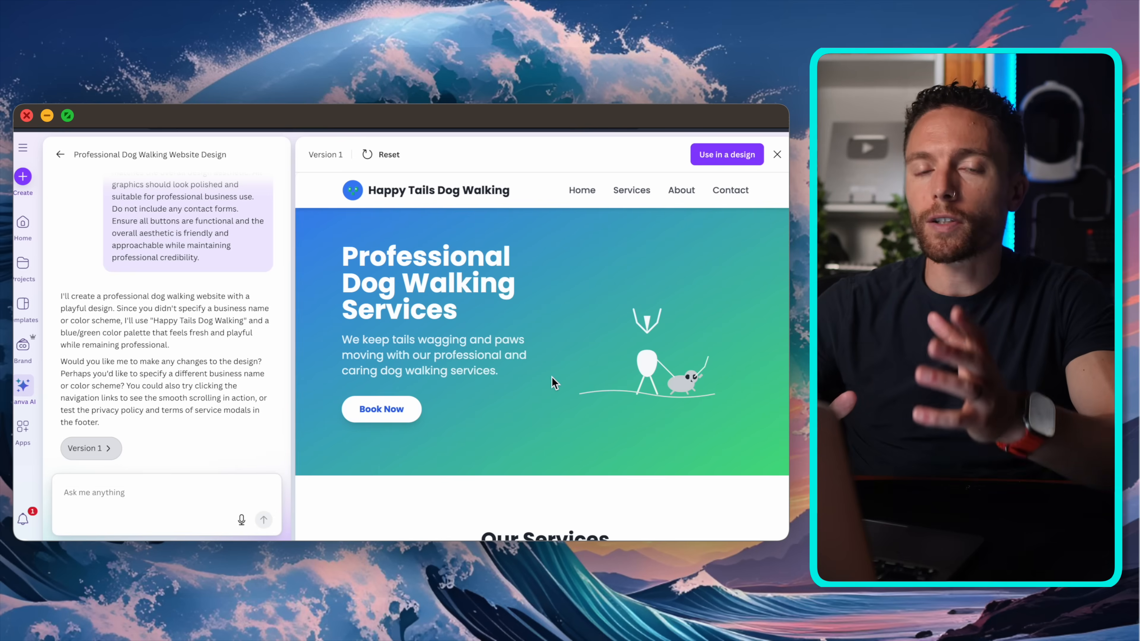
- Begin a new Canva AI request to redraw the Hero and About Us graphics as cartoon dogs
{"action": "left_click", "coordinate": [166, 505]}
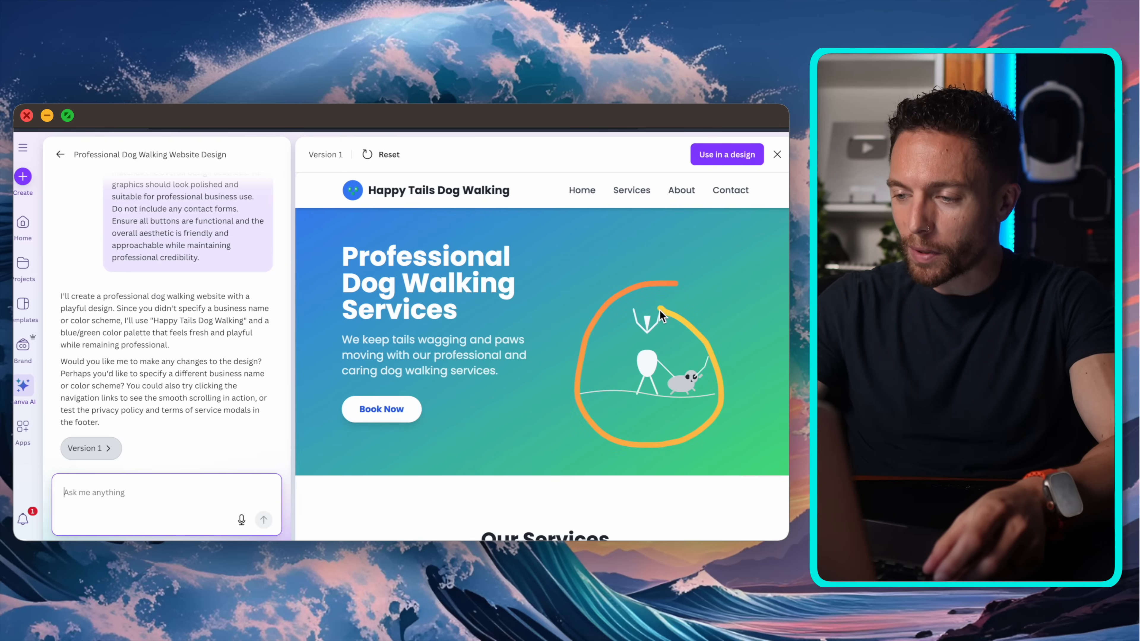
{"action": "scroll", "scroll_direction": "down", "scroll_amount": 3}
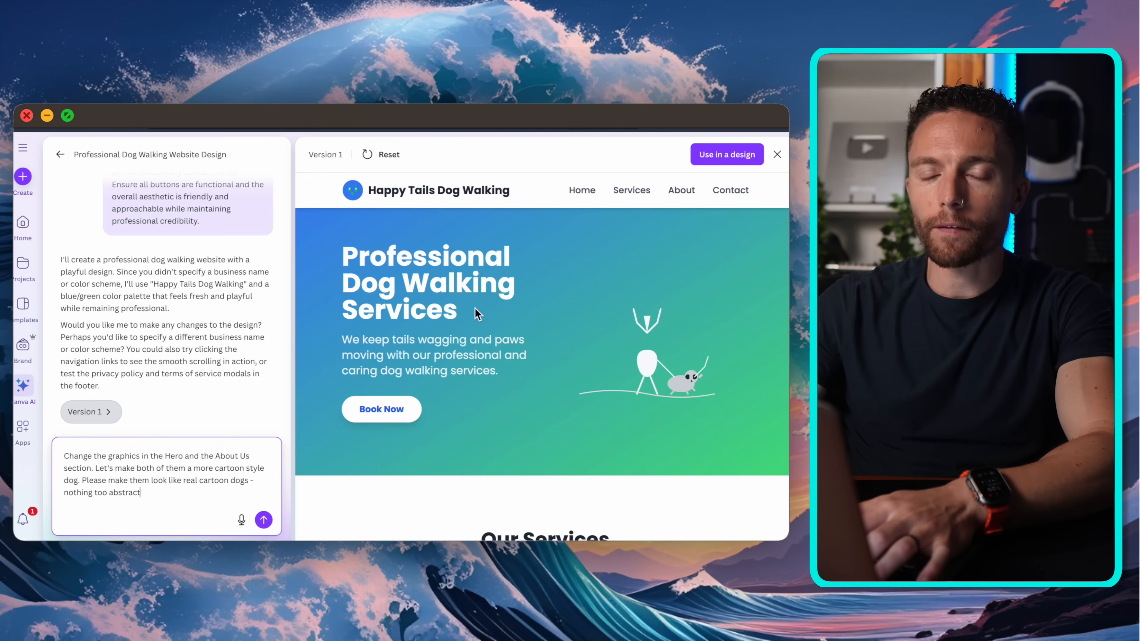
{"action": "mouse_move", "coordinate": [604, 234]}
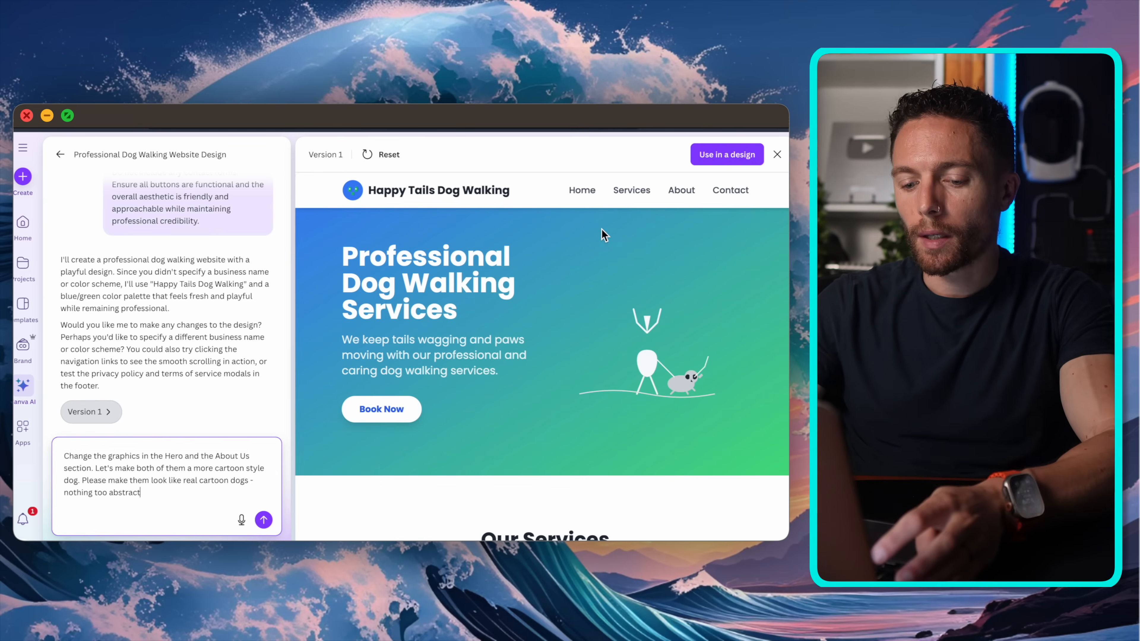
{"action": "scroll", "scroll_direction": "down", "scroll_amount": 3}
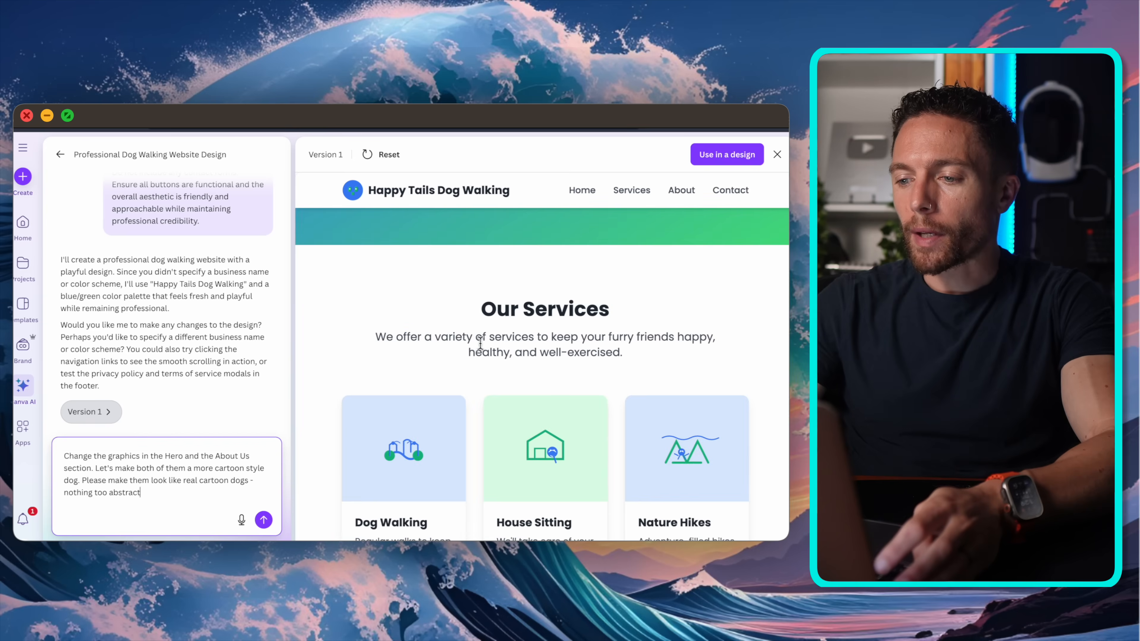
{"action": "scroll", "scroll_direction": "down", "scroll_amount": 3}
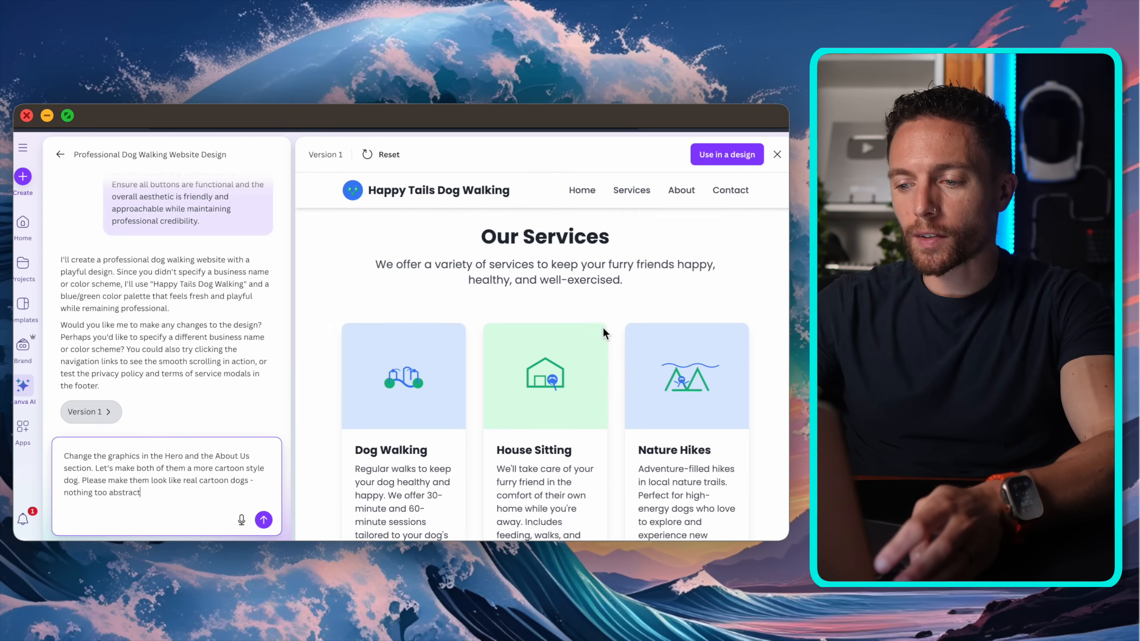
{"action": "scroll", "scroll_direction": "down", "scroll_amount": 3}
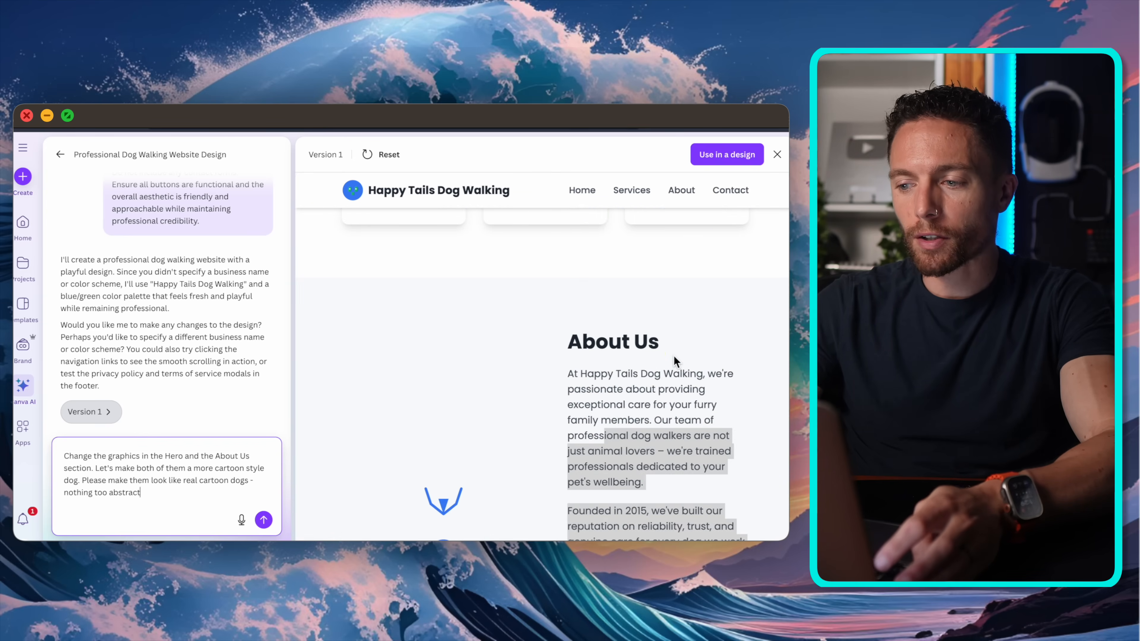
{"action": "scroll", "scroll_direction": "down", "scroll_amount": 3}
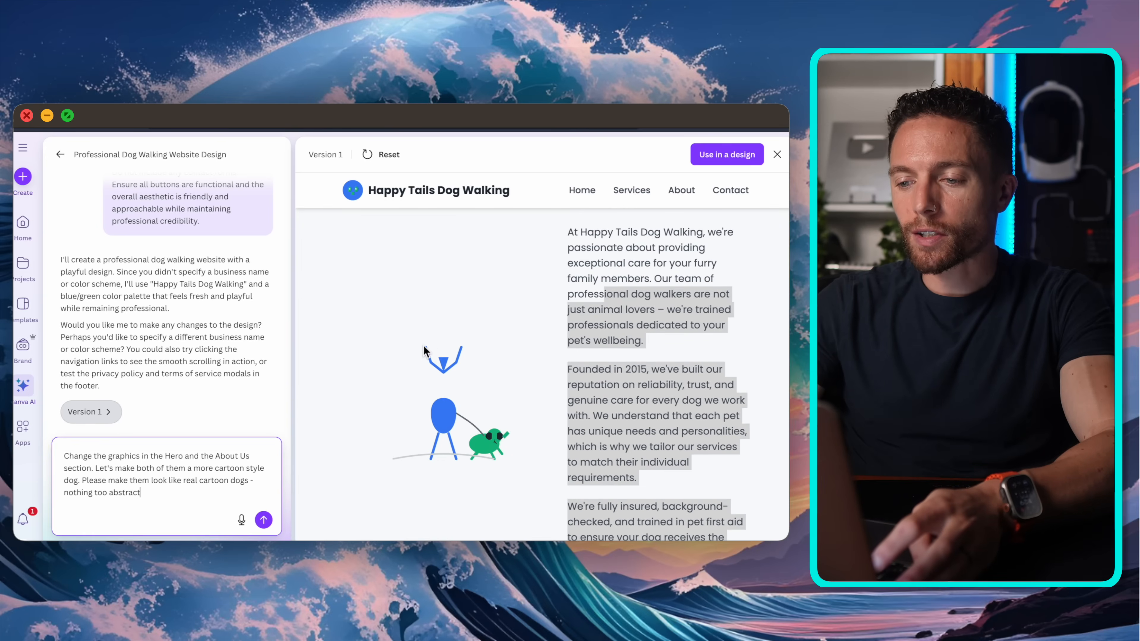
{"action": "mouse_move", "coordinate": [315, 418]}
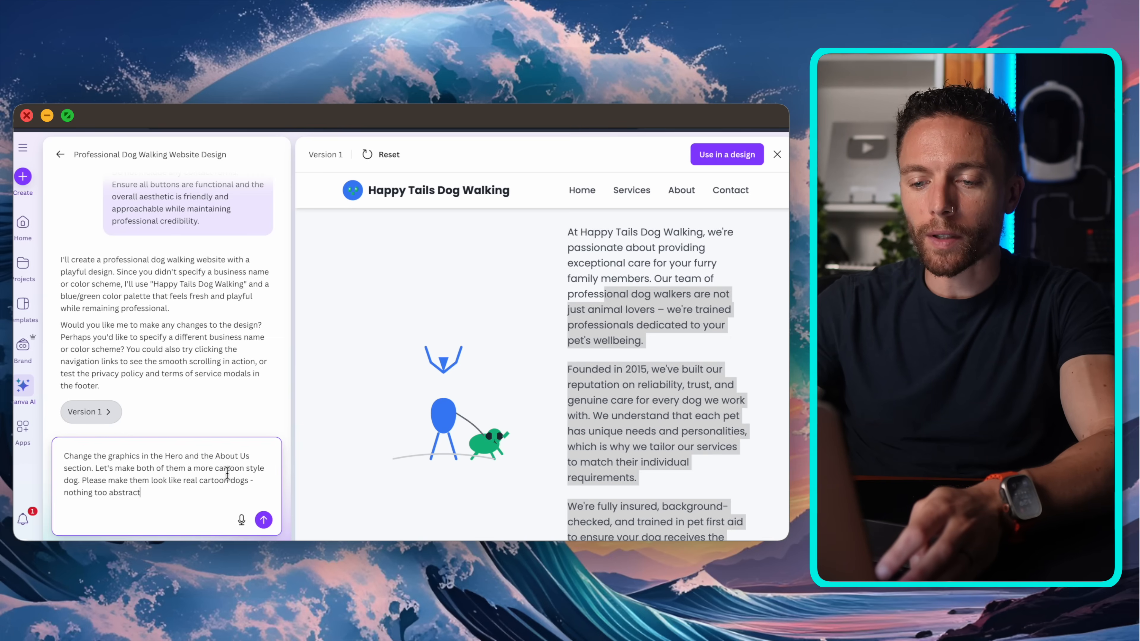
{"action": "mouse_move", "coordinate": [318, 436]}
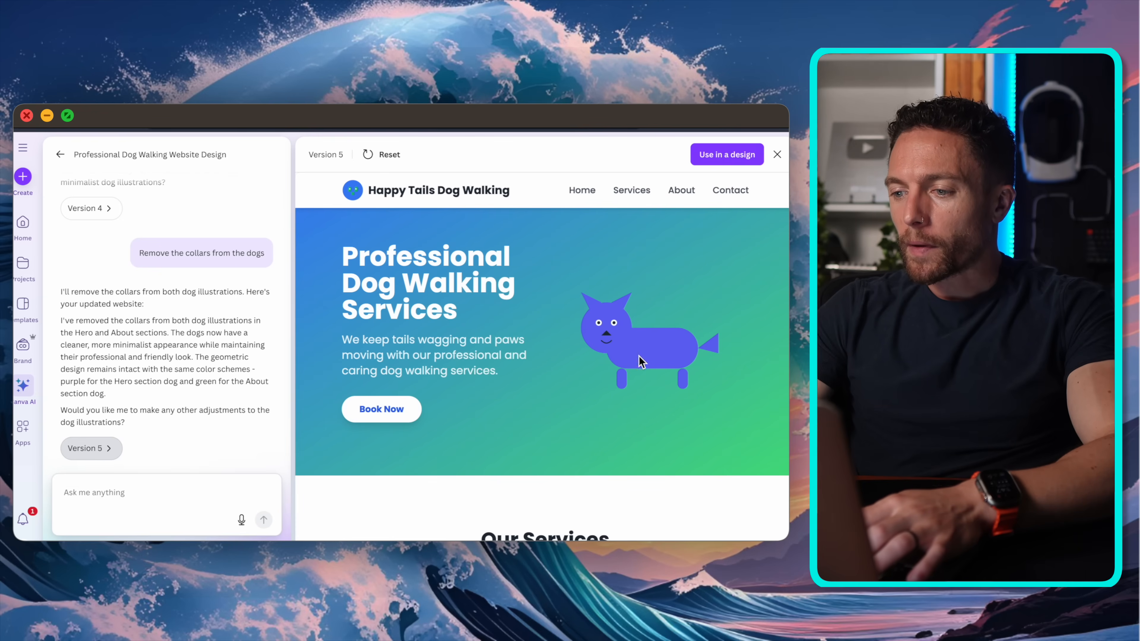
- Review the Version 5 preview with collarless dogs and turn it into an editable Canva design
{"action": "scroll", "scroll_direction": "down", "scroll_amount": 3}
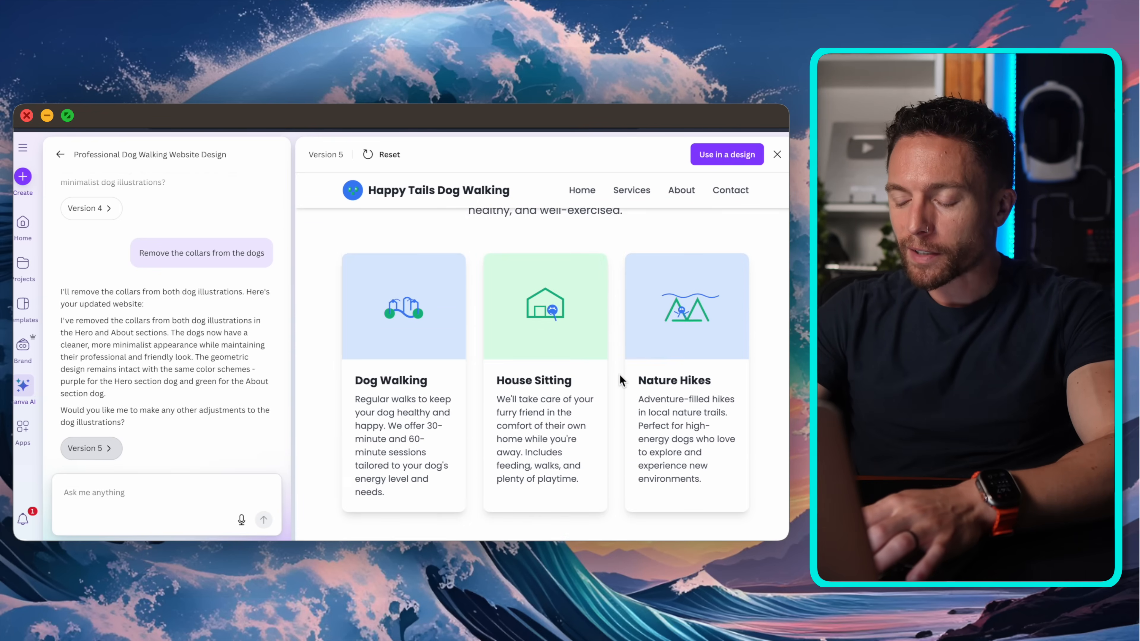
{"action": "scroll", "scroll_direction": "down", "scroll_amount": 3}
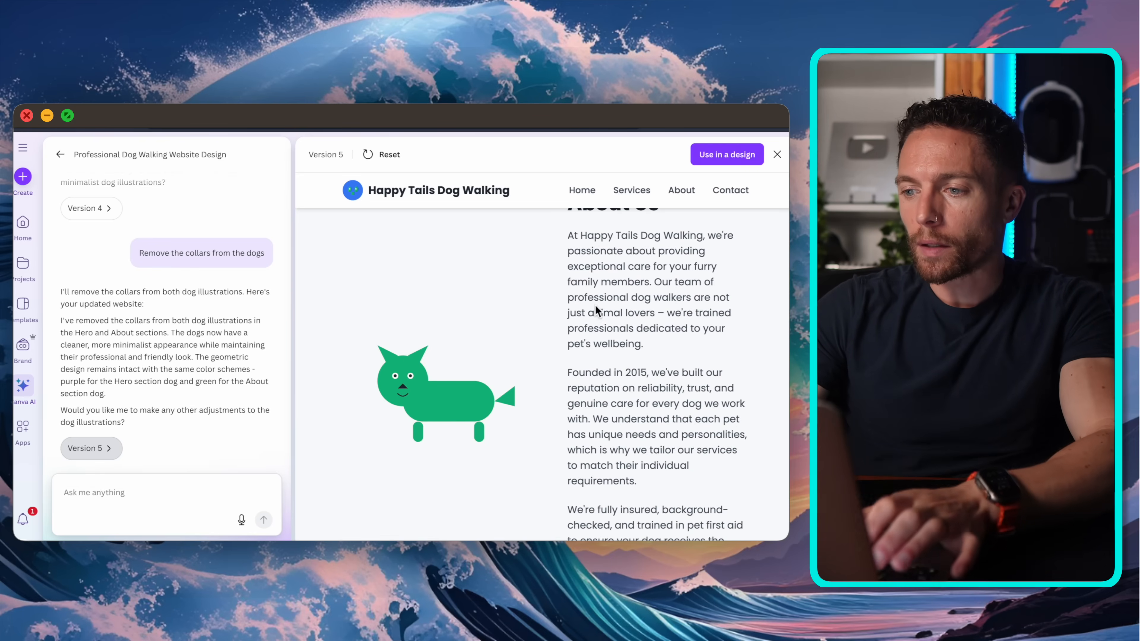
{"action": "left_click_drag", "start_coordinate": [578, 235], "coordinate": [642, 343]}
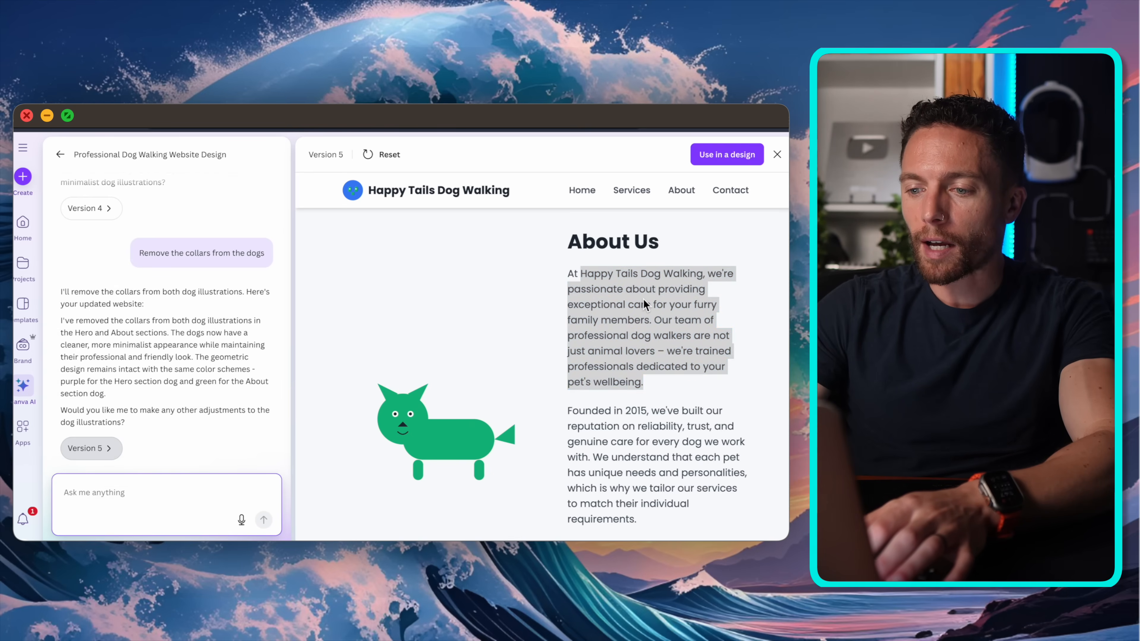
{"action": "scroll", "scroll_direction": "down", "scroll_amount": 3}
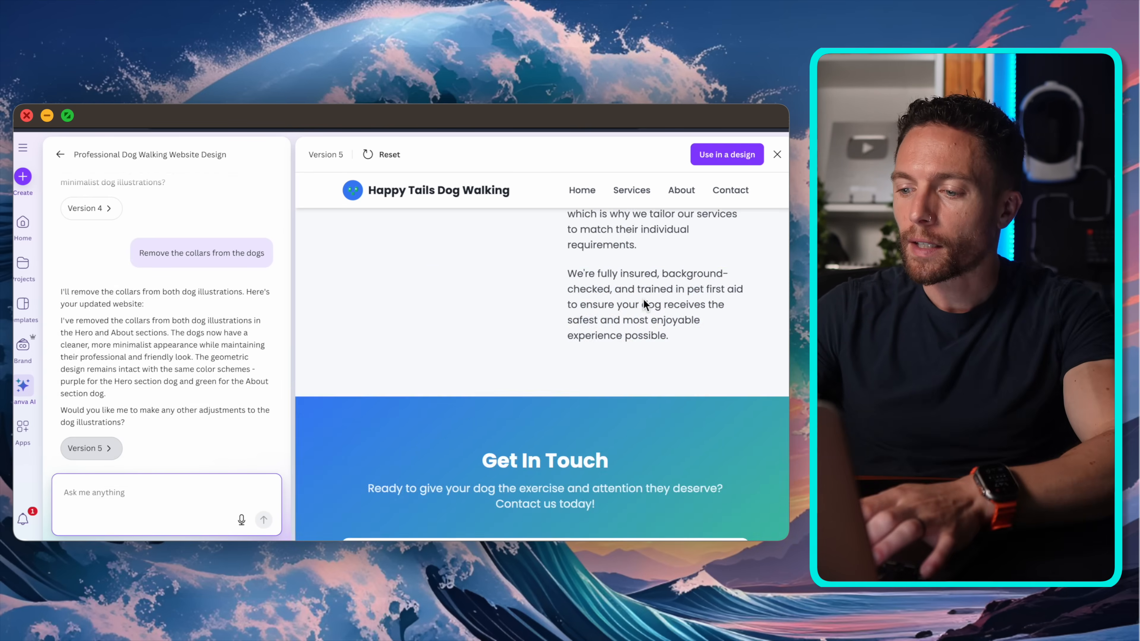
{"action": "scroll", "scroll_direction": "down", "scroll_amount": 3}
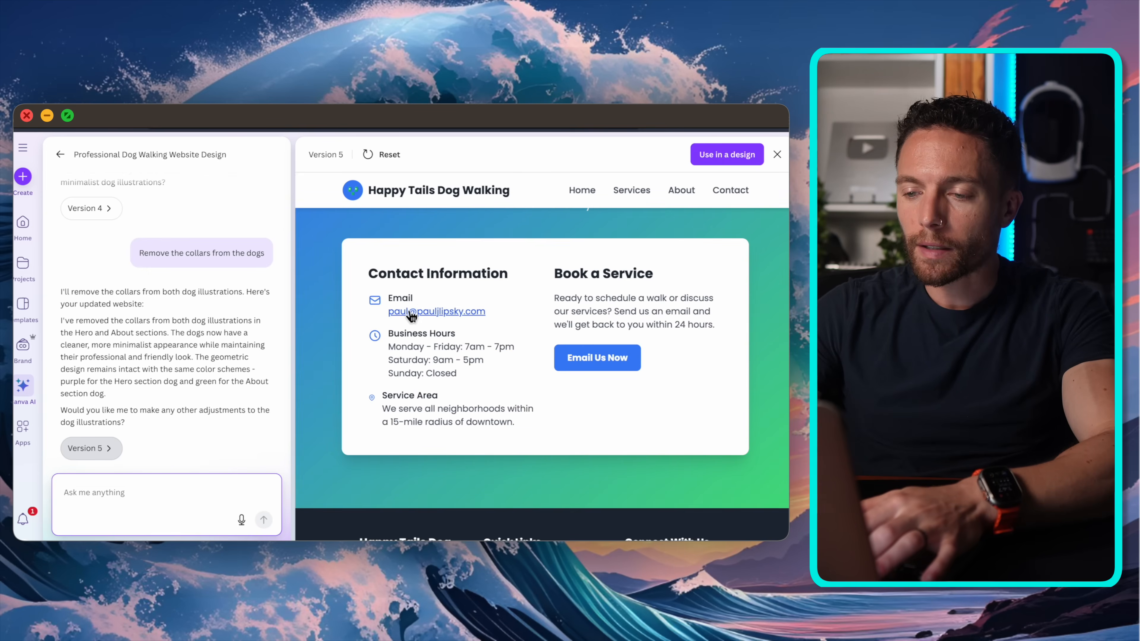
{"action": "left_click_drag", "start_coordinate": [389, 333], "coordinate": [472, 372]}
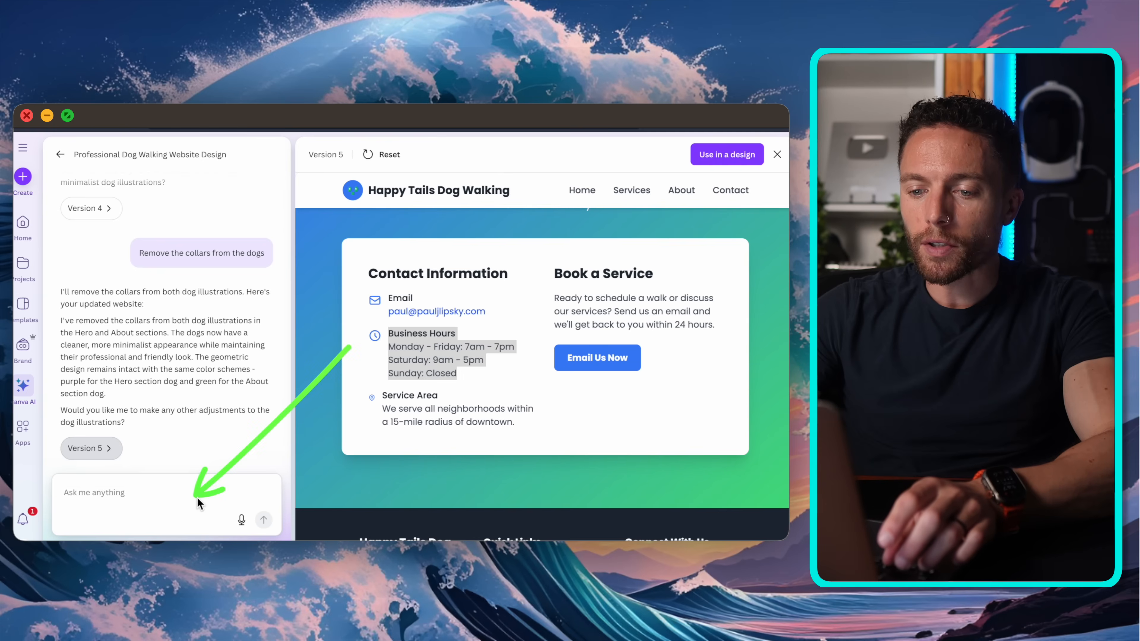
{"action": "scroll", "scroll_direction": "down", "scroll_amount": 3}
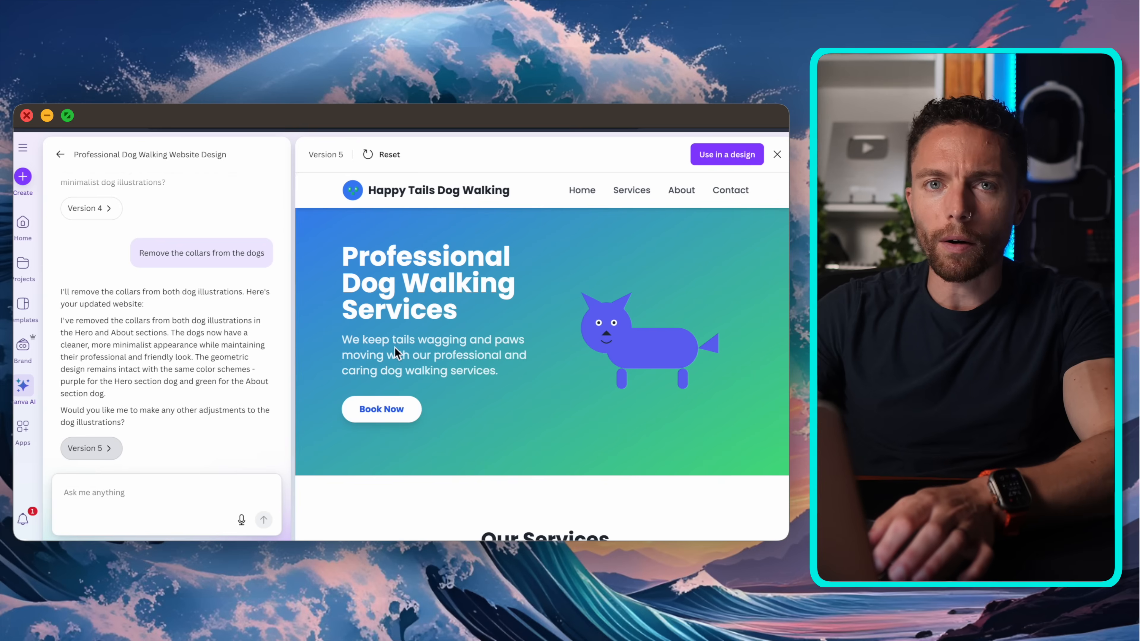
{"action": "mouse_move", "coordinate": [506, 473]}
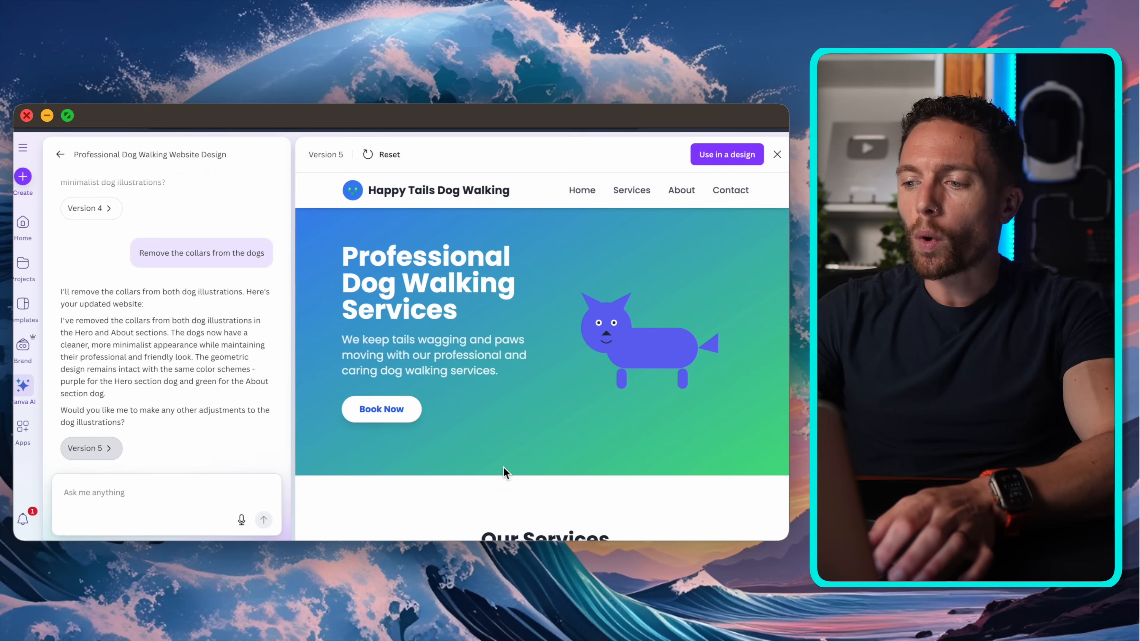
{"action": "mouse_move", "coordinate": [687, 330]}
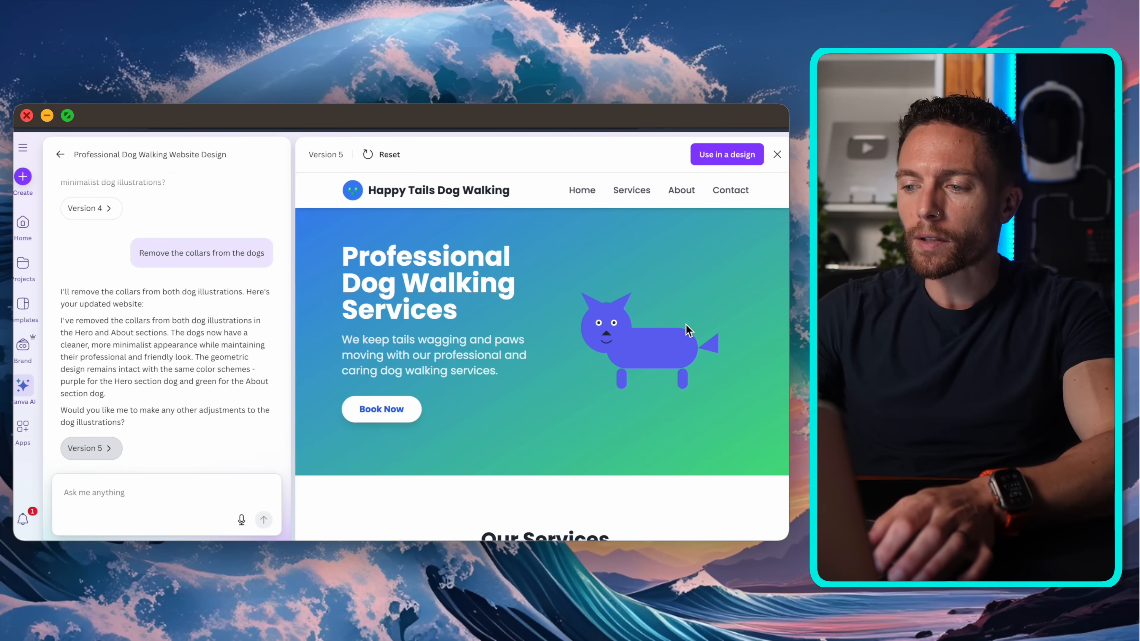
{"action": "scroll", "scroll_direction": "down", "scroll_amount": 3}
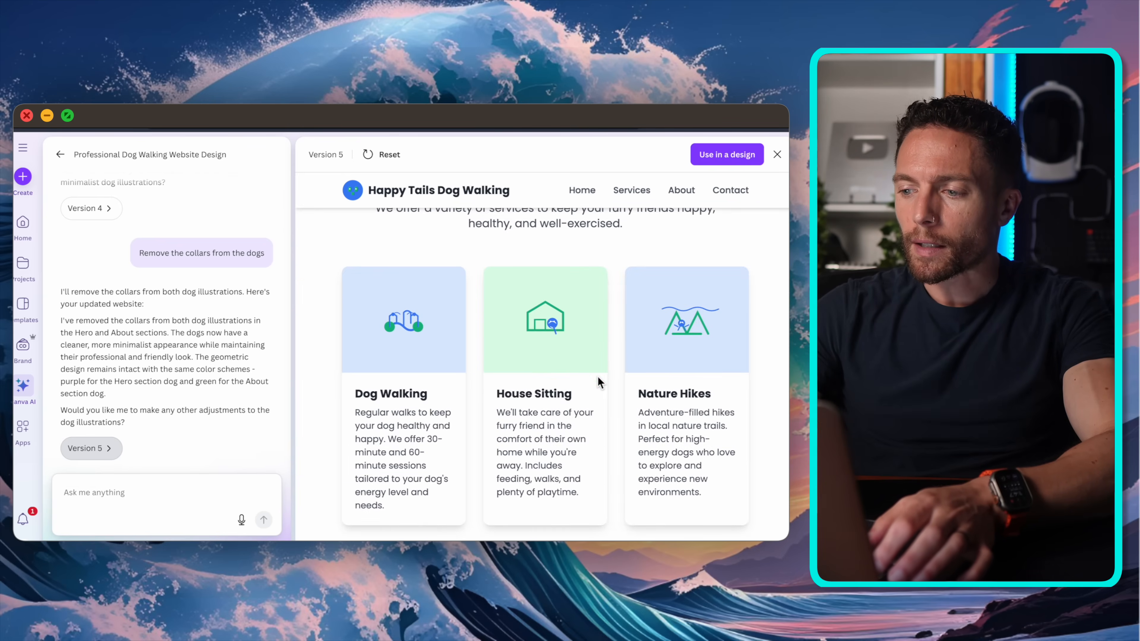
{"action": "scroll", "scroll_direction": "down", "scroll_amount": 3}
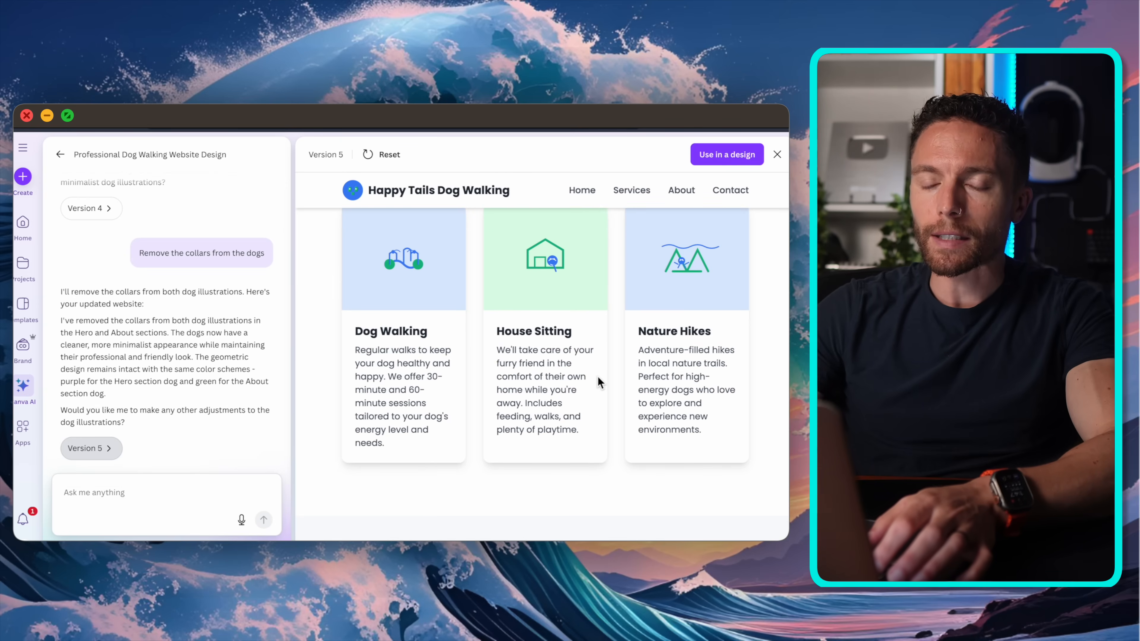
{"action": "scroll", "scroll_direction": "down", "scroll_amount": 3}
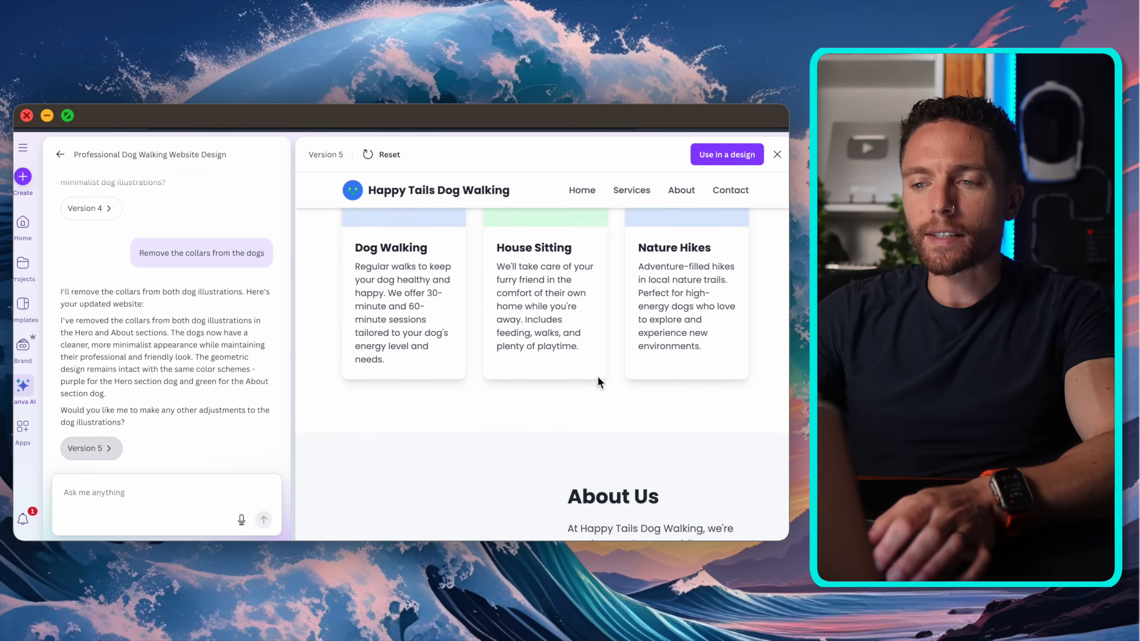
{"action": "scroll", "scroll_direction": "down", "scroll_amount": 3}
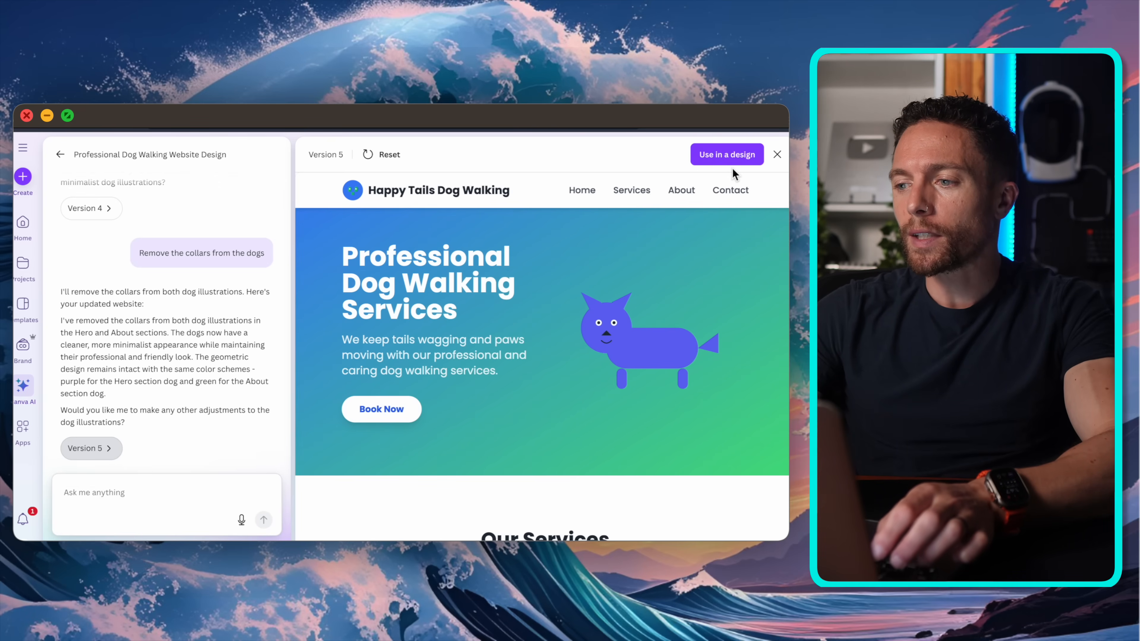
{"action": "left_click", "coordinate": [725, 154]}
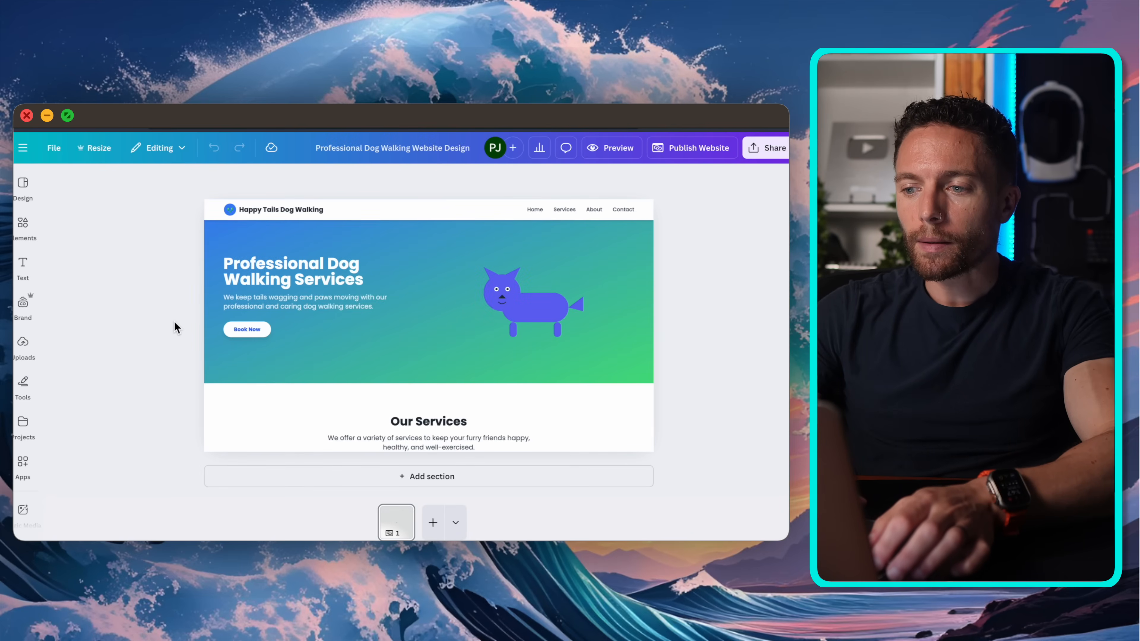
- Inspect the Happy Tails page and Our Services heading in the editor, then start Publish Website
{"action": "left_click", "coordinate": [367, 304]}
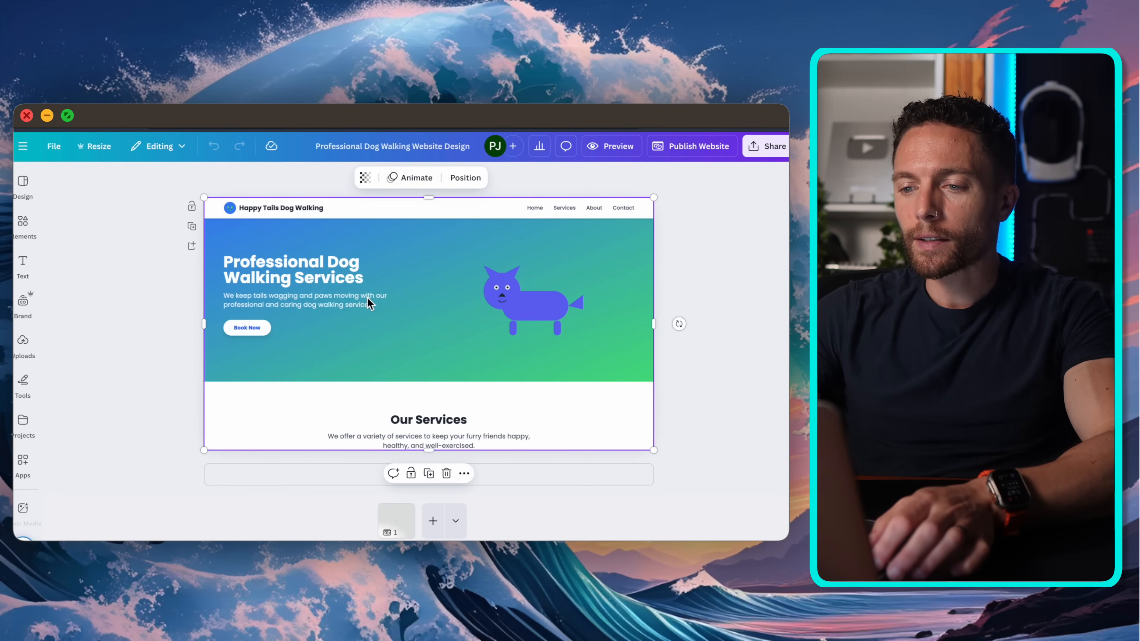
{"action": "scroll", "scroll_direction": "down", "scroll_amount": 3}
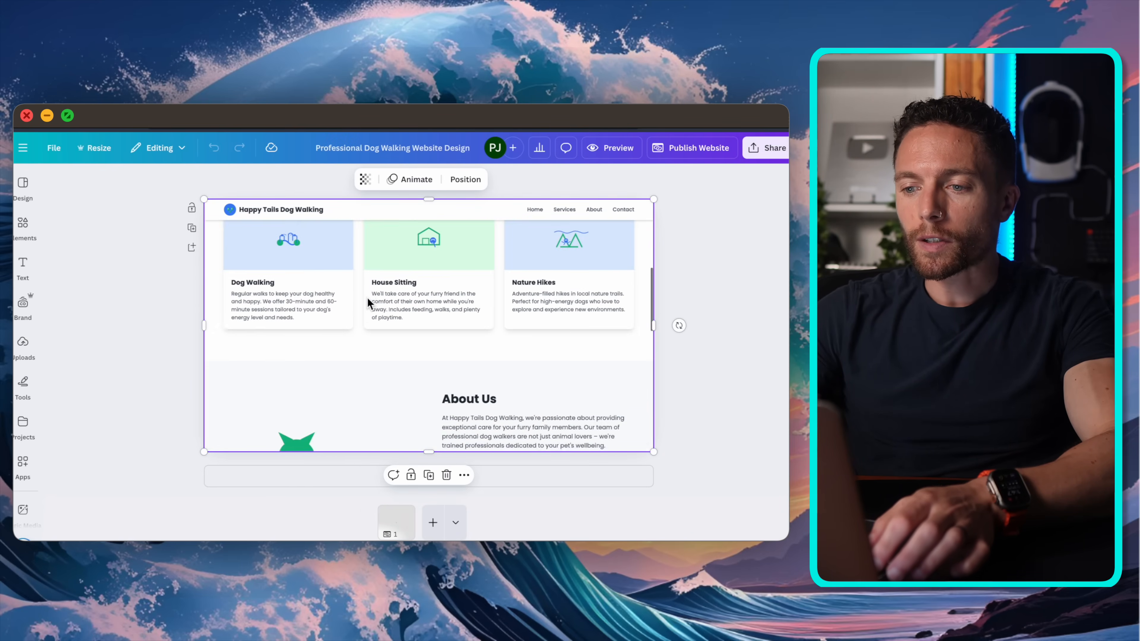
{"action": "scroll", "scroll_direction": "down", "scroll_amount": 3}
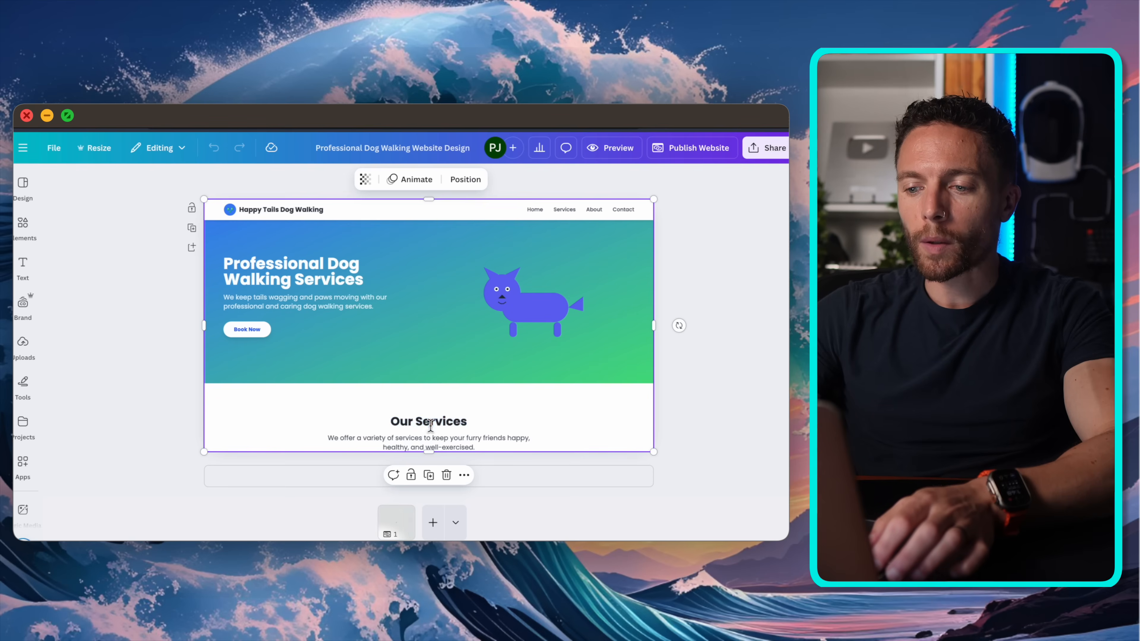
{"action": "double_click", "coordinate": [428, 421]}
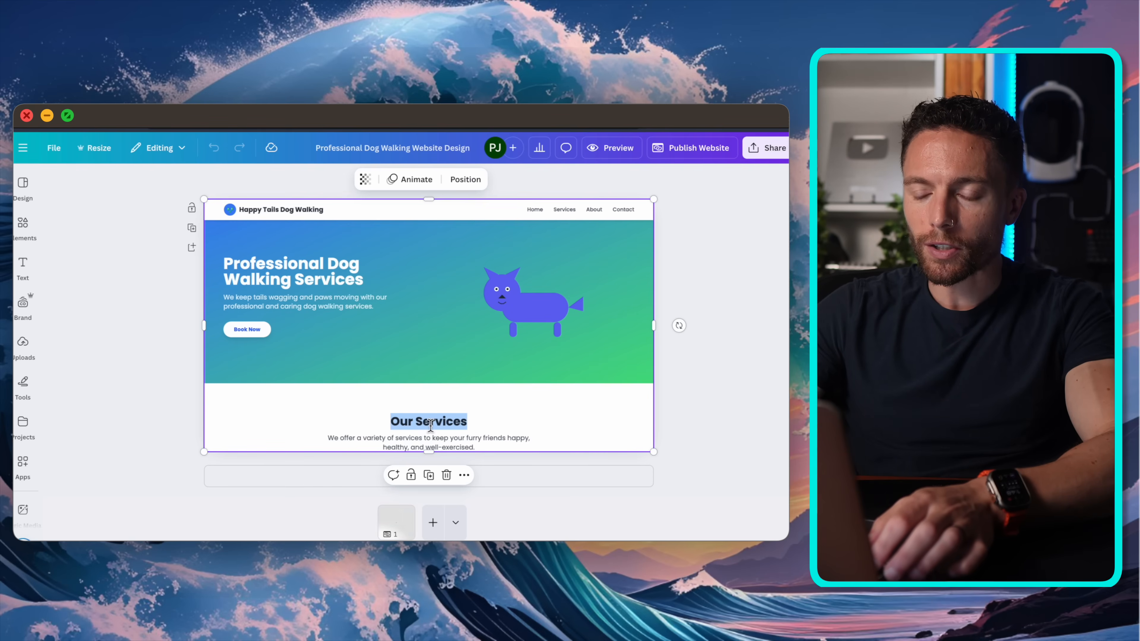
{"action": "scroll", "scroll_direction": "down", "scroll_amount": 3}
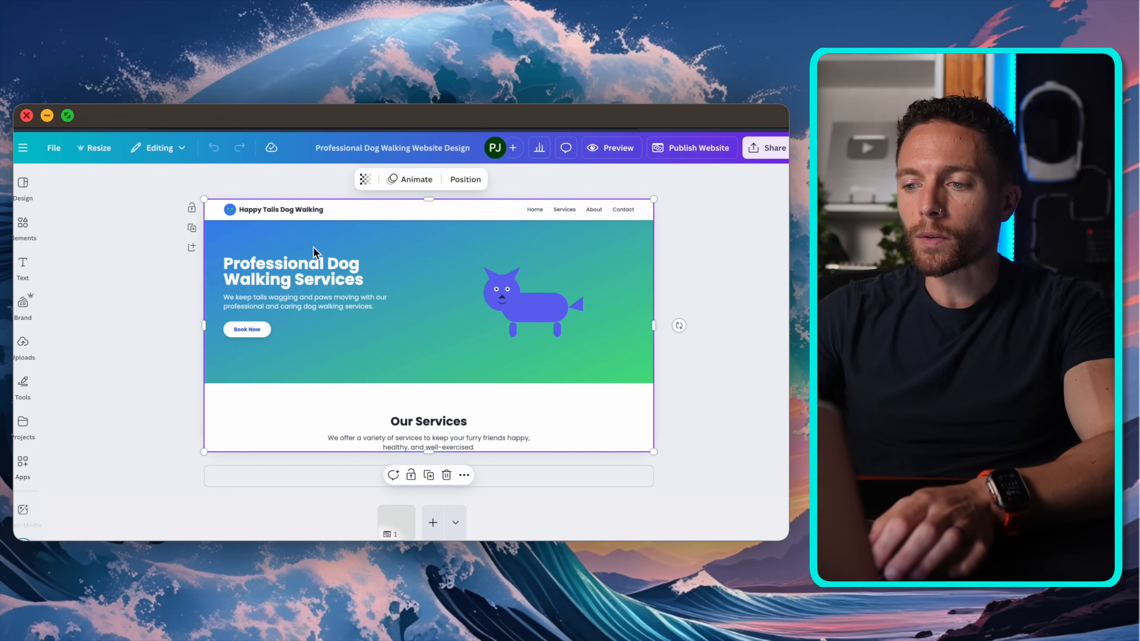
{"action": "mouse_move", "coordinate": [433, 289]}
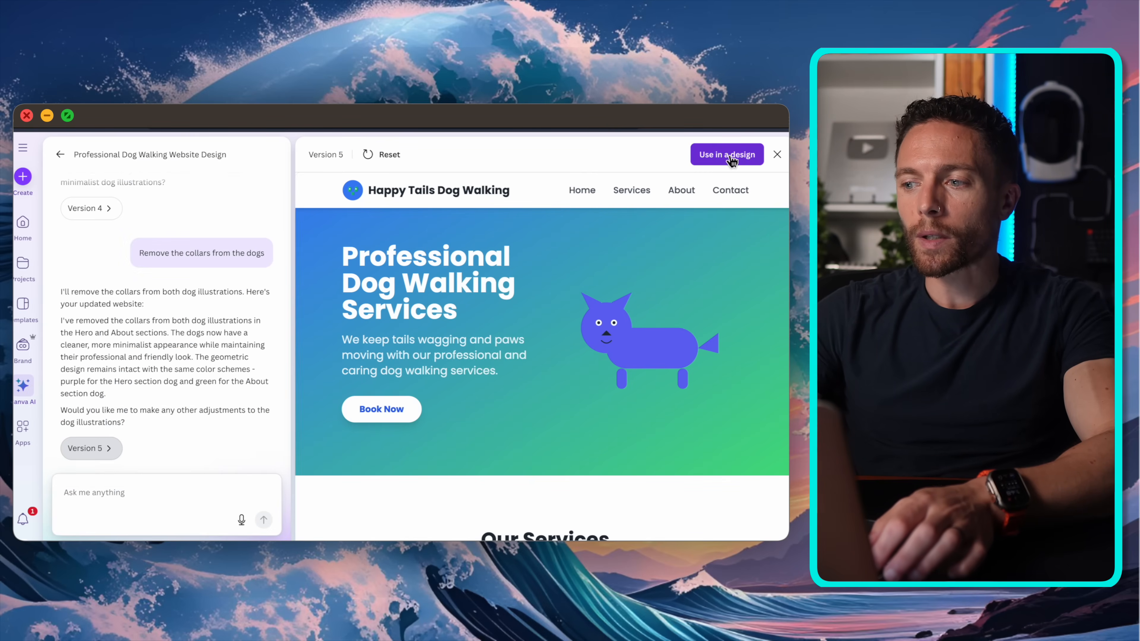
{"action": "left_click", "coordinate": [725, 155]}
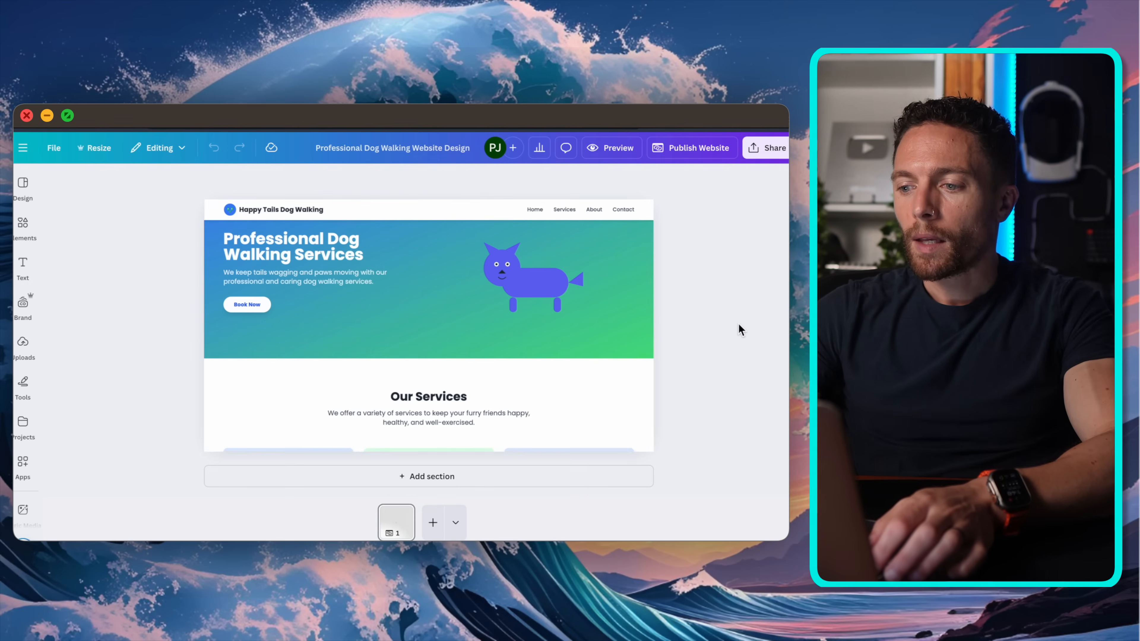
{"action": "mouse_move", "coordinate": [686, 286]}
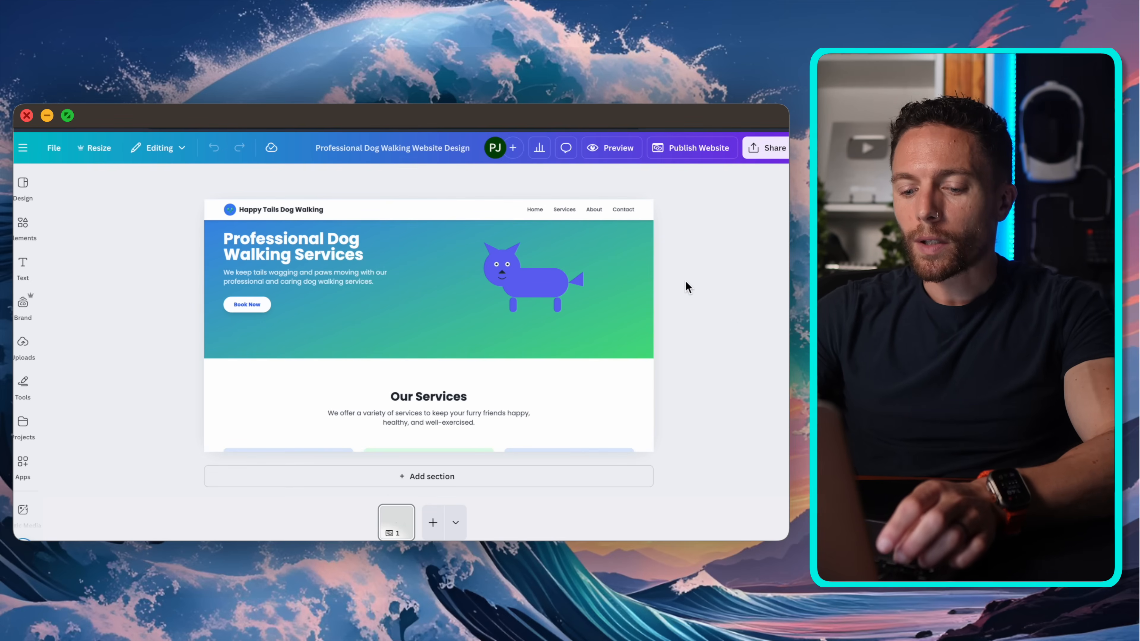
{"action": "mouse_move", "coordinate": [676, 178]}
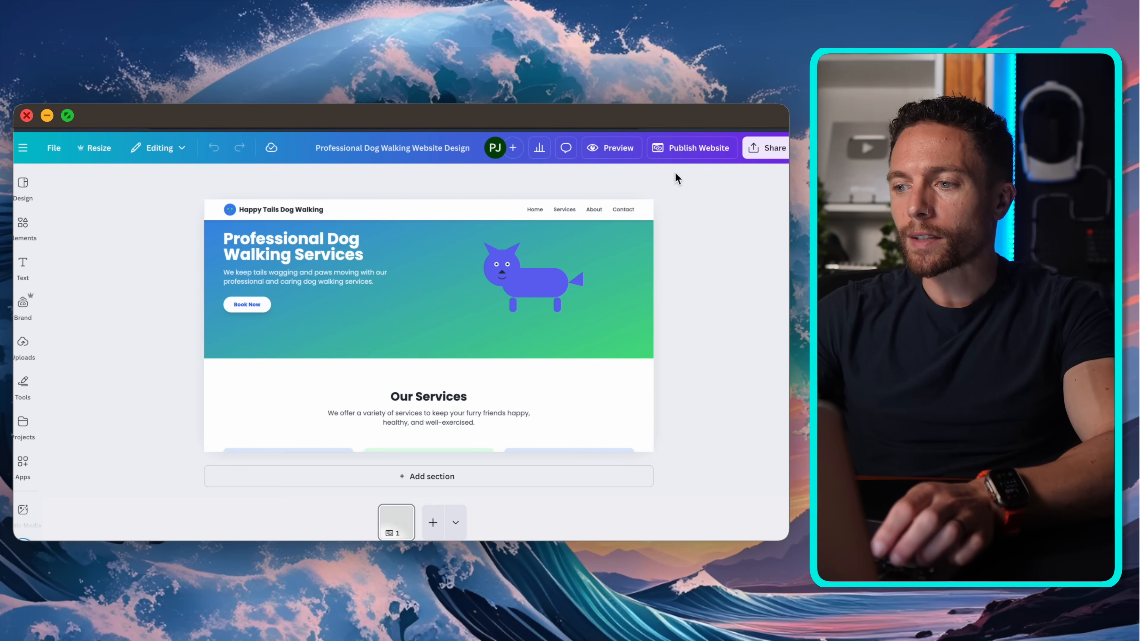
{"action": "left_click", "coordinate": [691, 148]}
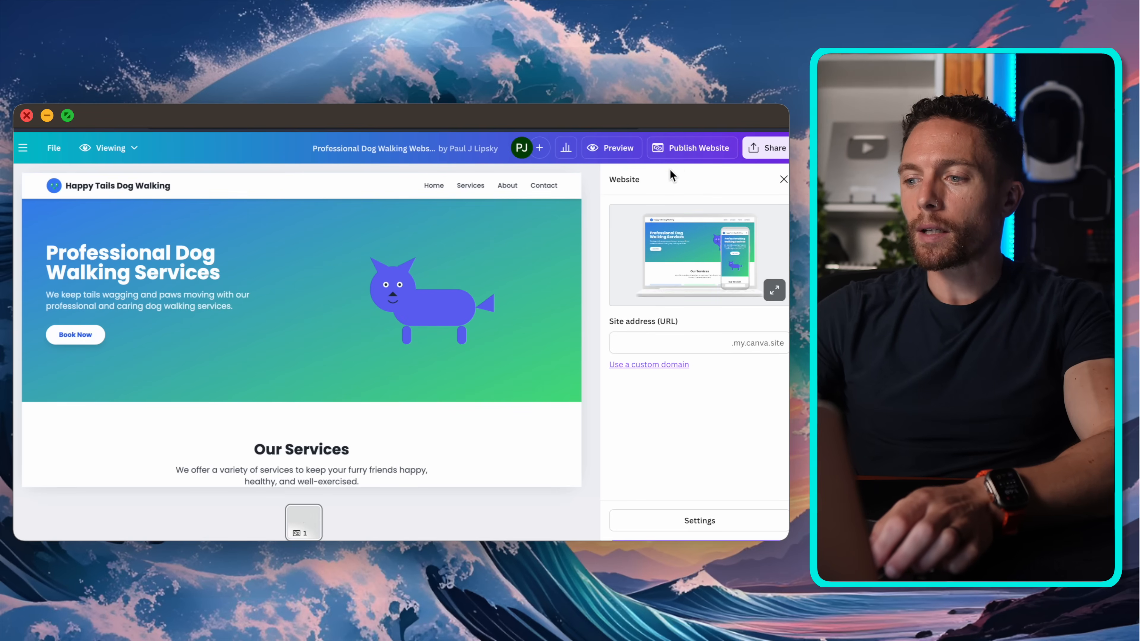
{"action": "mouse_move", "coordinate": [602, 344]}
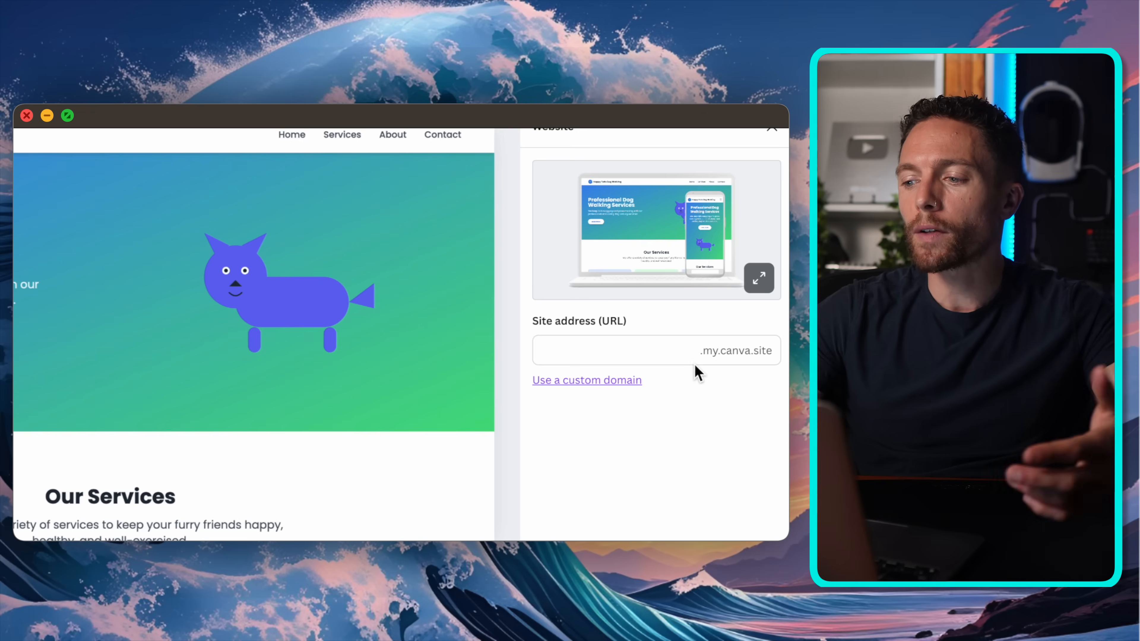
{"action": "mouse_move", "coordinate": [648, 369]}
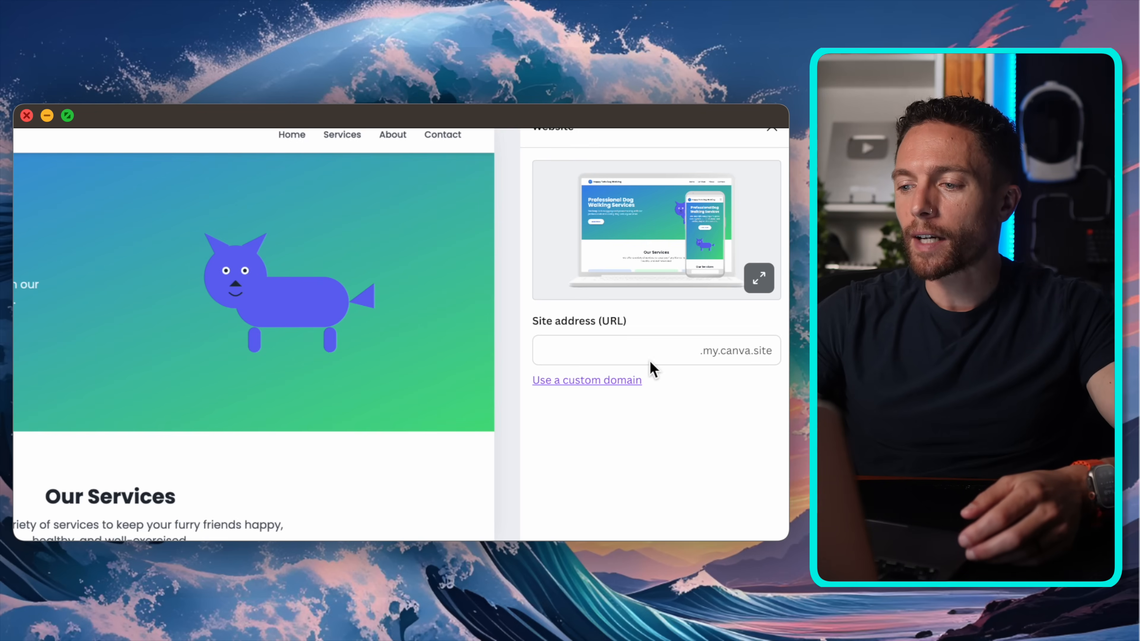
- Enter 'pauljlipsky' as the my.canva.site address and view the custom domain options
{"action": "type", "text": "pau"}
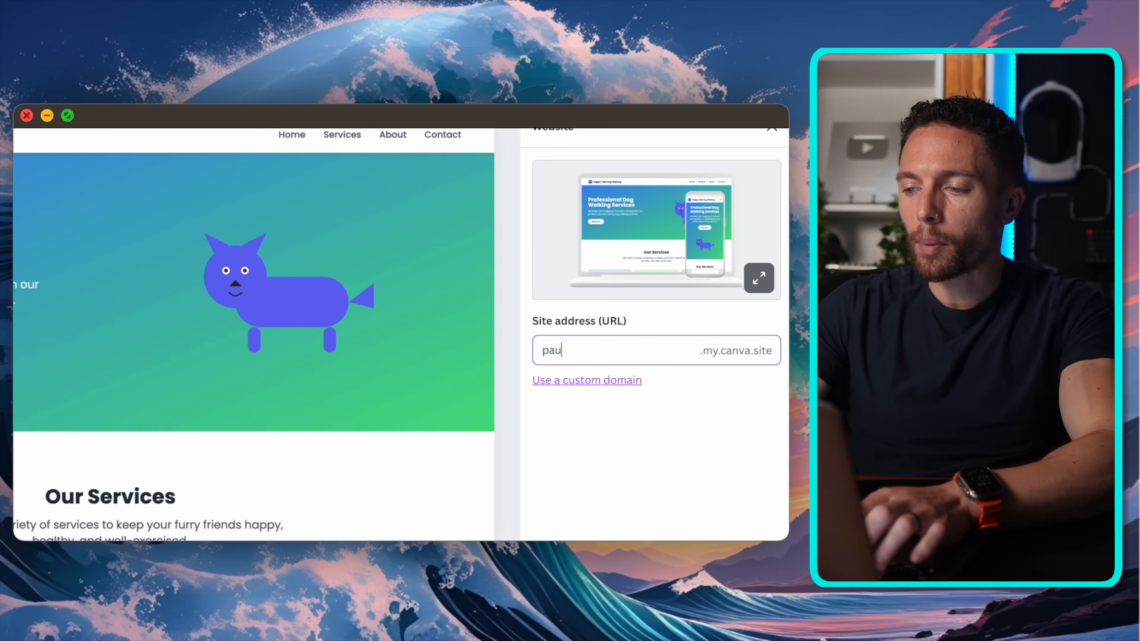
{"action": "type", "text": "ljlipsky"}
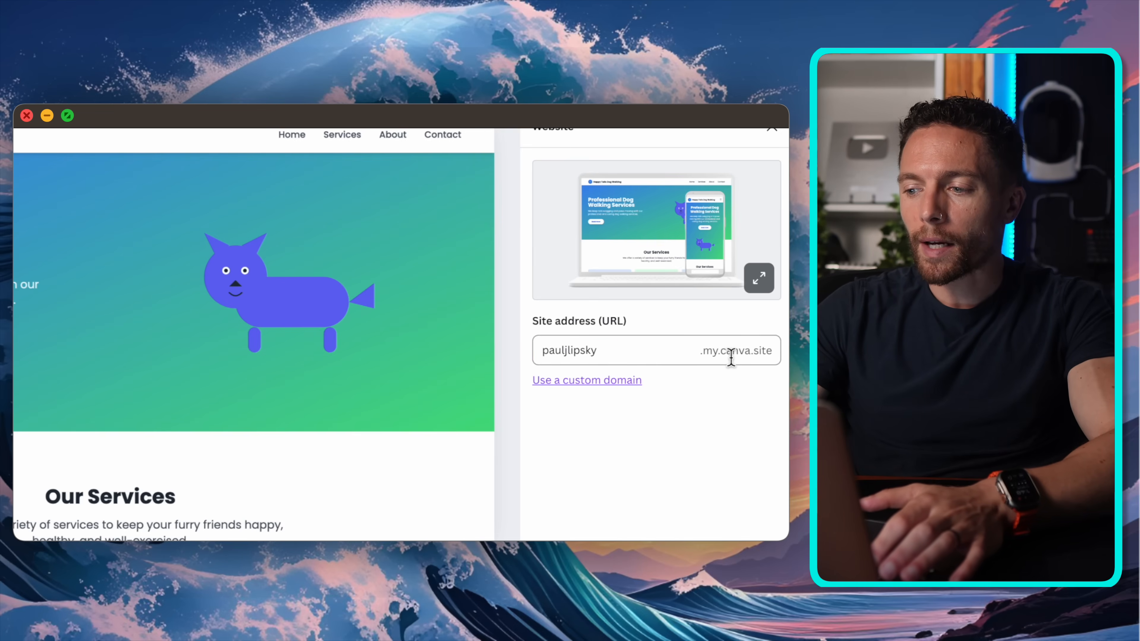
{"action": "left_click", "coordinate": [654, 350]}
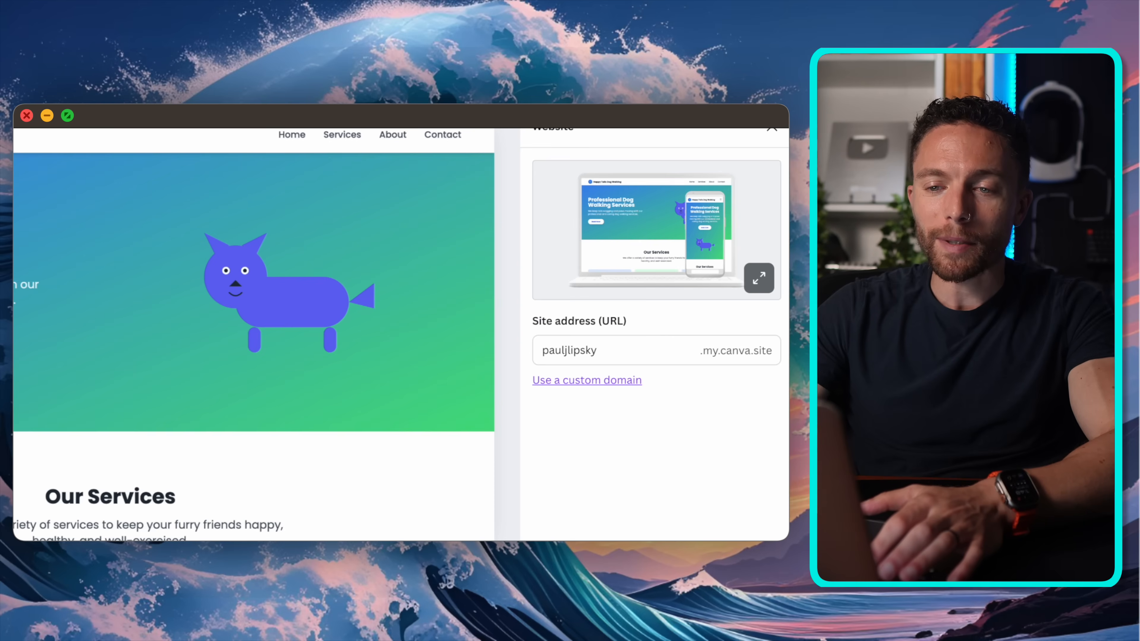
{"action": "mouse_move", "coordinate": [522, 356]}
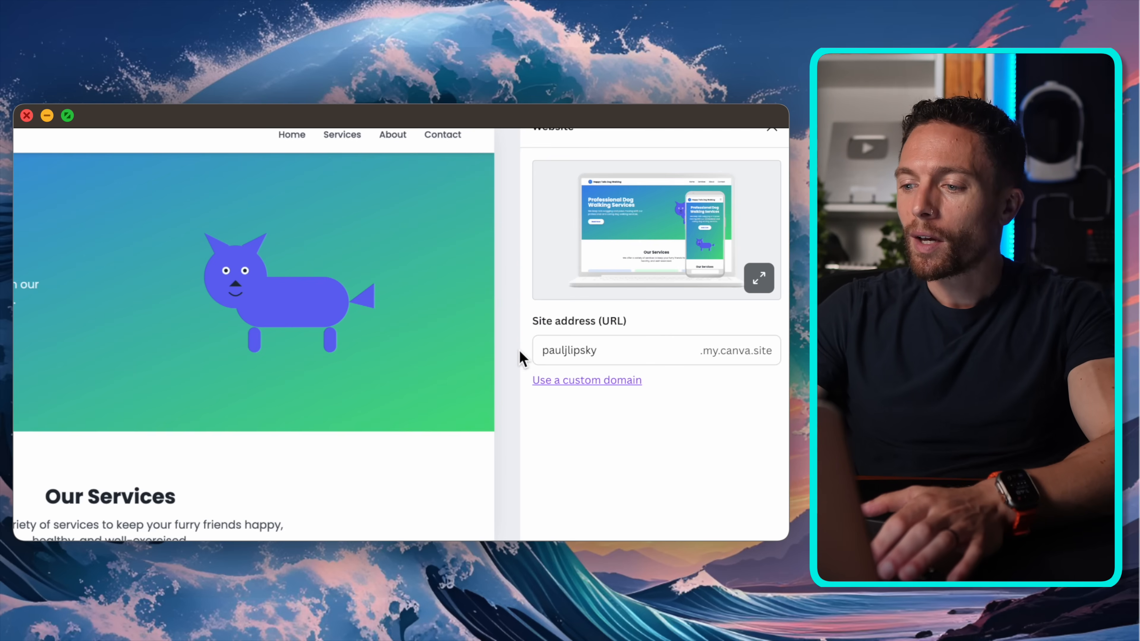
{"action": "mouse_move", "coordinate": [567, 396]}
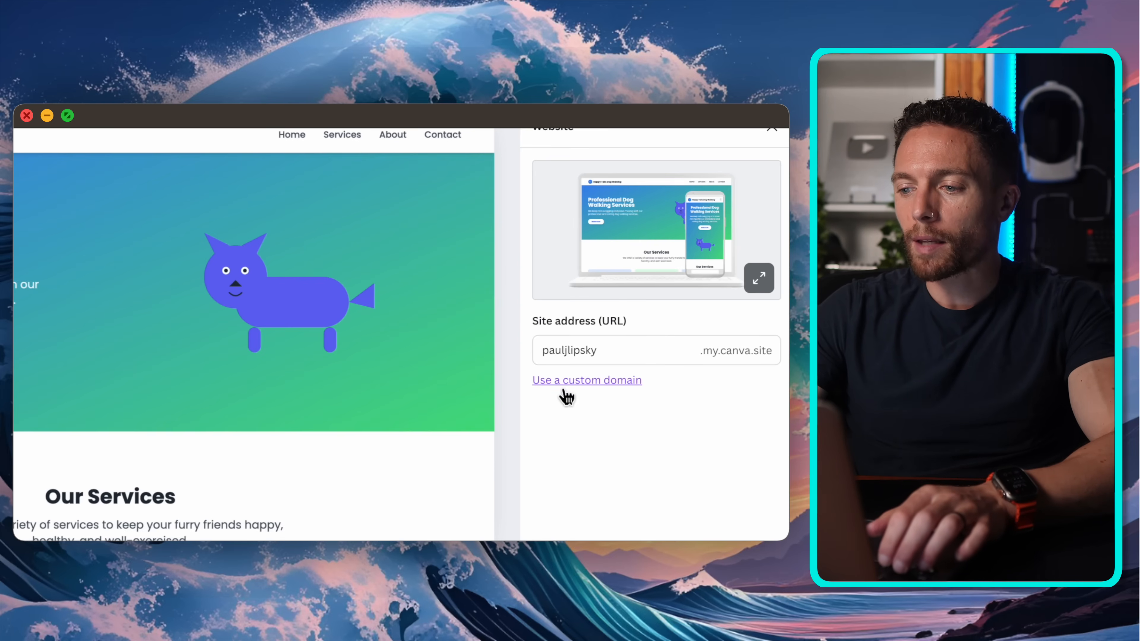
{"action": "left_click", "coordinate": [586, 379]}
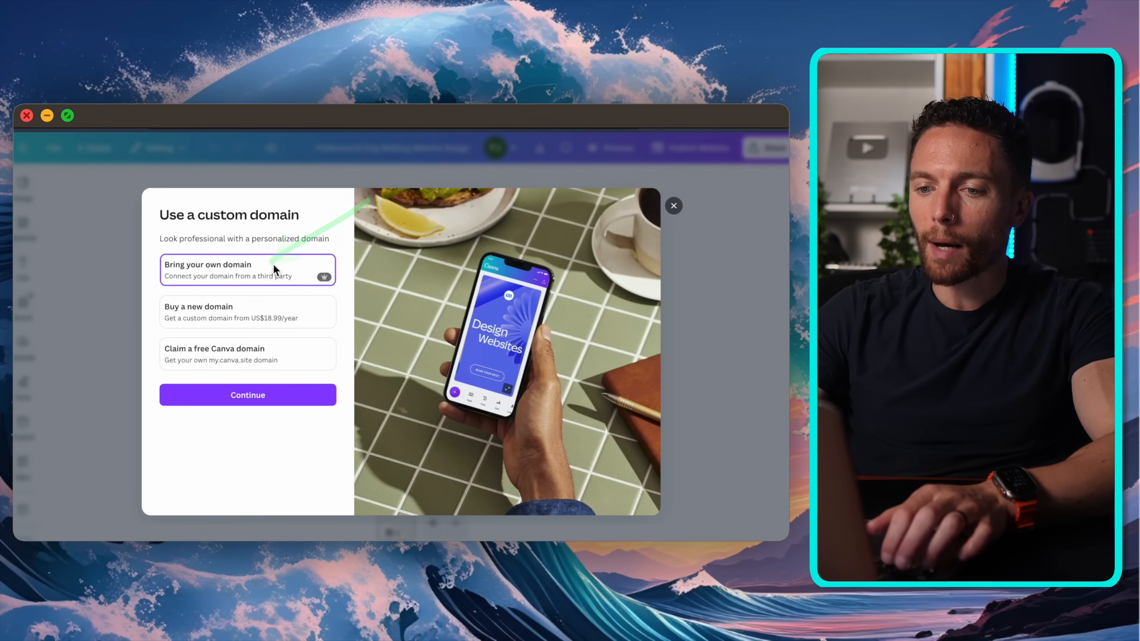
{"action": "mouse_move", "coordinate": [385, 279]}
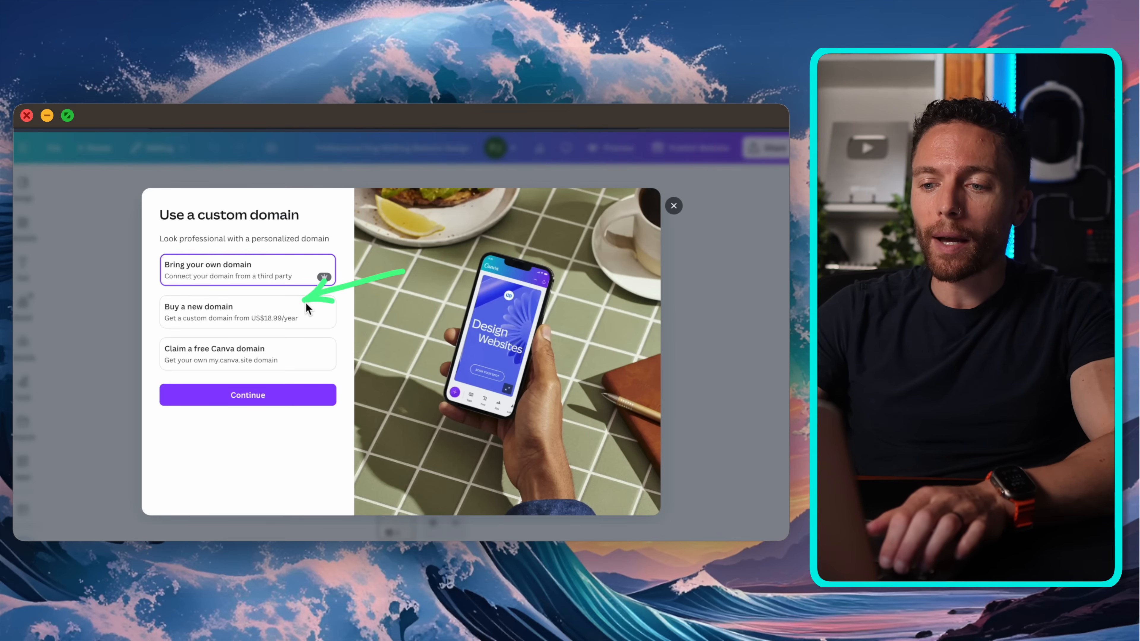
{"action": "mouse_move", "coordinate": [270, 334]}
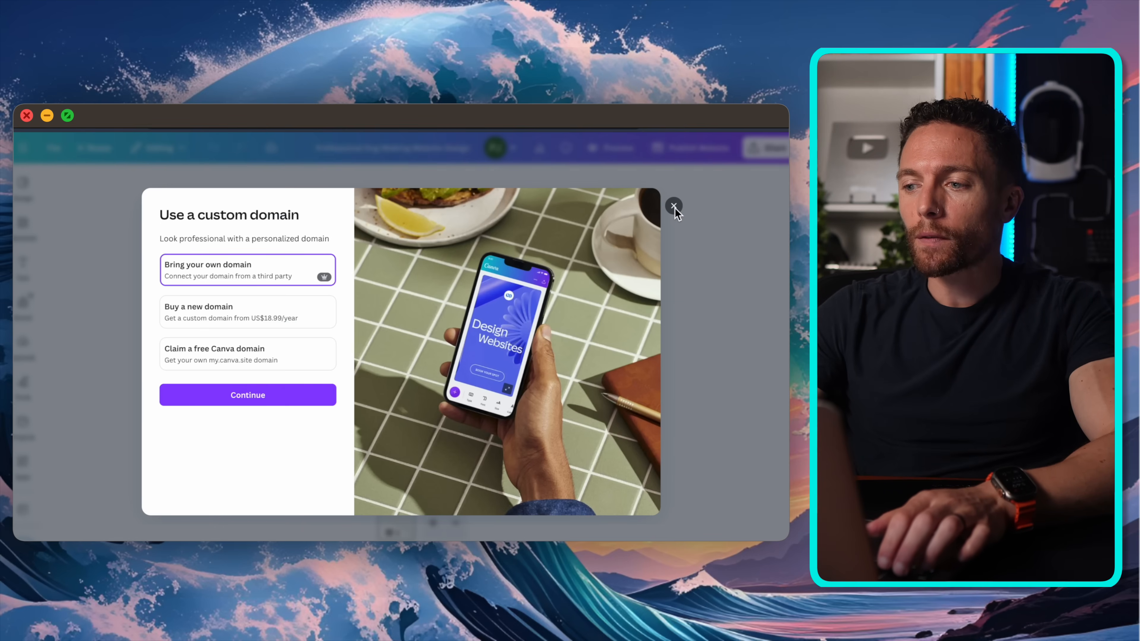
- Close the custom domain dialog and return to the Happy Tails website design
{"action": "left_click", "coordinate": [673, 207]}
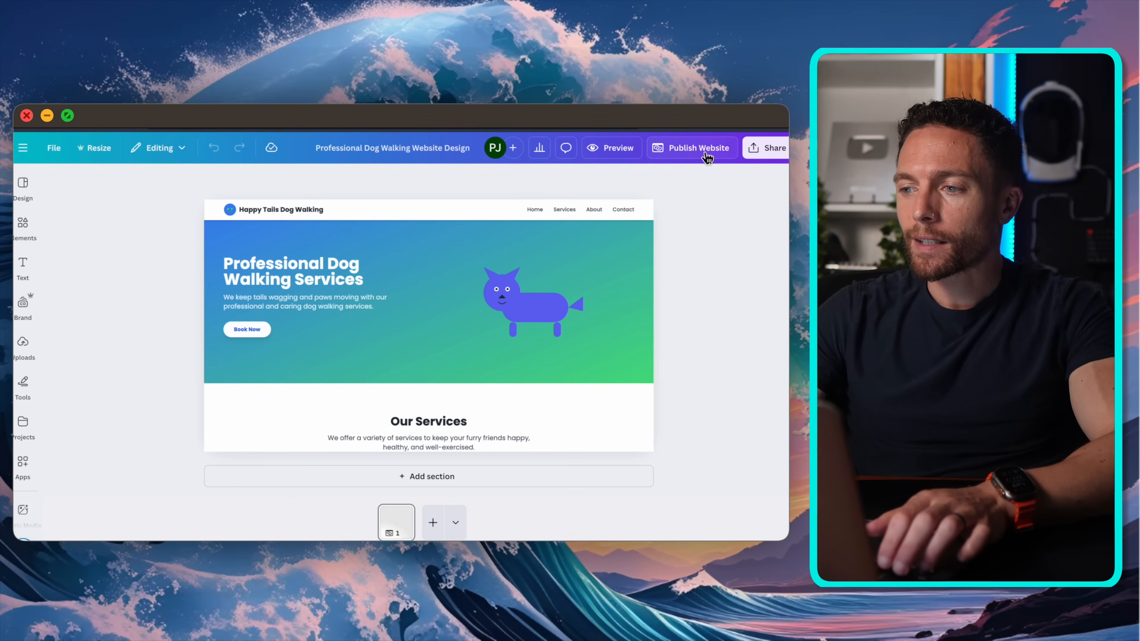
- Reopen publishing with the pauljlipsky address and publish the Happy Tails site live
{"action": "left_click", "coordinate": [696, 147]}
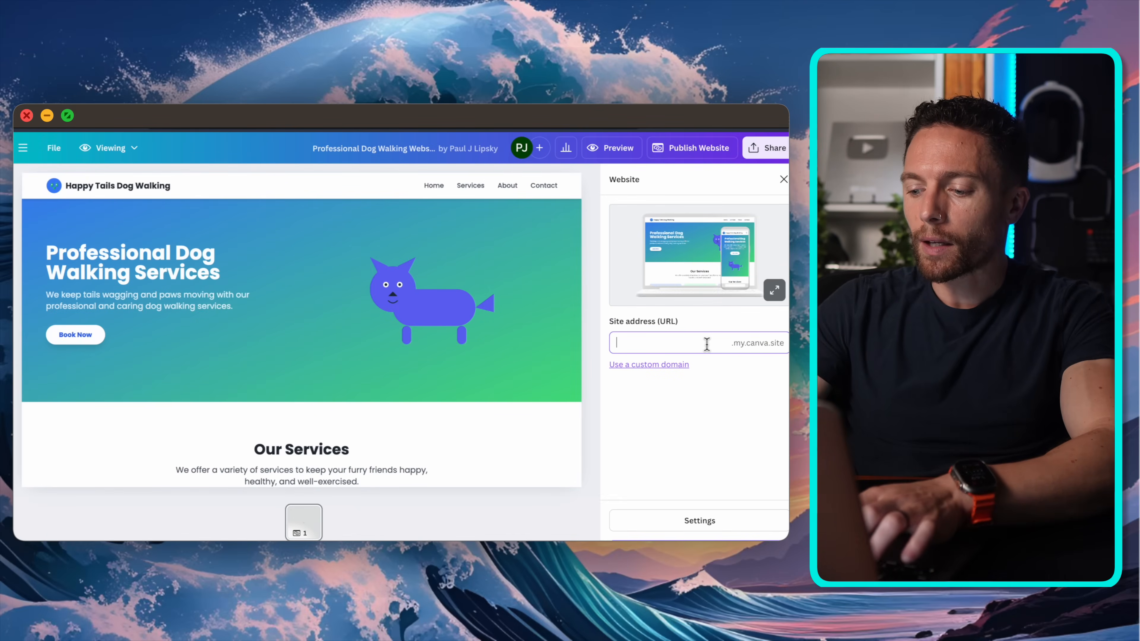
{"action": "type", "text": "pauljlipsky"}
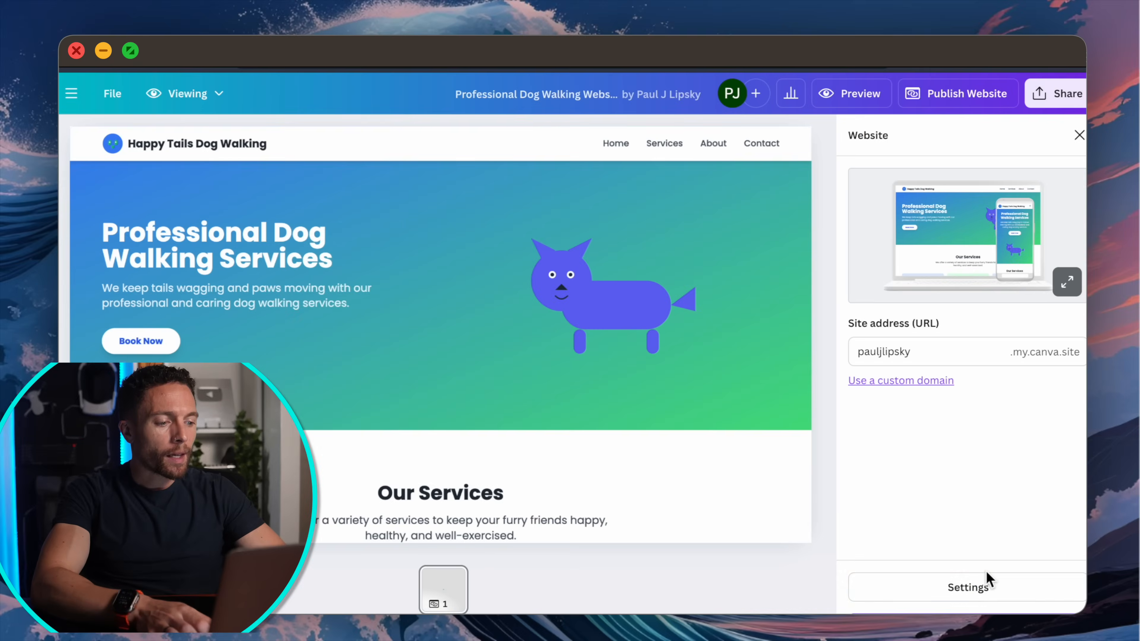
{"action": "left_click", "coordinate": [968, 587]}
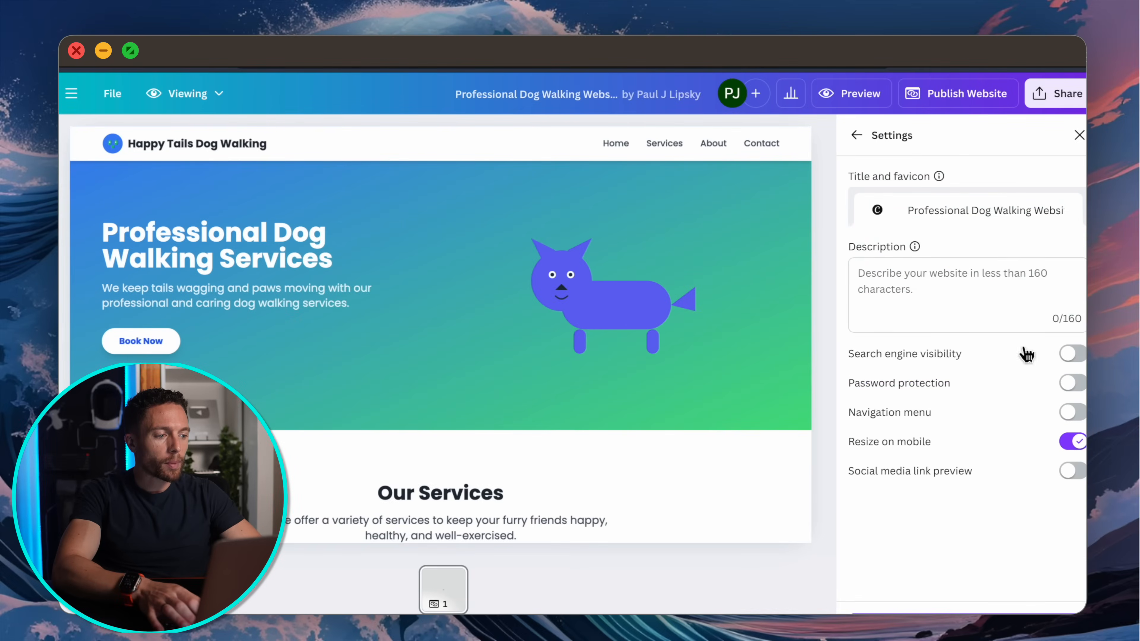
{"action": "mouse_move", "coordinate": [984, 466]}
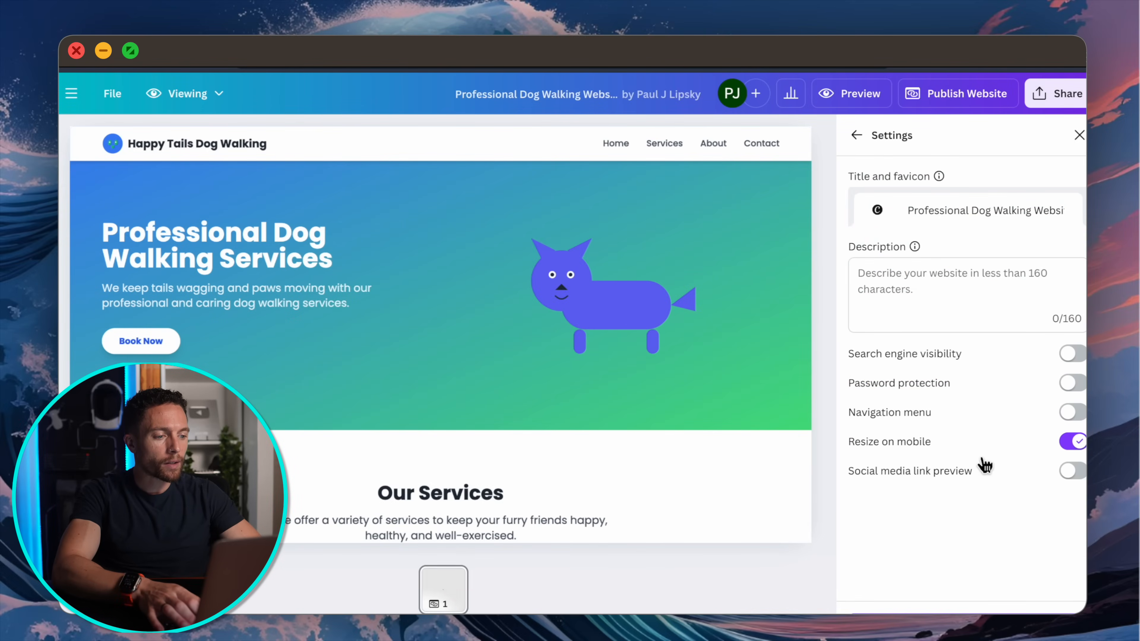
{"action": "mouse_move", "coordinate": [987, 609]}
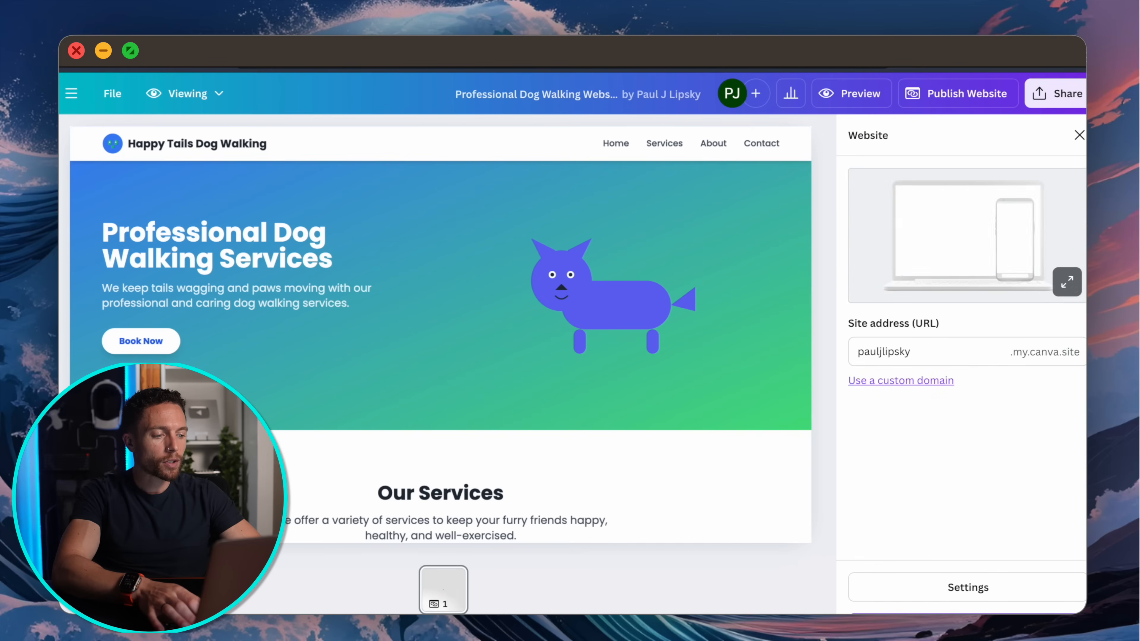
{"action": "left_click", "coordinate": [956, 93]}
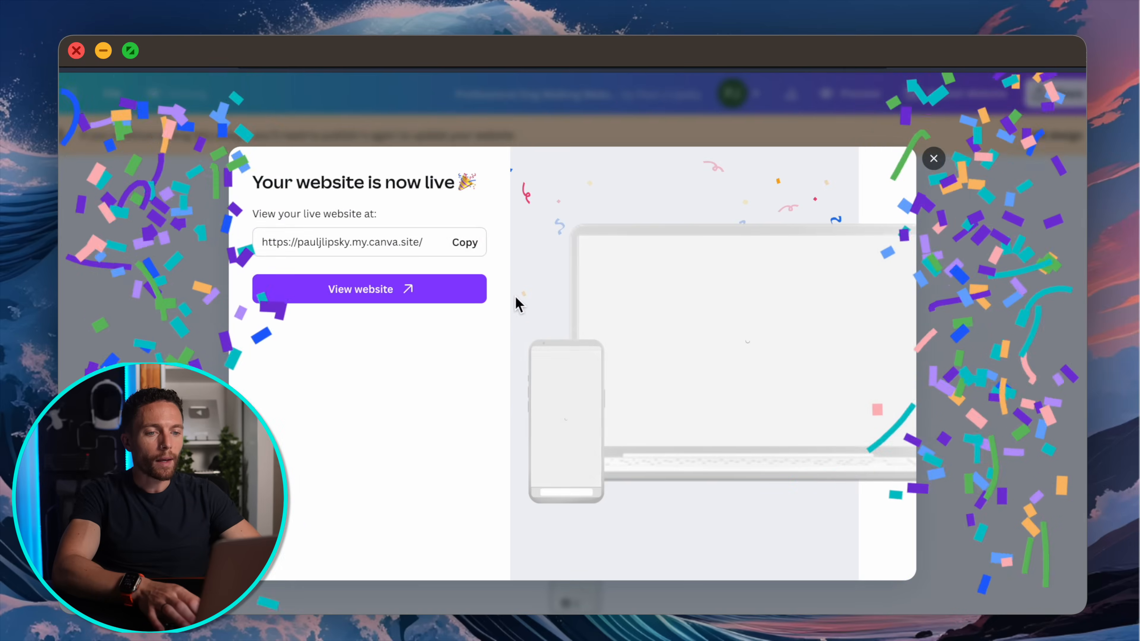
{"action": "mouse_move", "coordinate": [384, 320]}
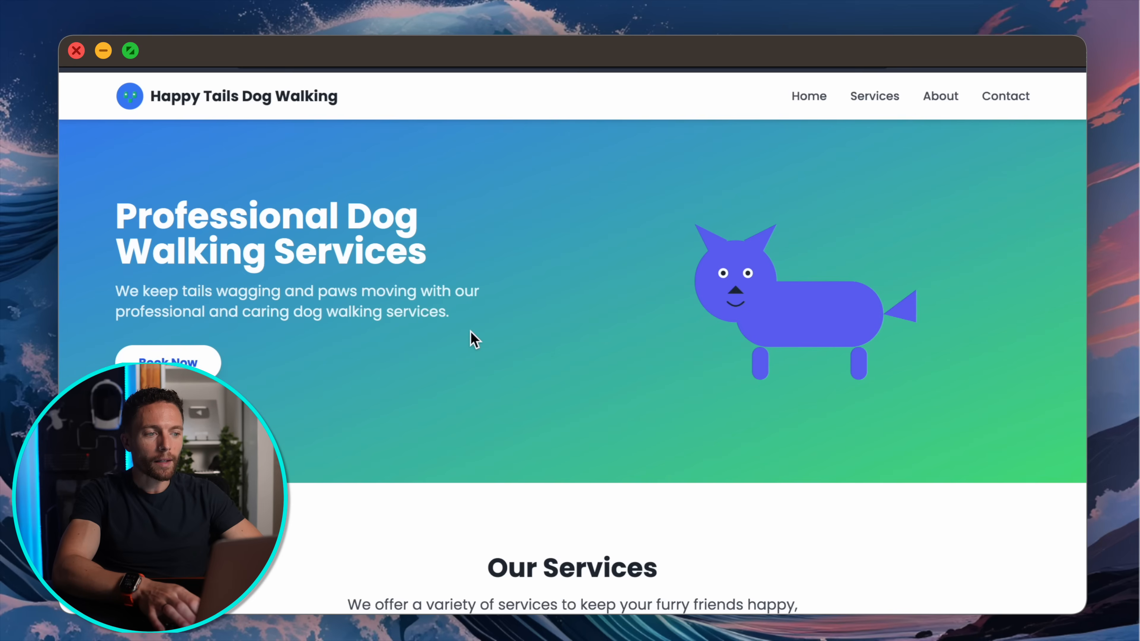
- Browse the live Happy Tails site, returning to the top and jumping to the Services section
{"action": "scroll", "scroll_direction": "down", "scroll_amount": 3}
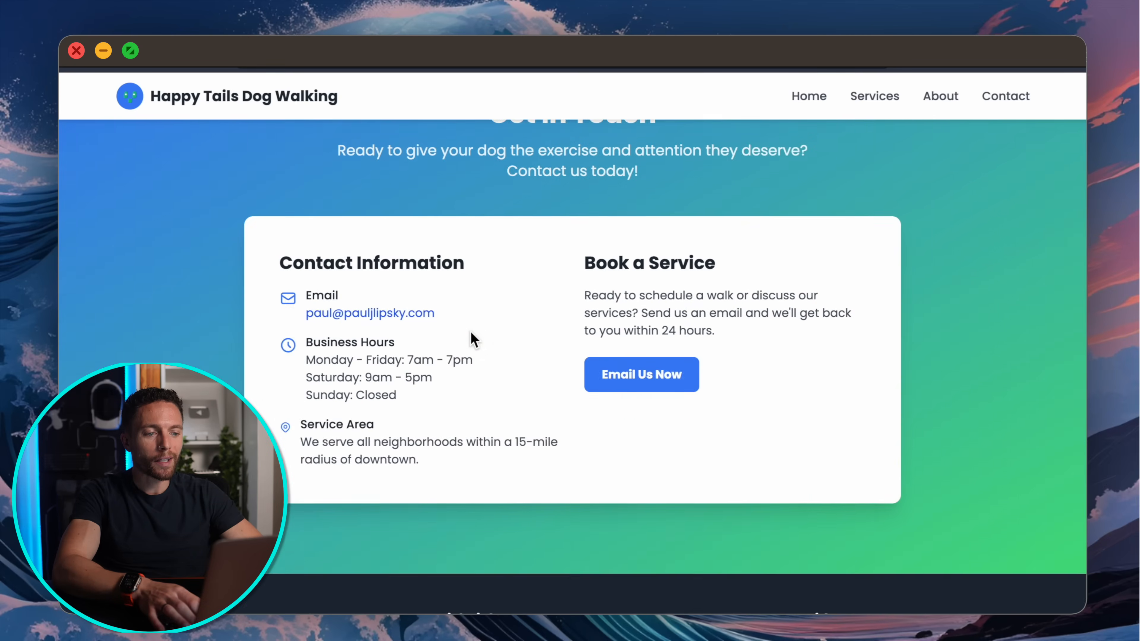
{"action": "left_click", "coordinate": [808, 96]}
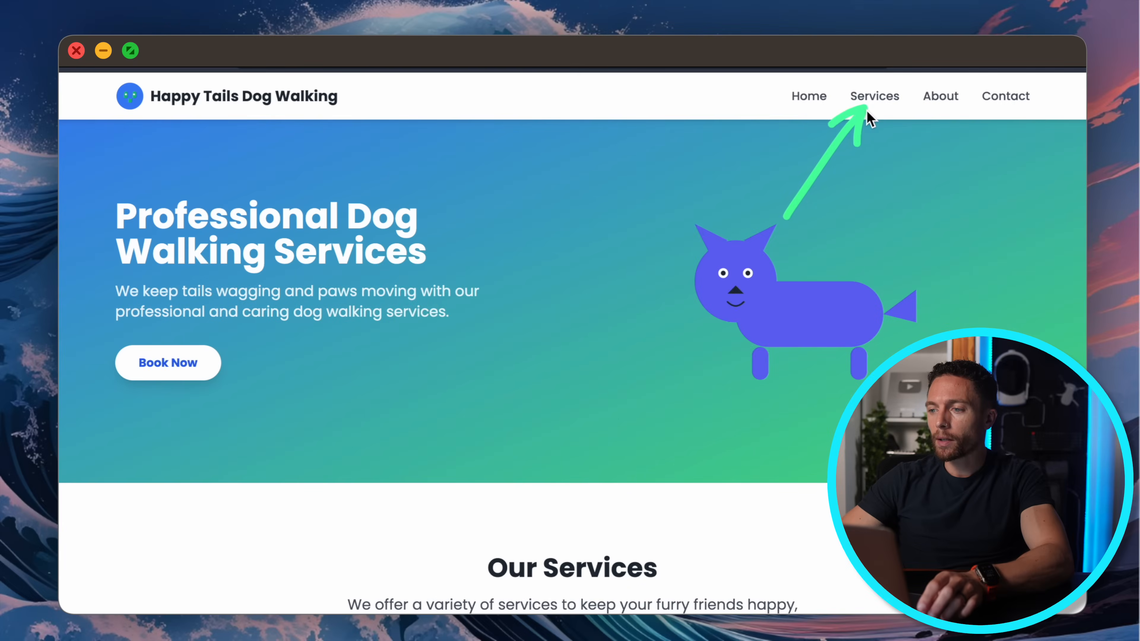
{"action": "left_click", "coordinate": [874, 95]}
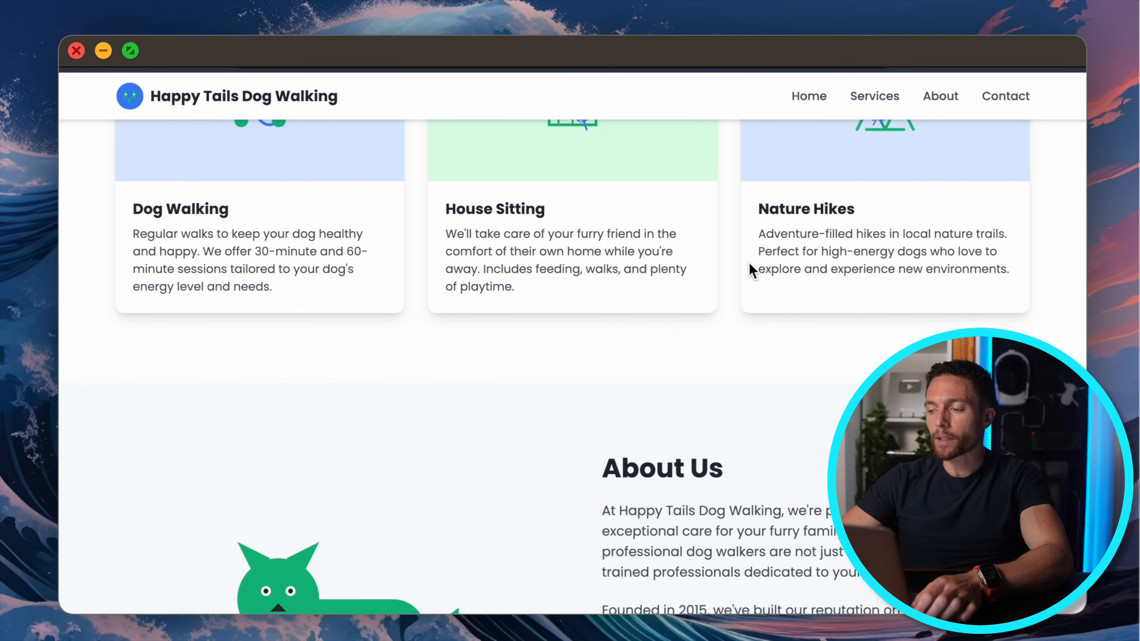
{"action": "scroll", "scroll_direction": "down", "scroll_amount": 3}
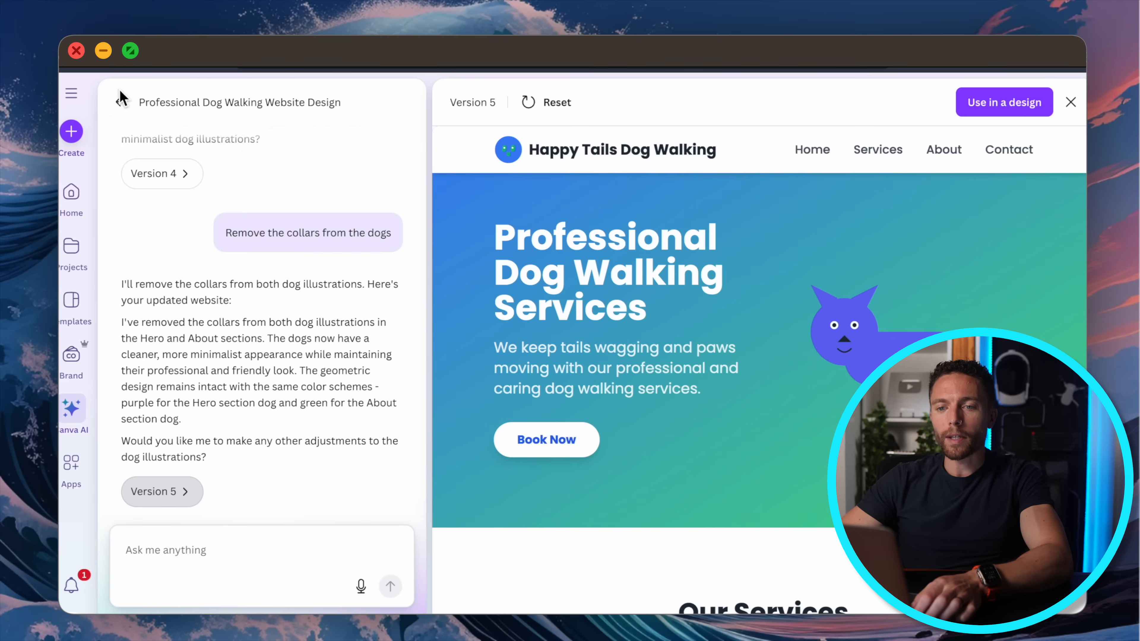
- Start a new blank Website design and add a template's gradient hero section to the page
{"action": "left_click", "coordinate": [71, 131]}
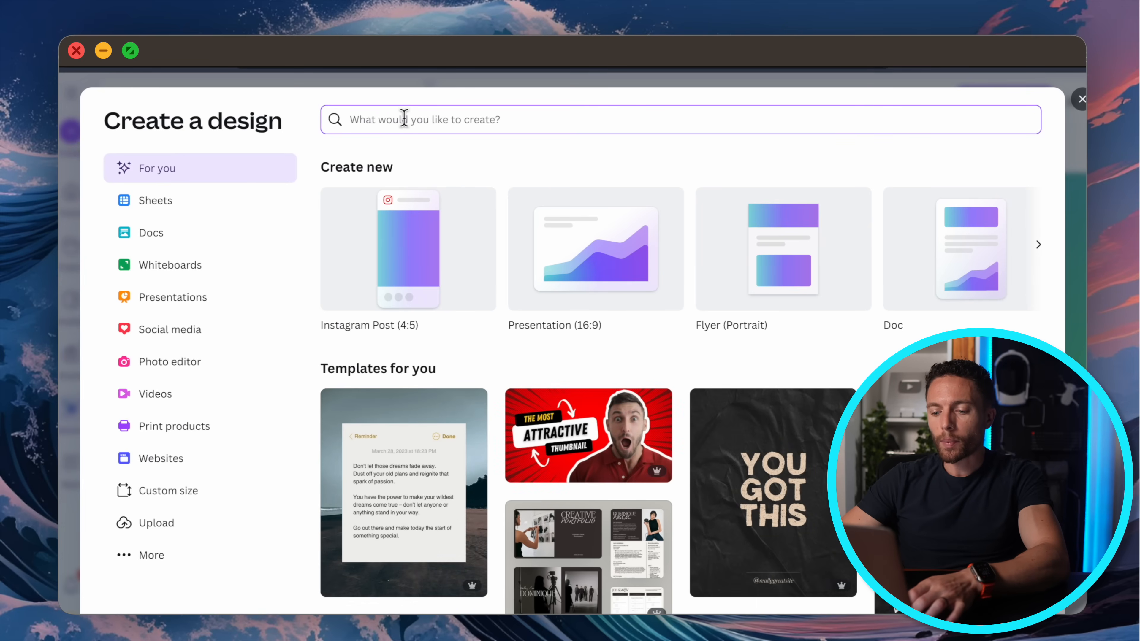
{"action": "type", "text": "website"}
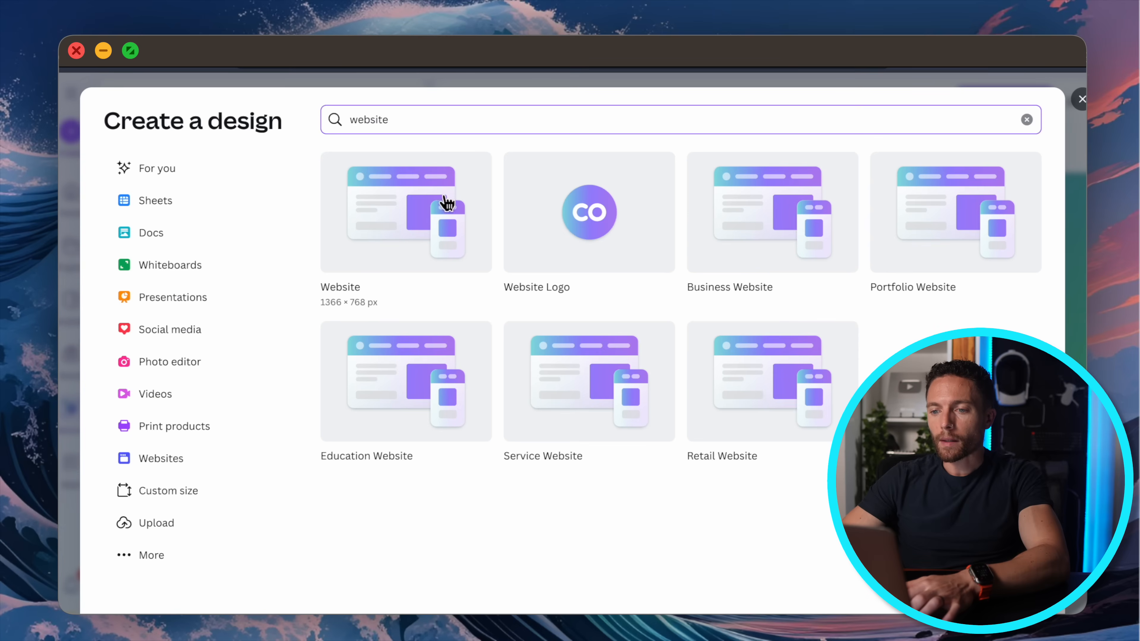
{"action": "left_click", "coordinate": [405, 212]}
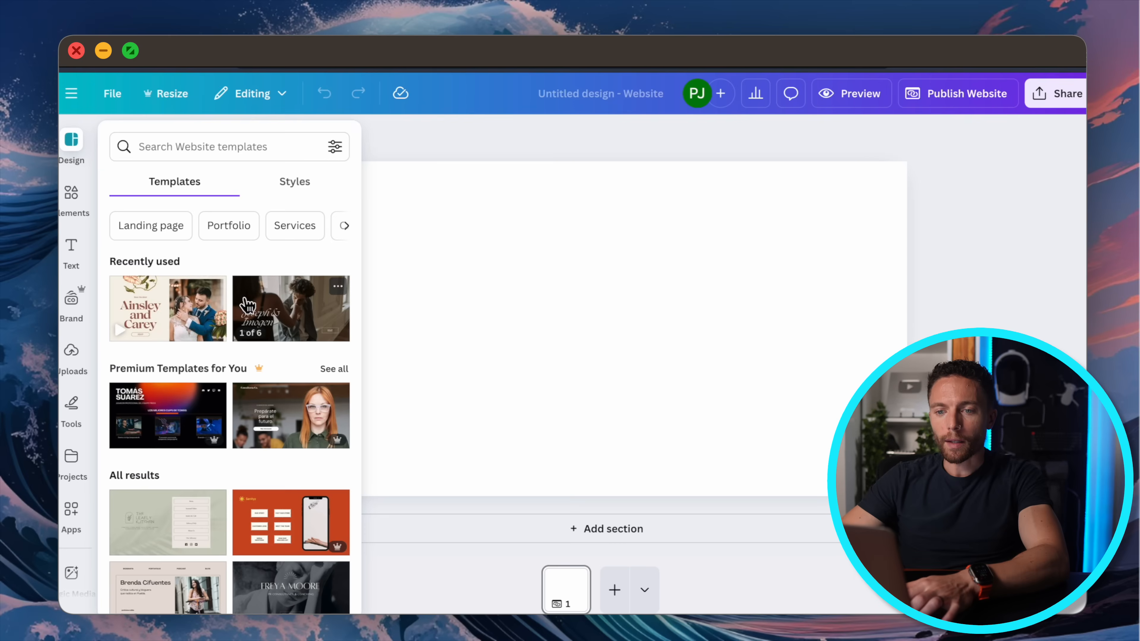
{"action": "scroll", "scroll_direction": "down", "scroll_amount": 3}
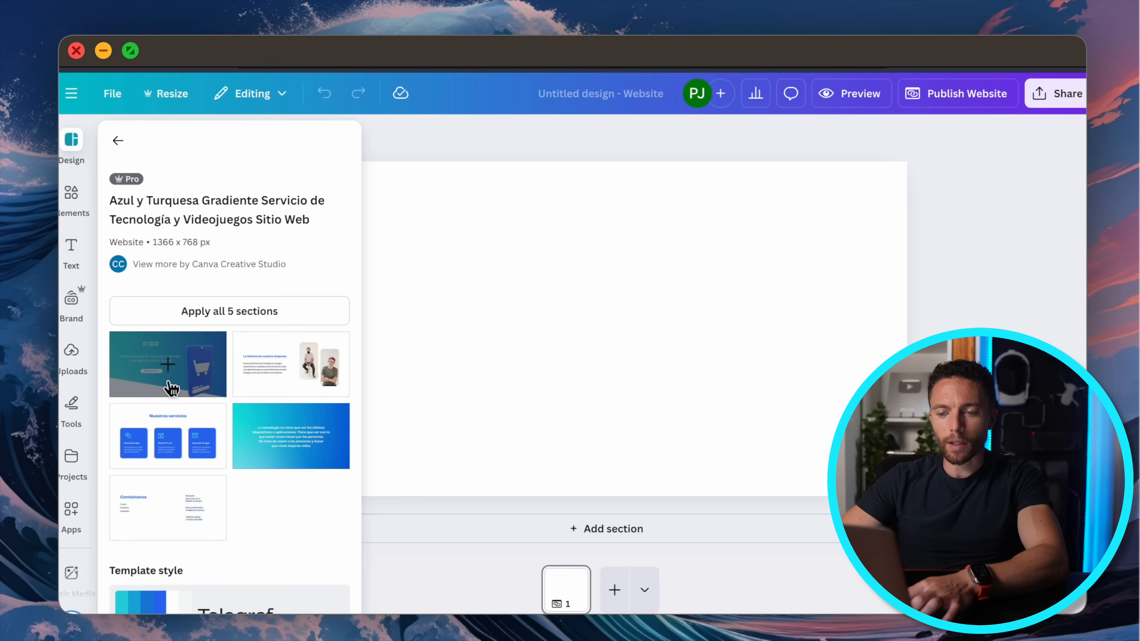
{"action": "left_click", "coordinate": [168, 364]}
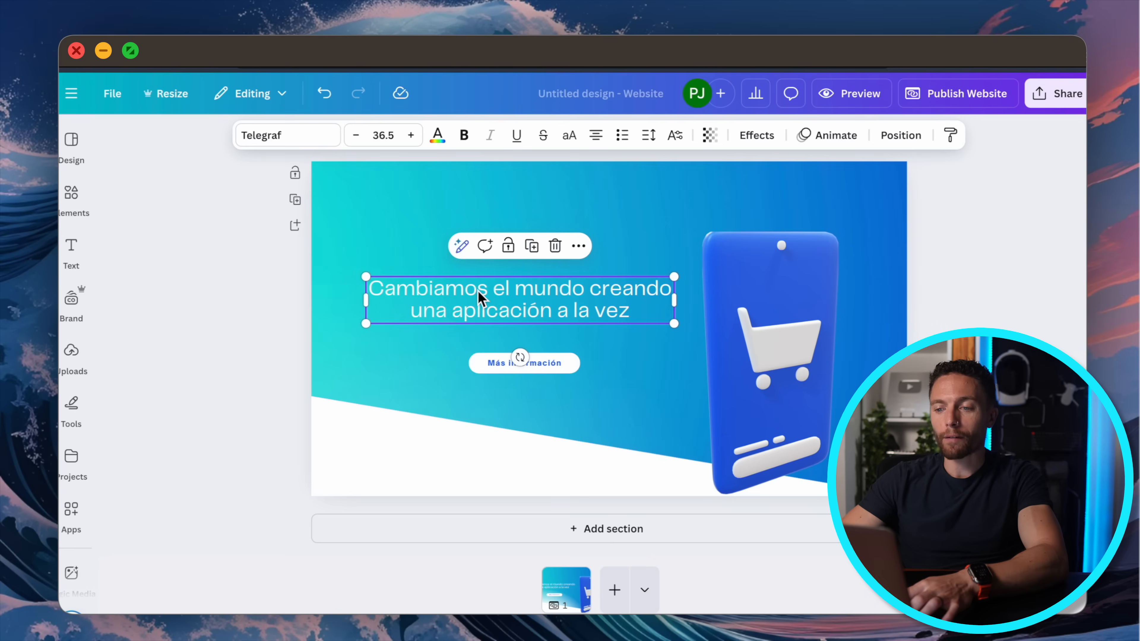
- Retitle the heading Contact Us and remove the phone illustration and Más información button
{"action": "type", "text": "Contact Us"}
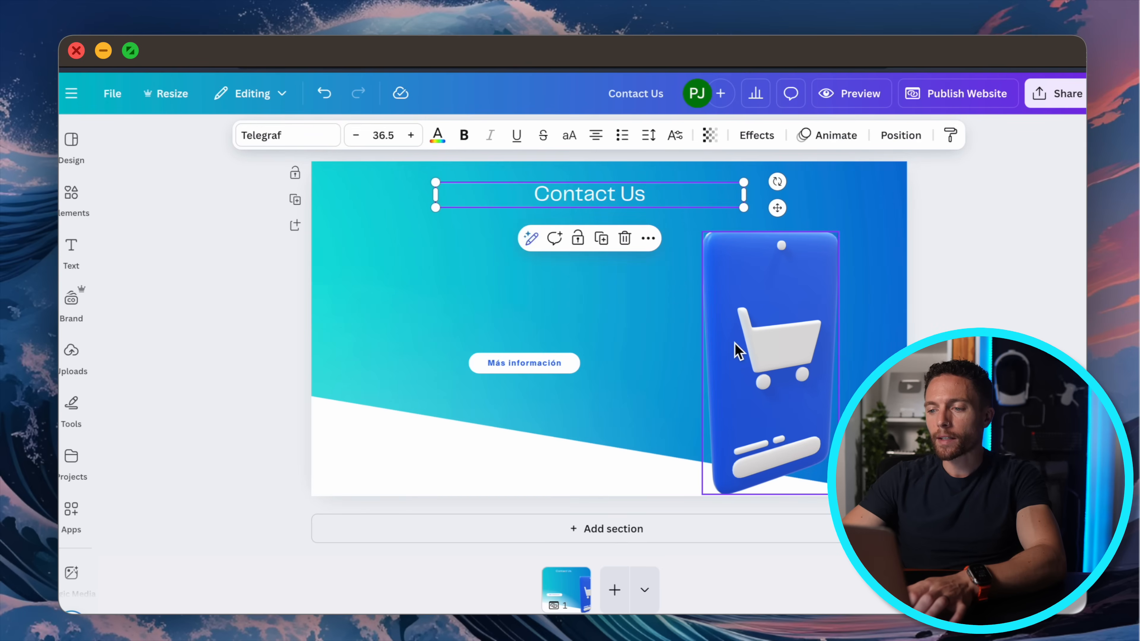
{"action": "left_click", "coordinate": [524, 362]}
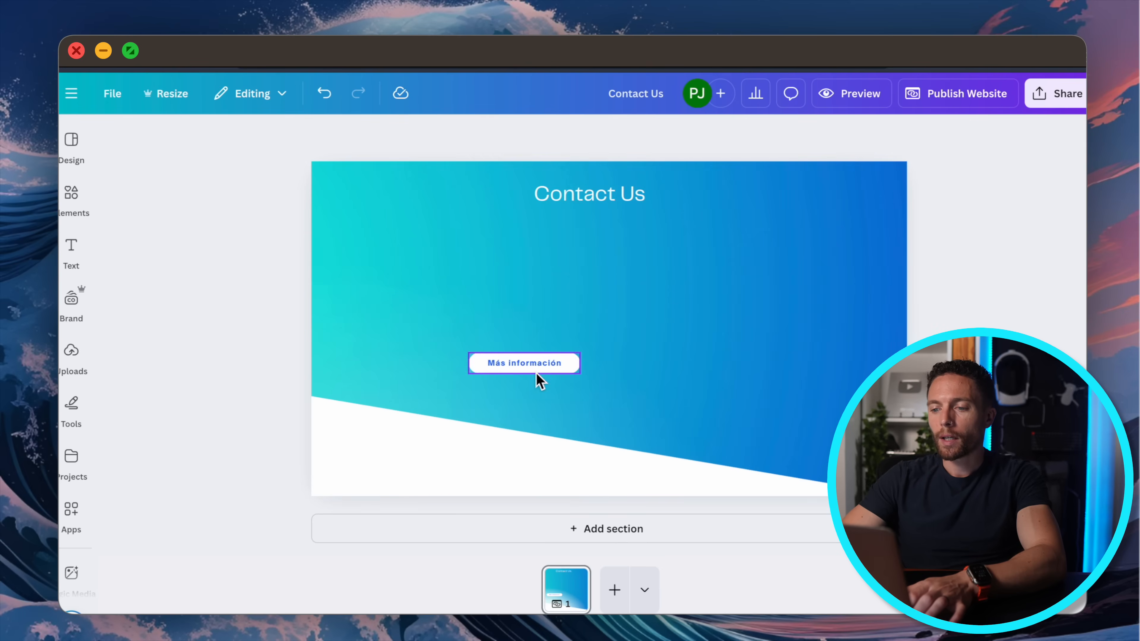
{"action": "left_click", "coordinate": [524, 362]}
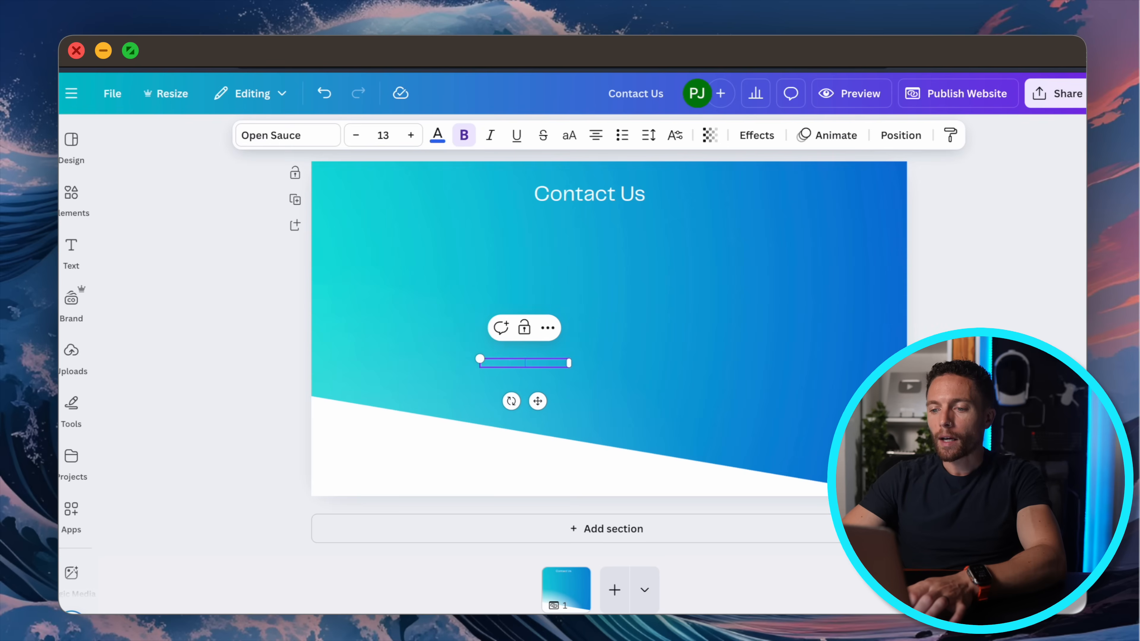
{"action": "left_click", "coordinate": [537, 371]}
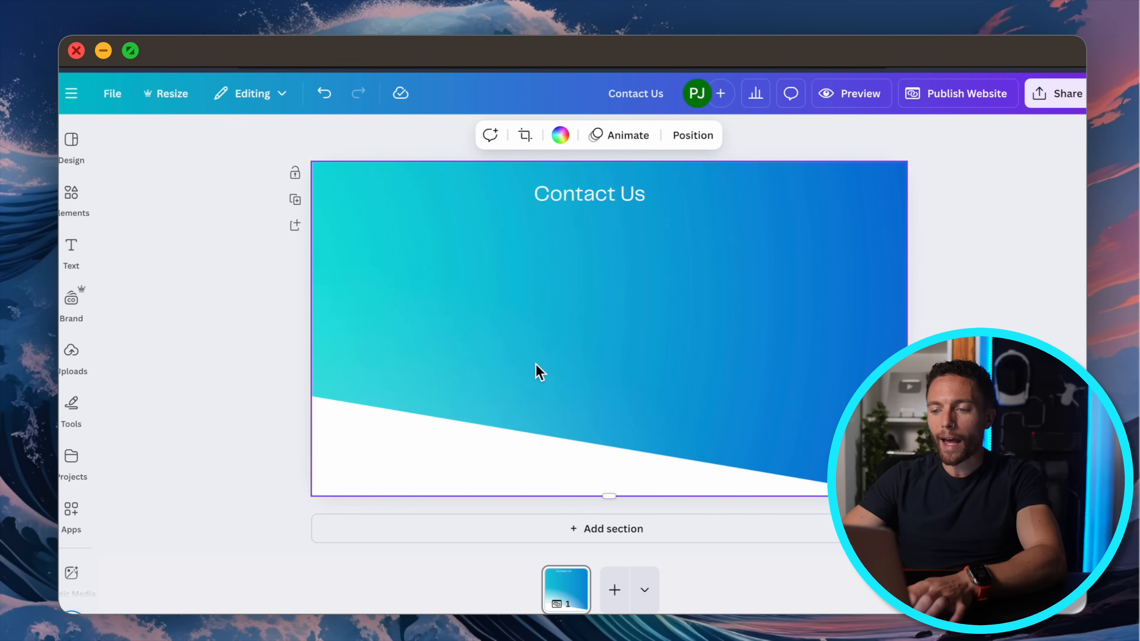
{"action": "left_click", "coordinate": [71, 140]}
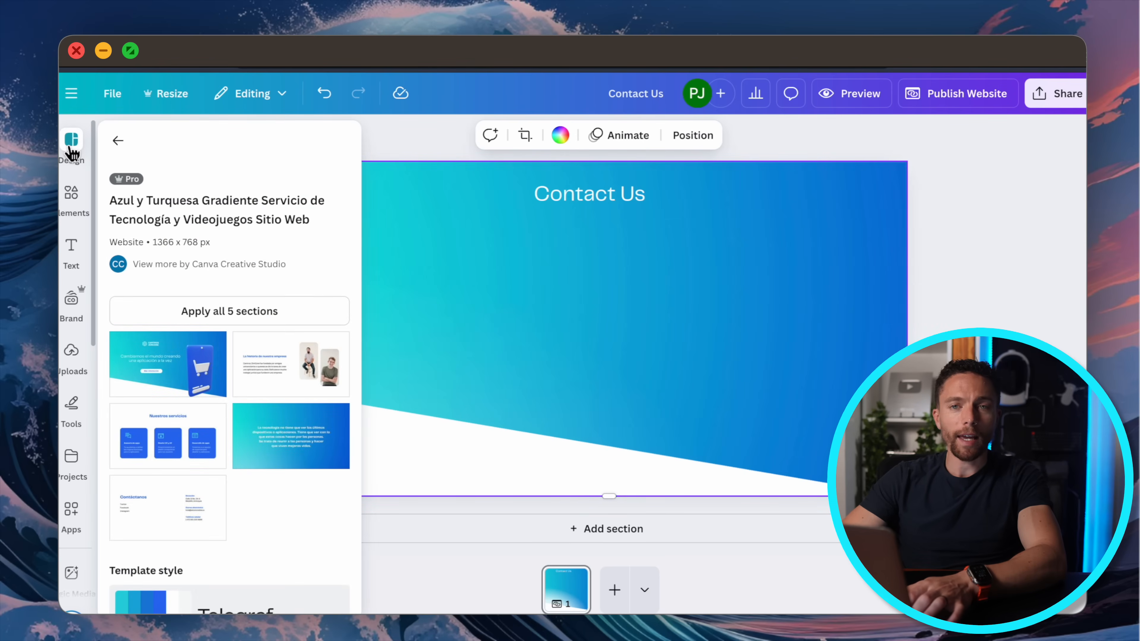
- Launch the FluidForms app from the Canva side panel
{"action": "left_click", "coordinate": [72, 378]}
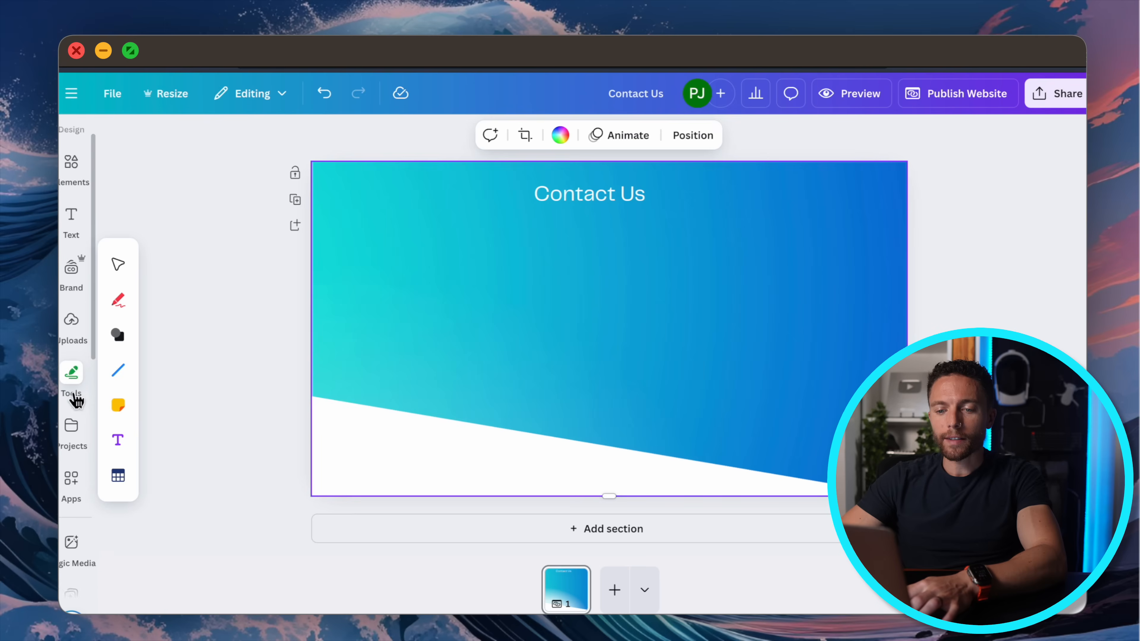
{"action": "left_click", "coordinate": [72, 469]}
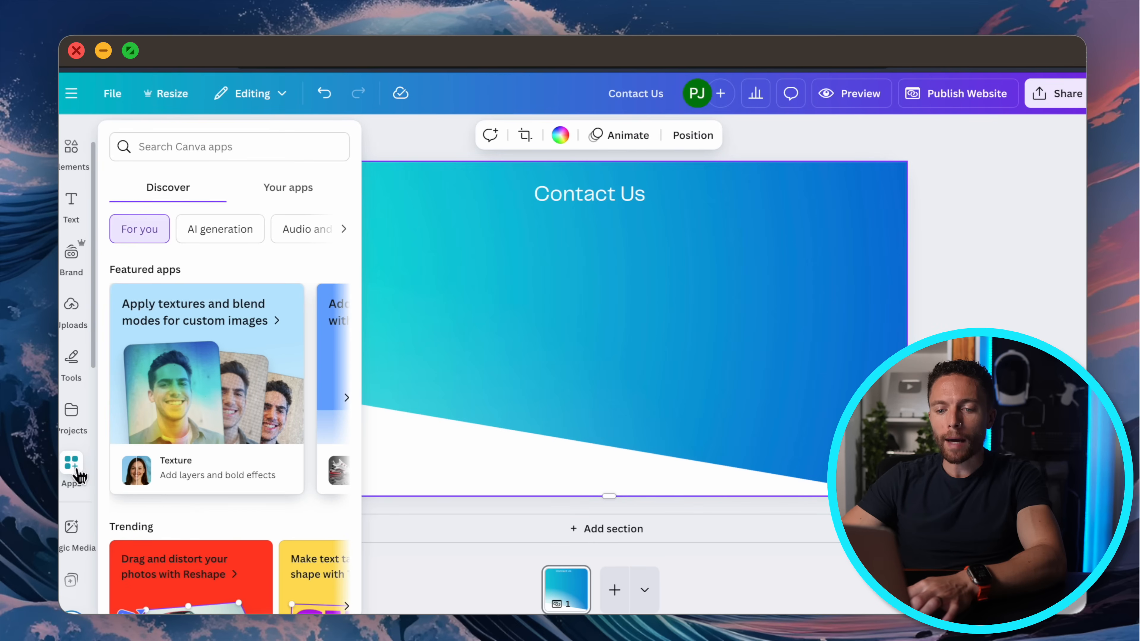
{"action": "left_click", "coordinate": [72, 469]}
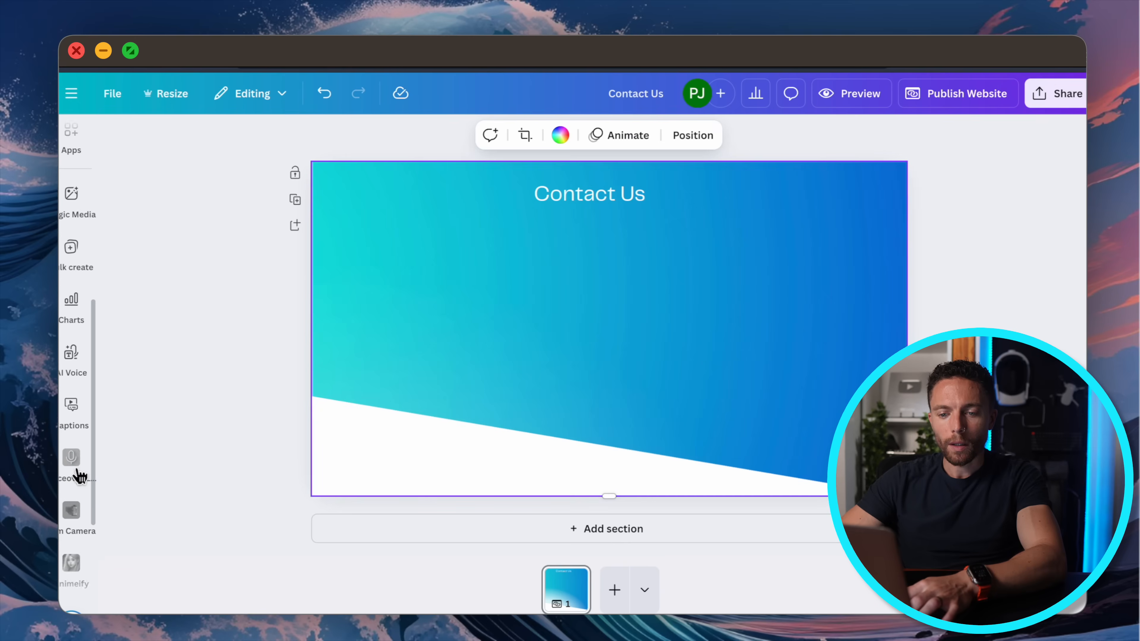
{"action": "left_click", "coordinate": [71, 563]}
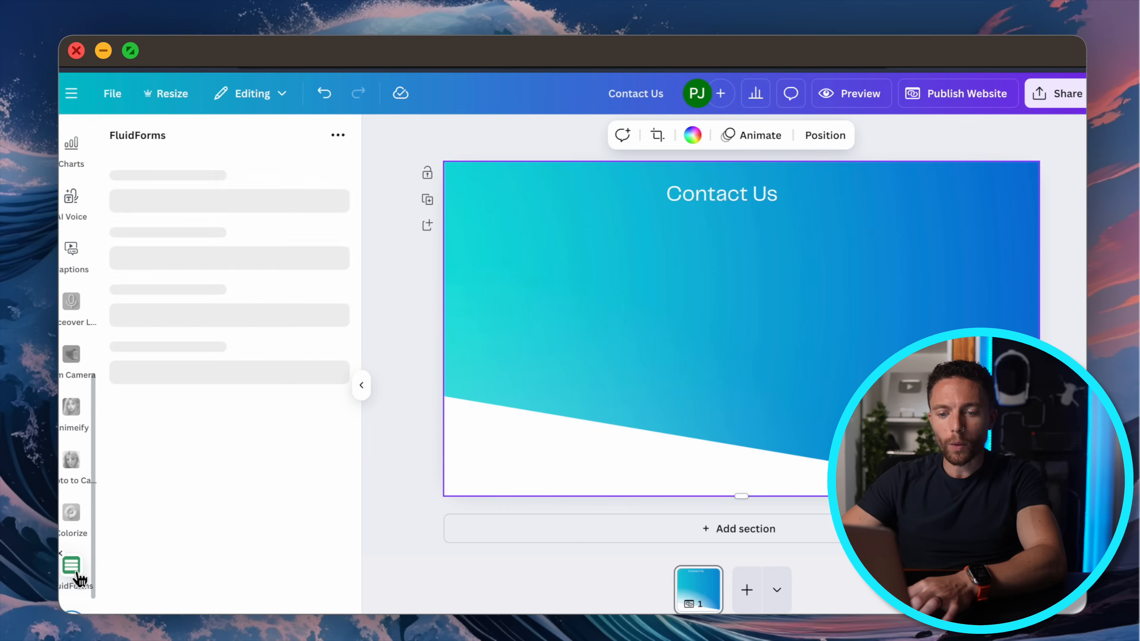
{"action": "left_click", "coordinate": [71, 565]}
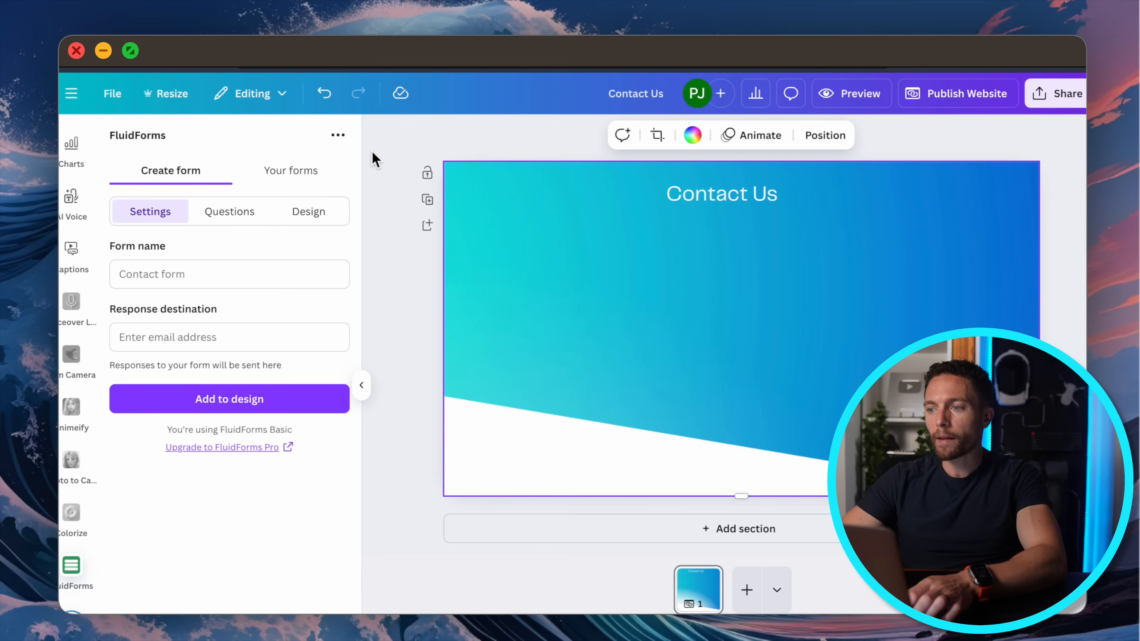
{"action": "mouse_move", "coordinate": [211, 259]}
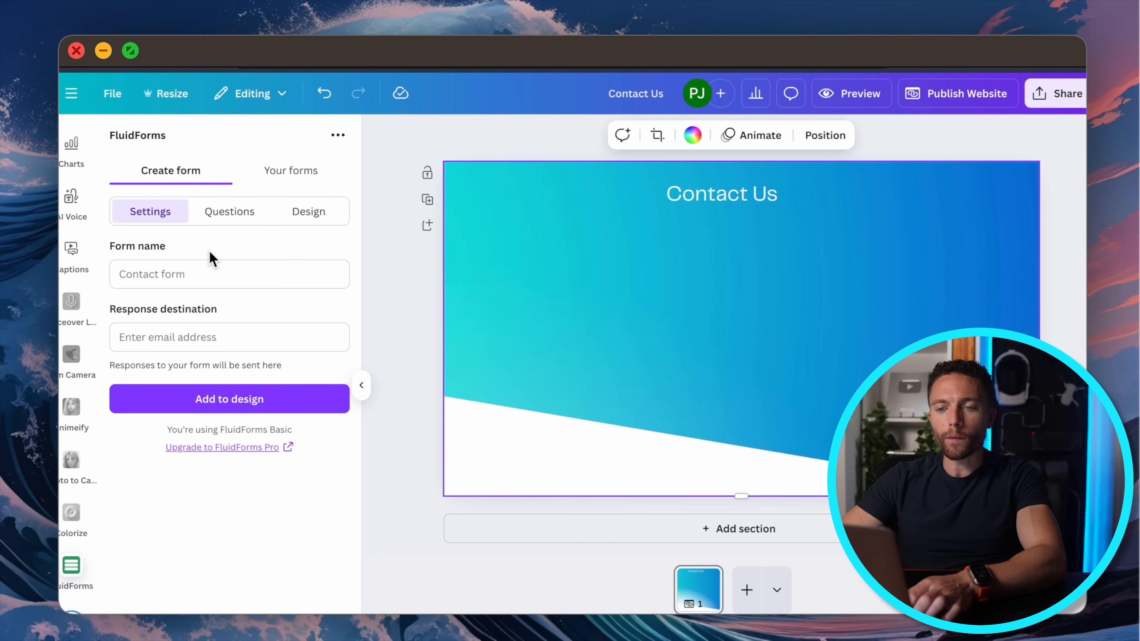
{"action": "mouse_move", "coordinate": [159, 264]}
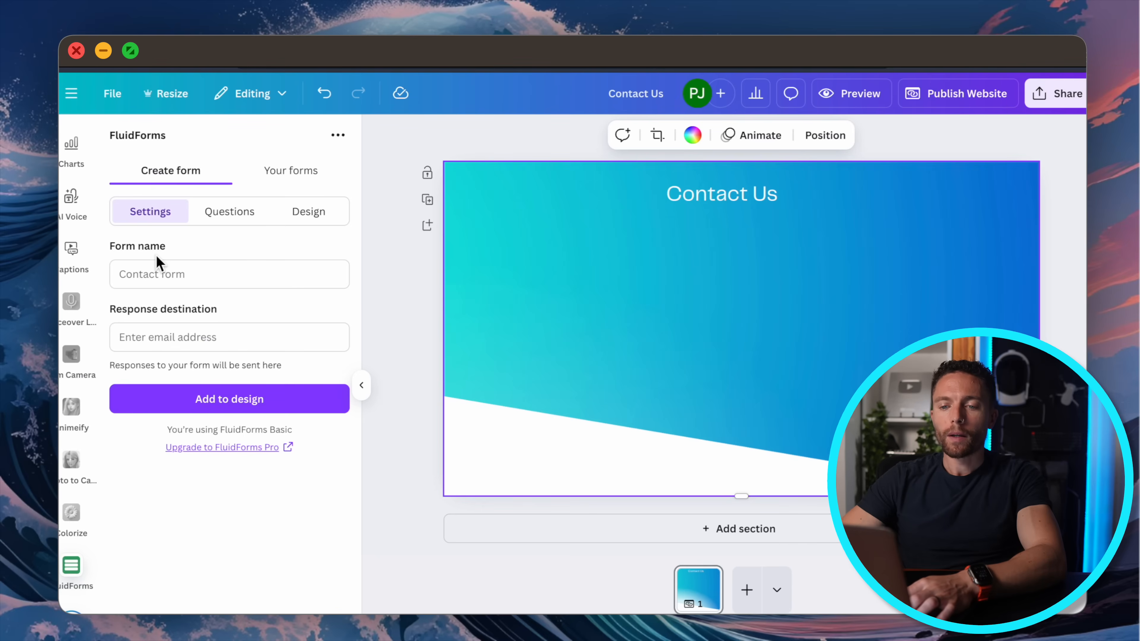
{"action": "type", "text": "Dog Walking Contact Form"}
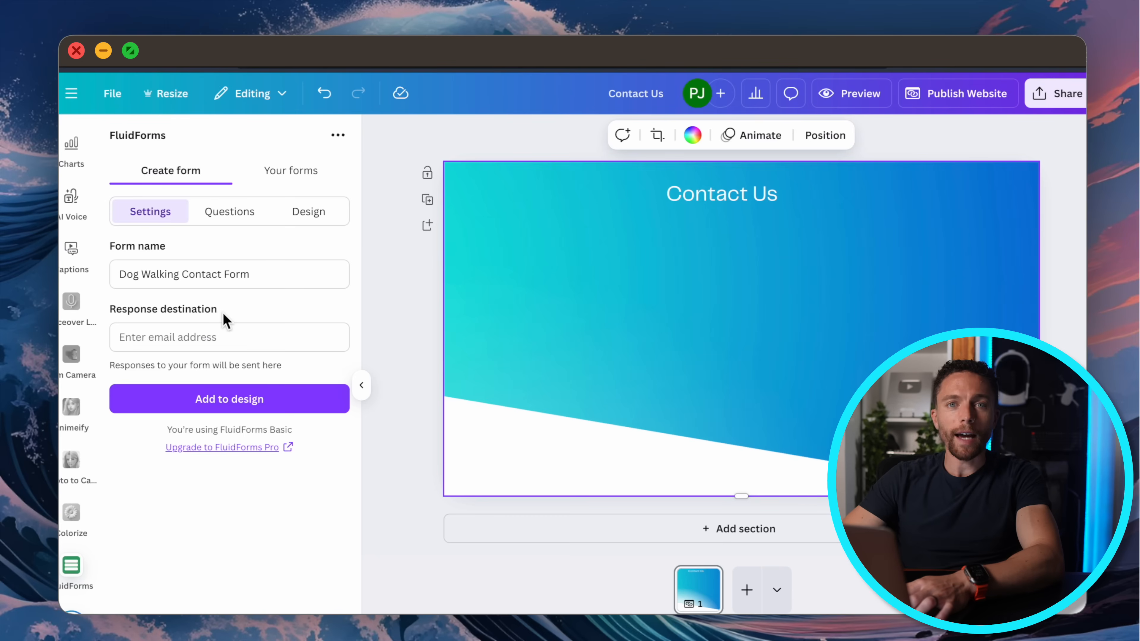
{"action": "left_click", "coordinate": [720, 194]}
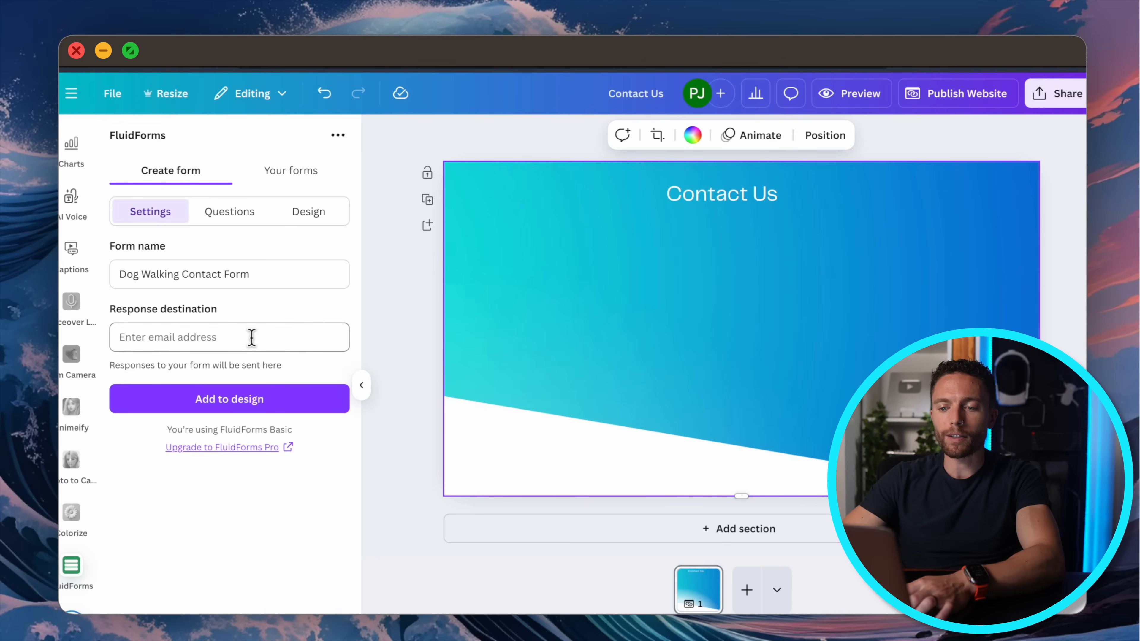
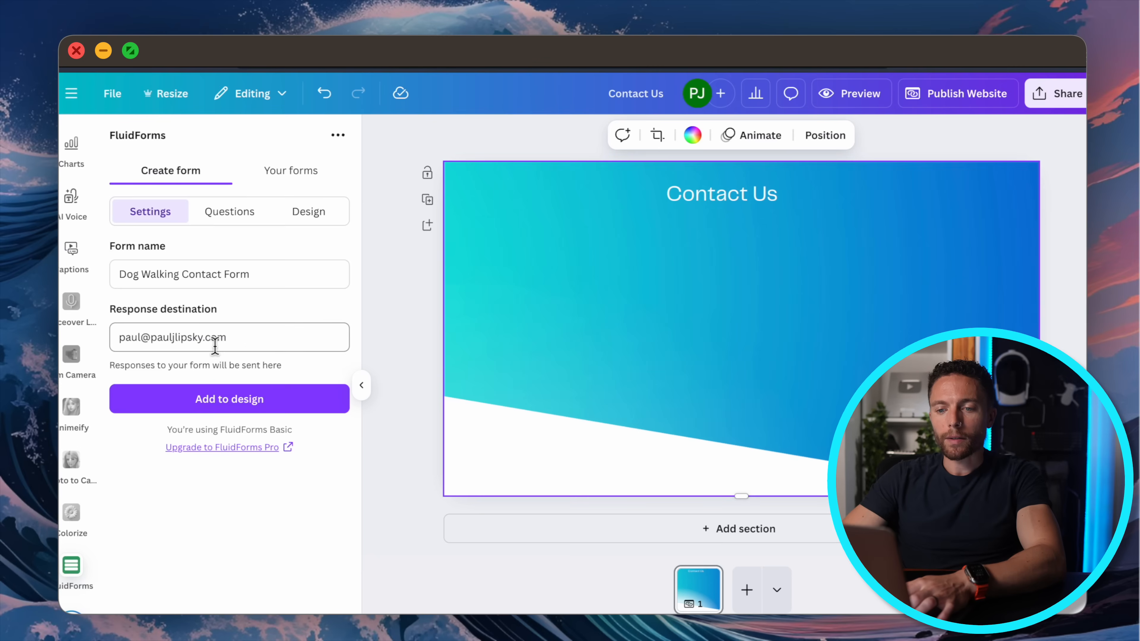
{"action": "mouse_move", "coordinate": [240, 230]}
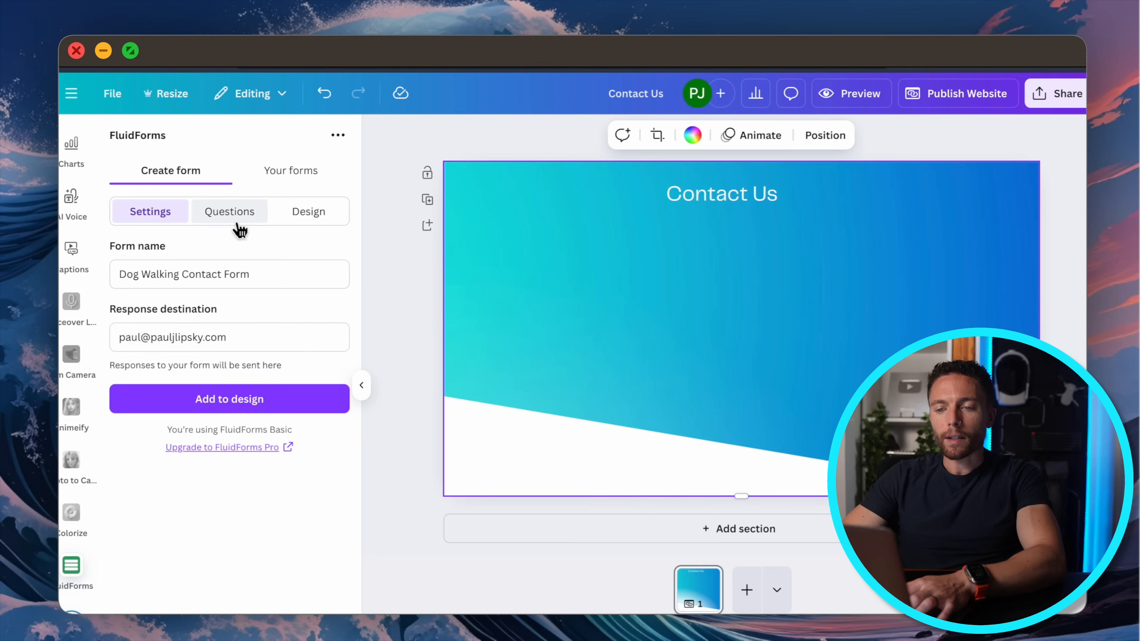
- Set up the form's Name, Email and How Can I Help? questions and add it to the design
{"action": "left_click", "coordinate": [229, 210]}
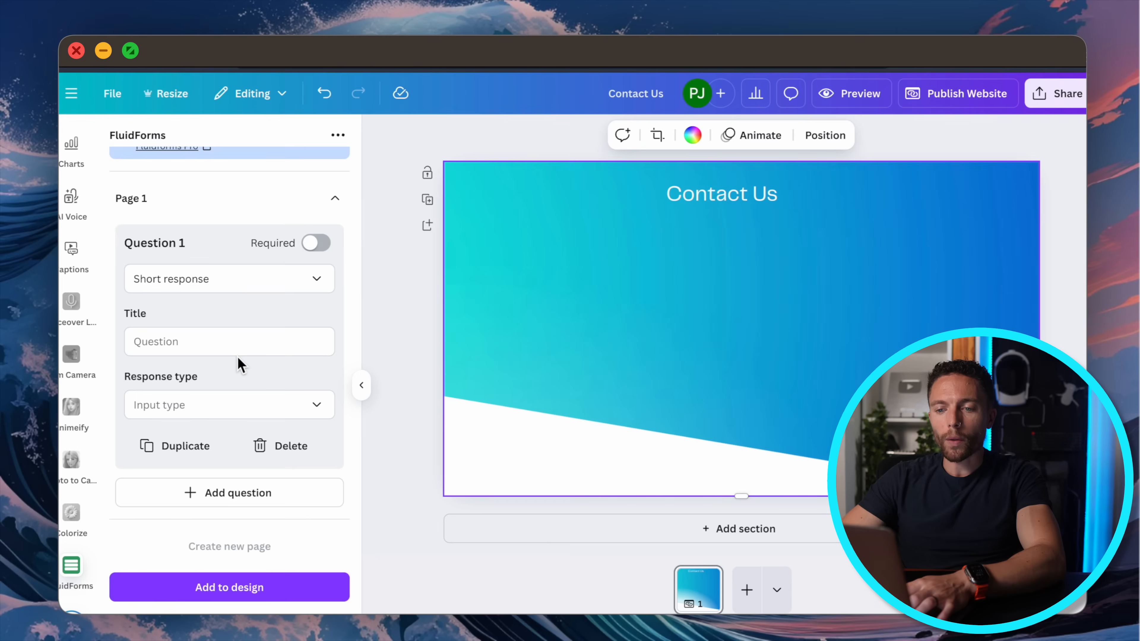
{"action": "left_click", "coordinate": [229, 297]}
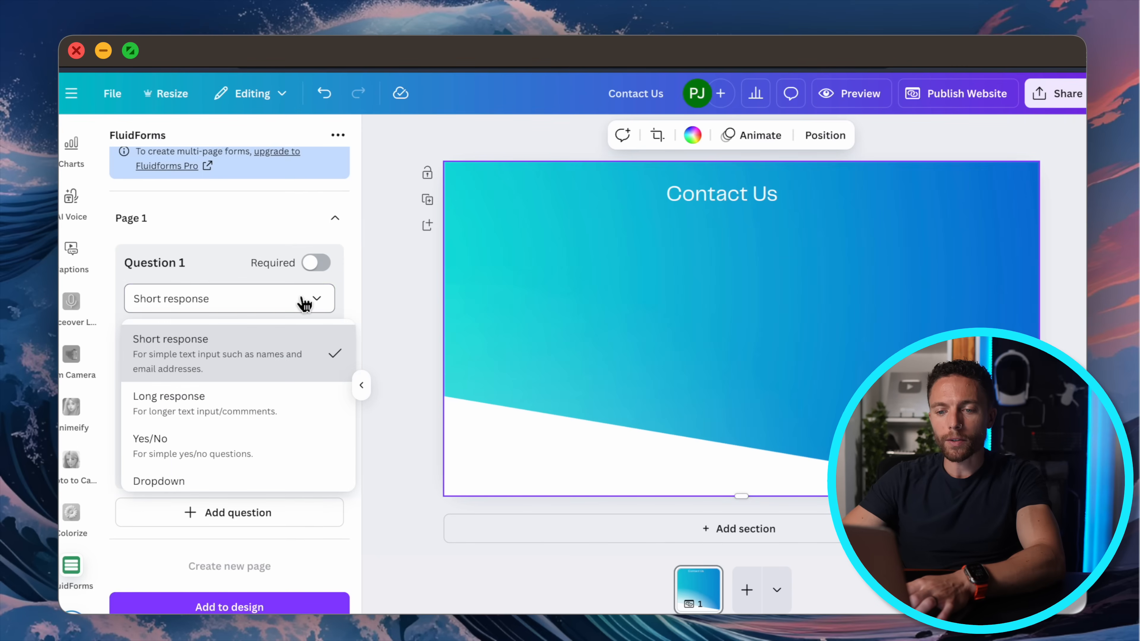
{"action": "left_click", "coordinate": [171, 338]}
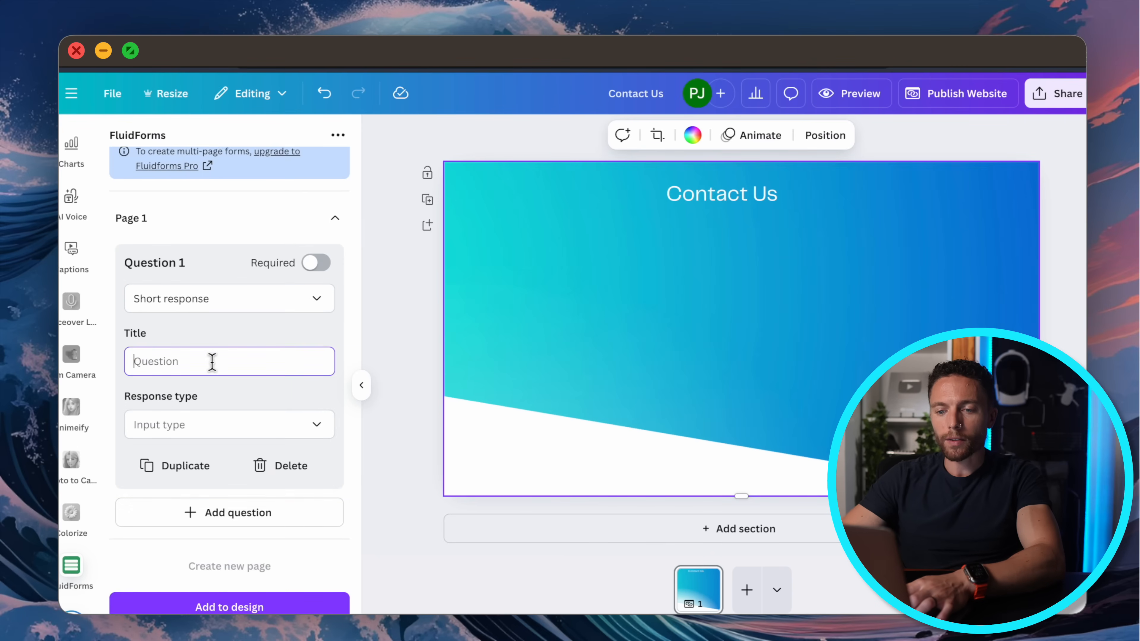
{"action": "scroll", "scroll_direction": "down", "scroll_amount": 3}
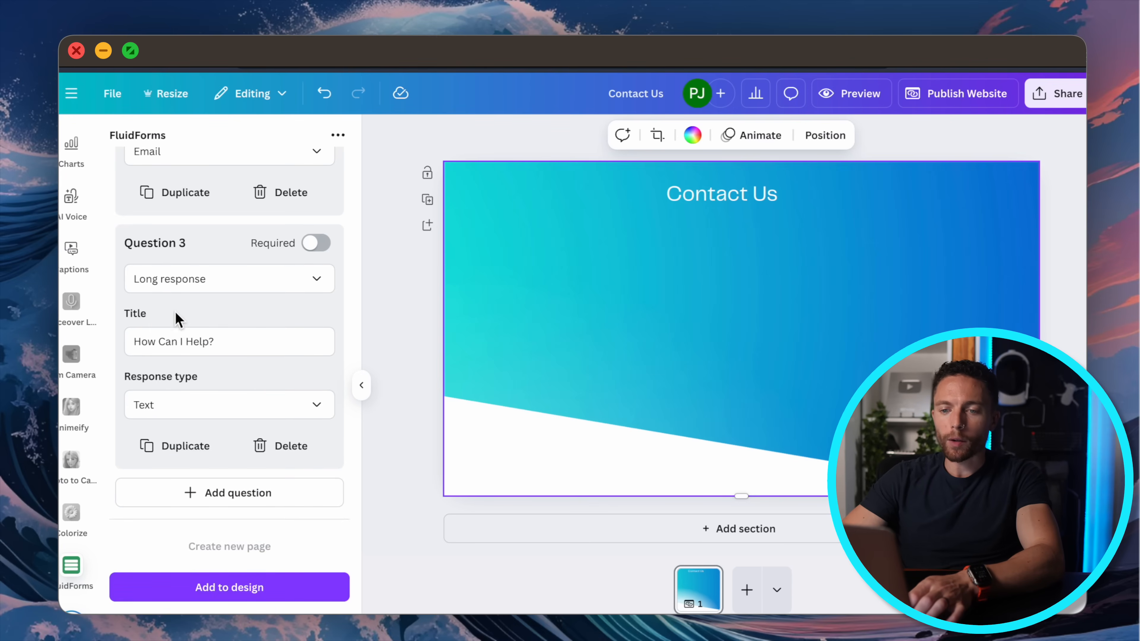
{"action": "mouse_move", "coordinate": [233, 333]}
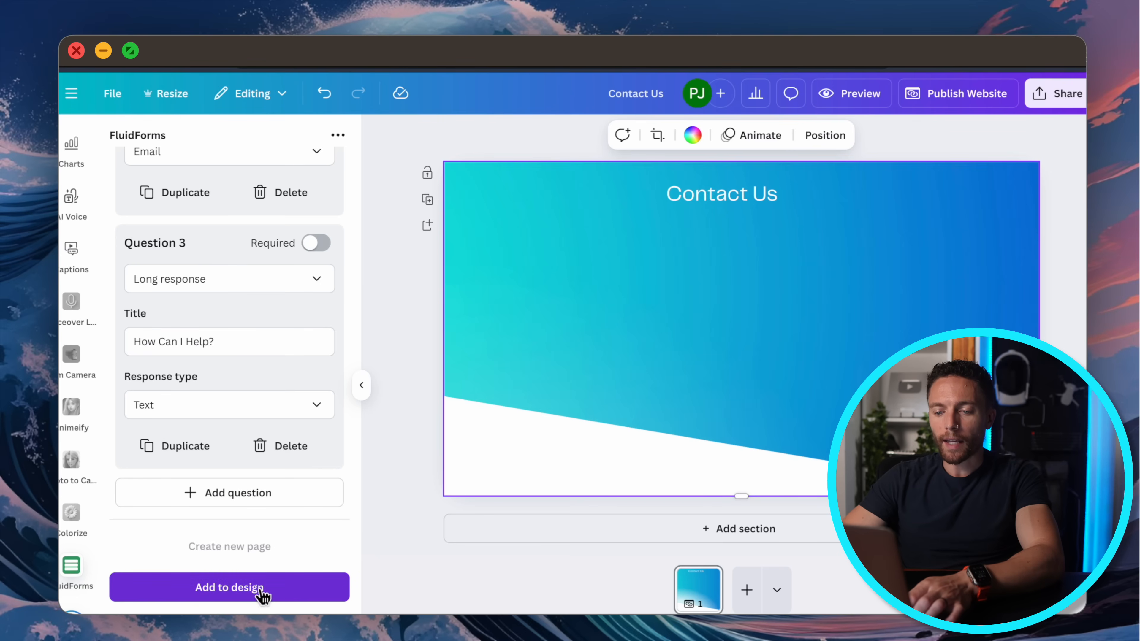
{"action": "left_click", "coordinate": [230, 587]}
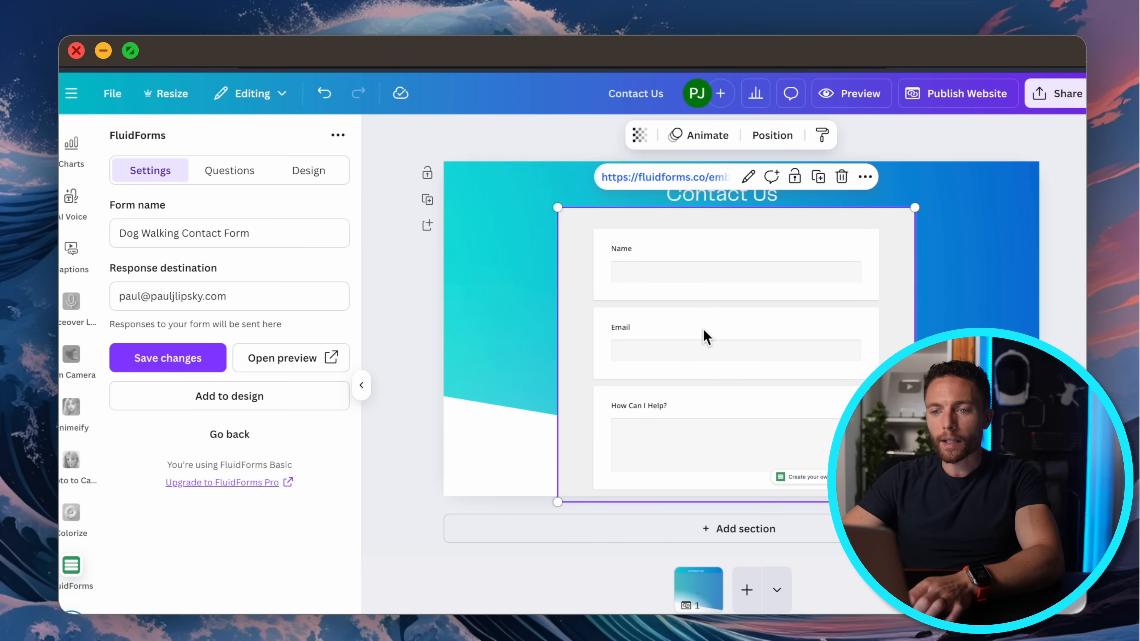
{"action": "mouse_move", "coordinate": [308, 170]}
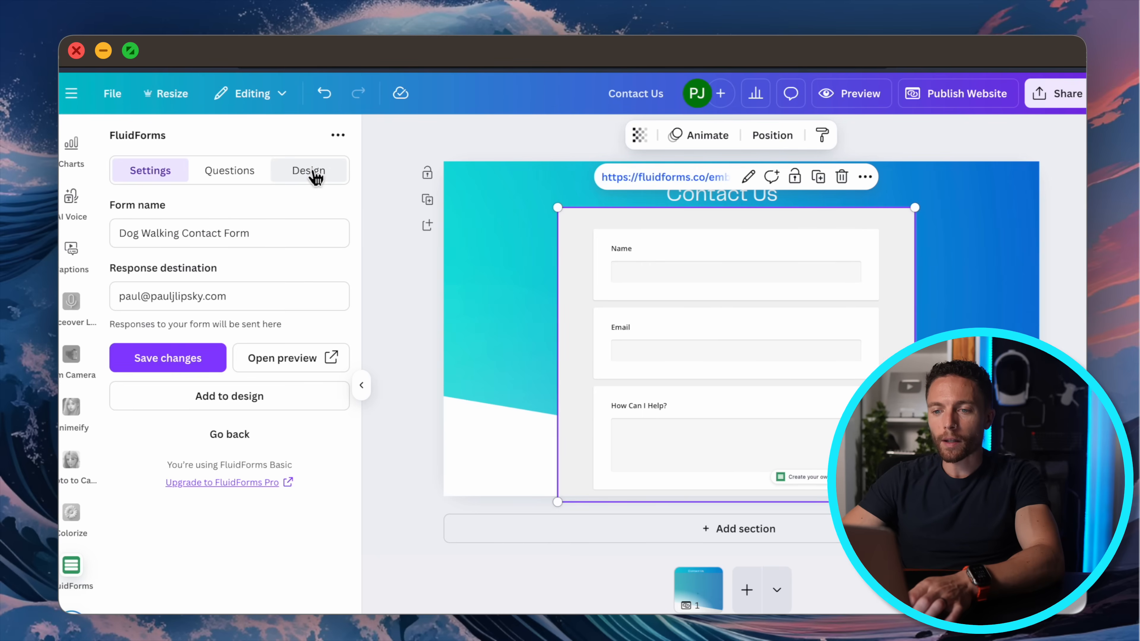
- Show the placed form's Design appearance options such as background and font color
{"action": "left_click", "coordinate": [308, 170]}
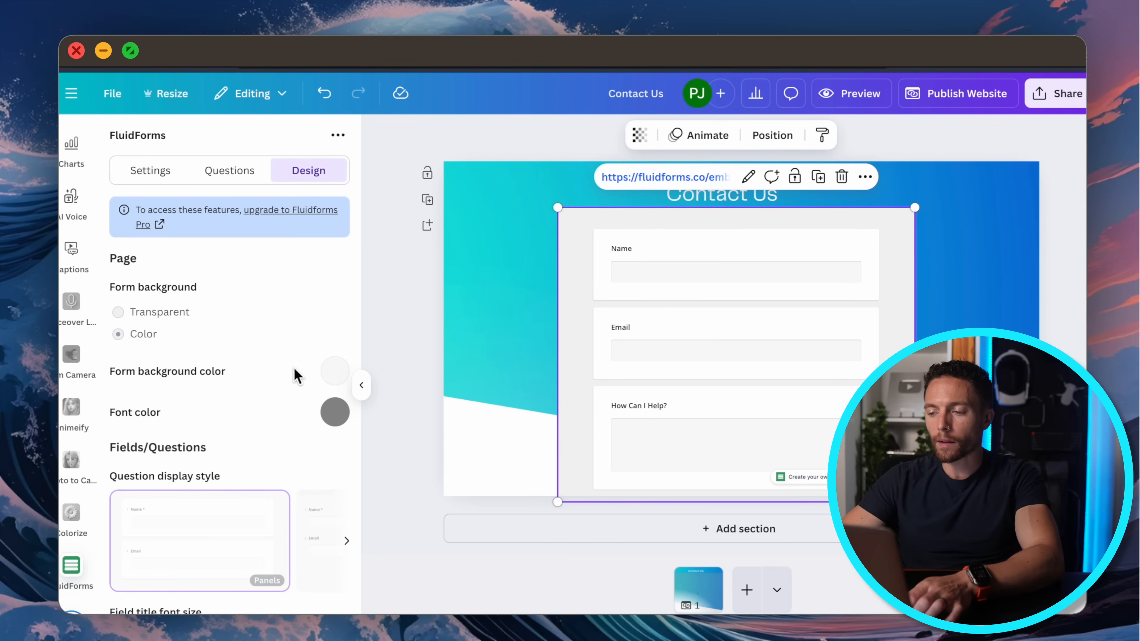
{"action": "mouse_move", "coordinate": [826, 298]}
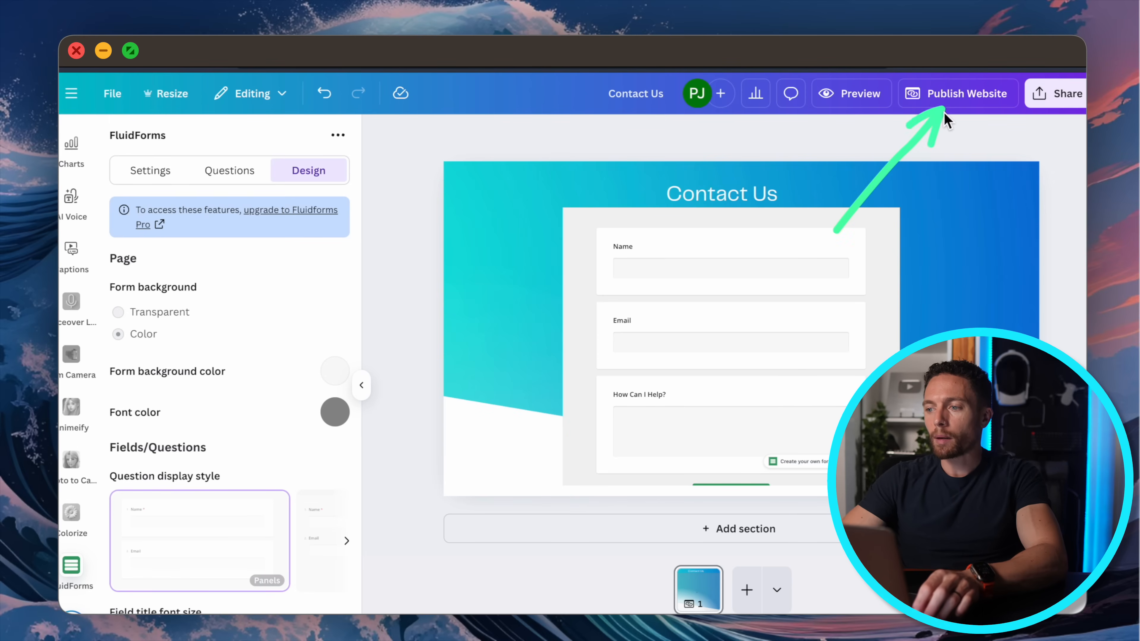
- Set the Contact Us page's site address to end in /contact
{"action": "left_click", "coordinate": [958, 94]}
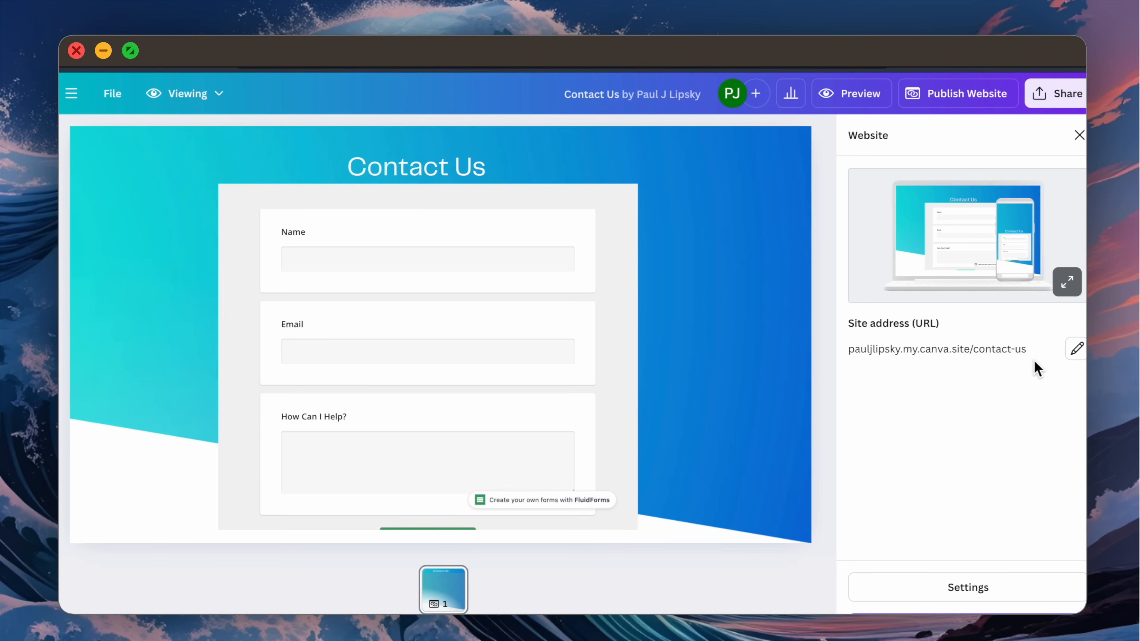
{"action": "left_click", "coordinate": [1076, 349]}
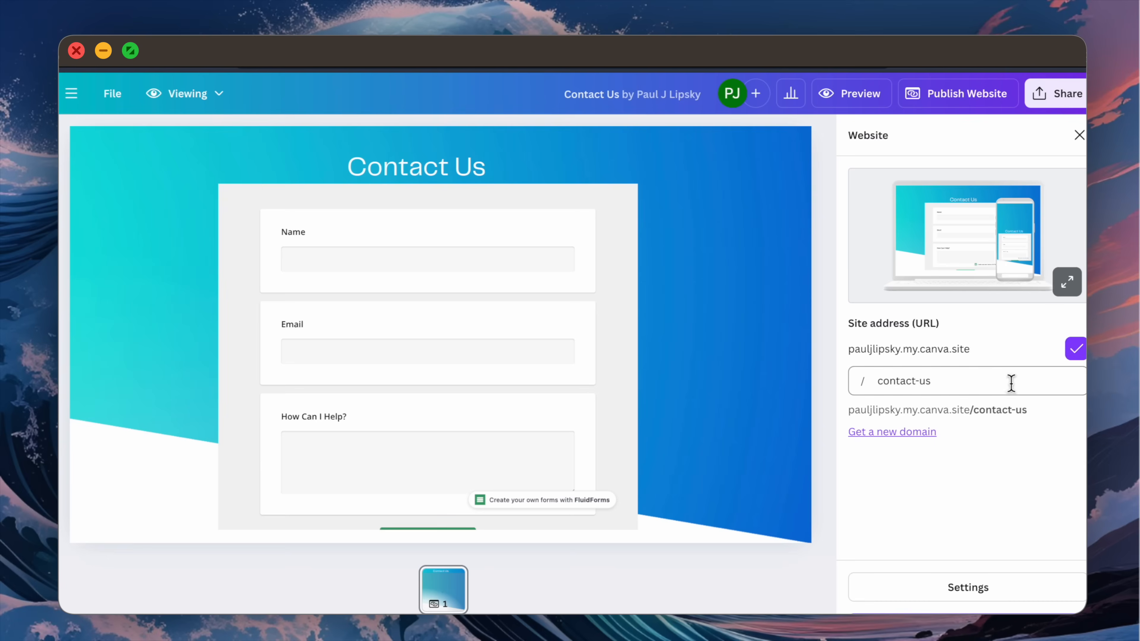
{"action": "type", "text": "con"}
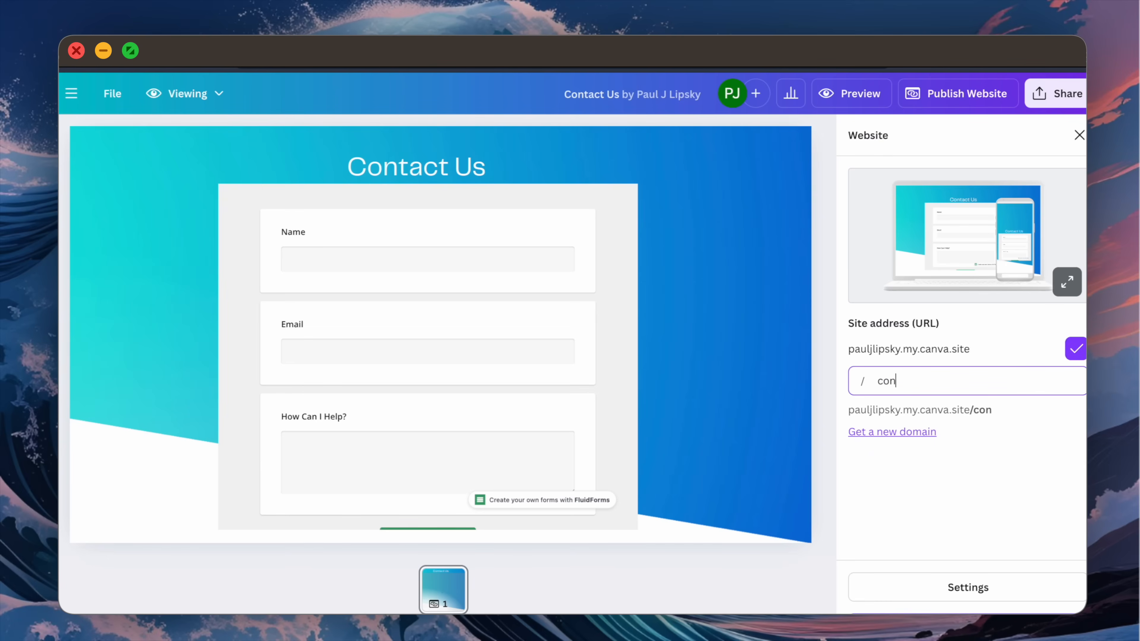
{"action": "left_click", "coordinate": [1076, 349]}
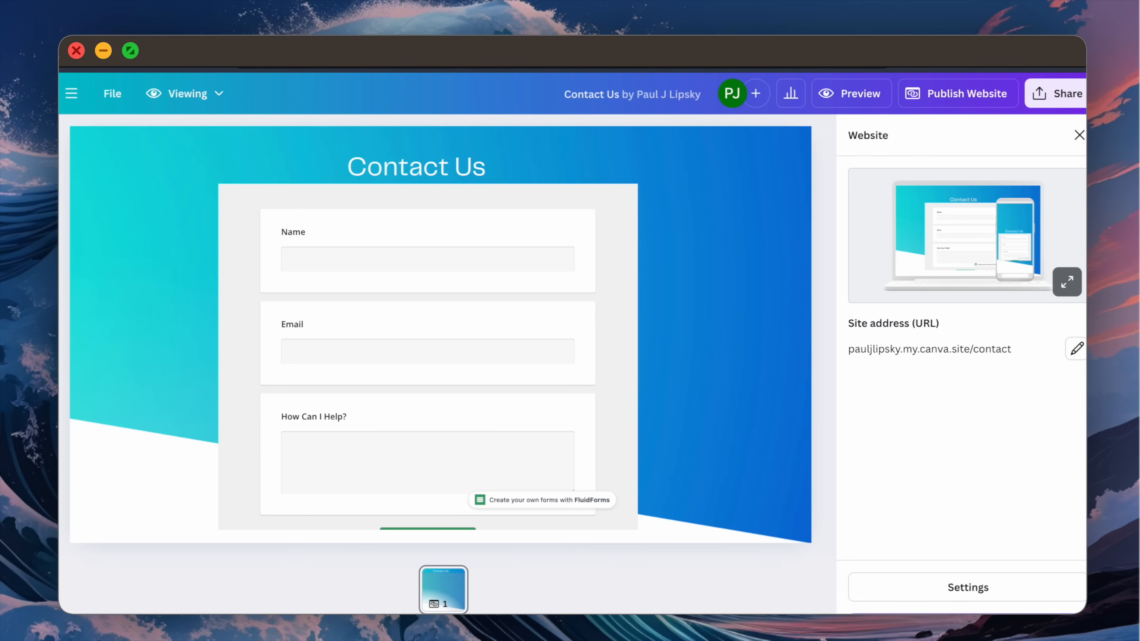
- Publish the contact page live and copy its website link
{"action": "left_click", "coordinate": [957, 93]}
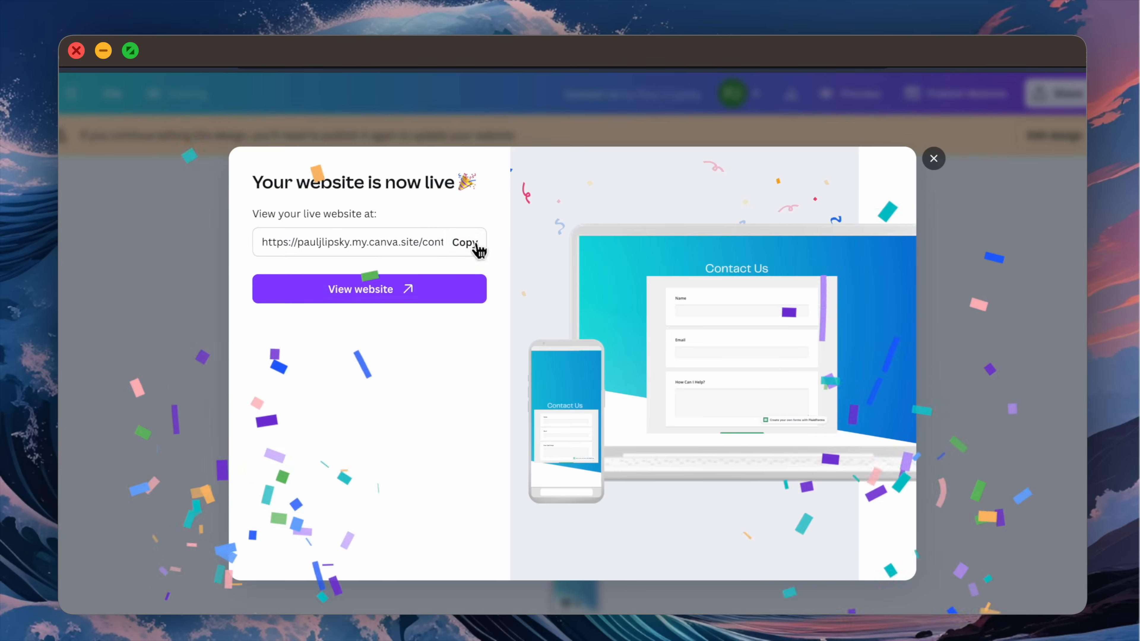
{"action": "left_click", "coordinate": [463, 242]}
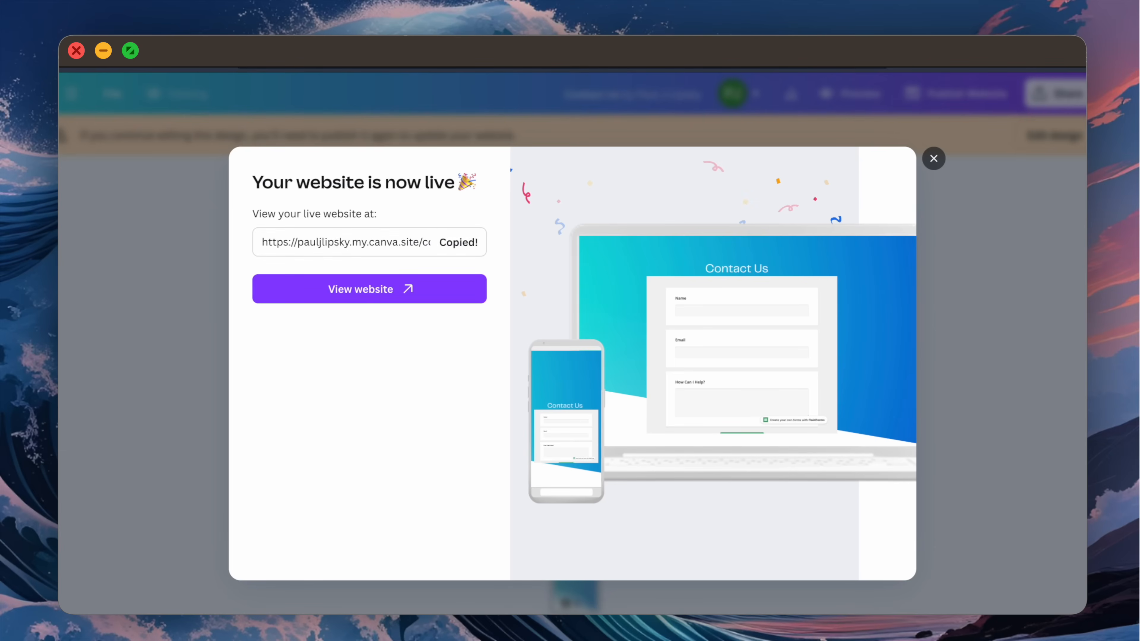
- Ask Canva AI to add a Get In Touch contact form button pointing to the published site
{"action": "left_click", "coordinate": [933, 158]}
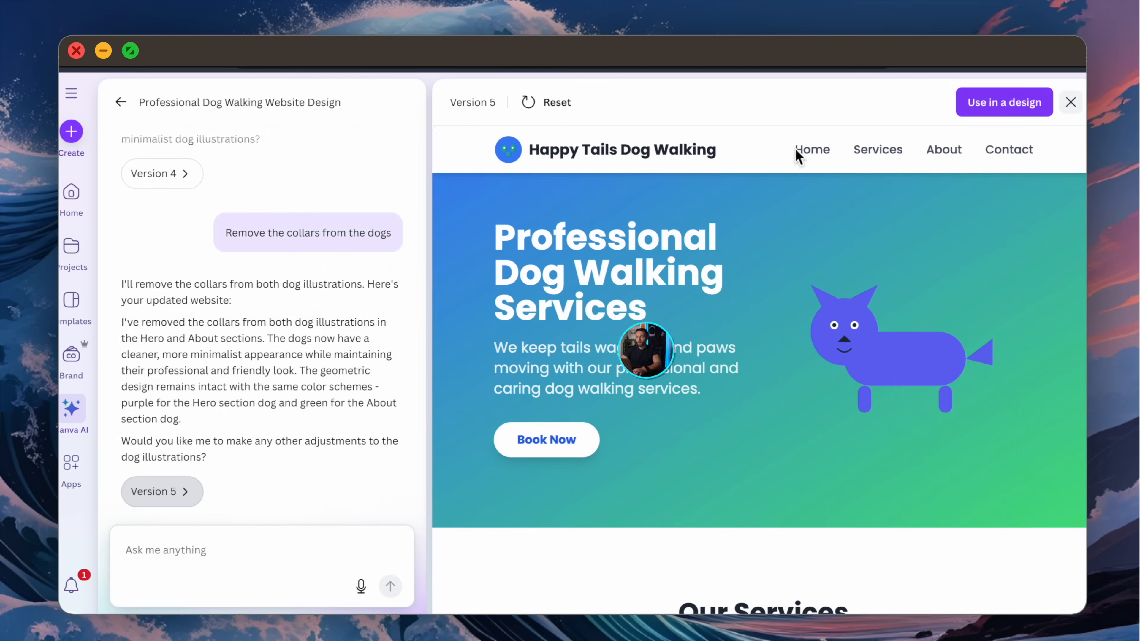
{"action": "scroll", "scroll_direction": "down", "scroll_amount": 3}
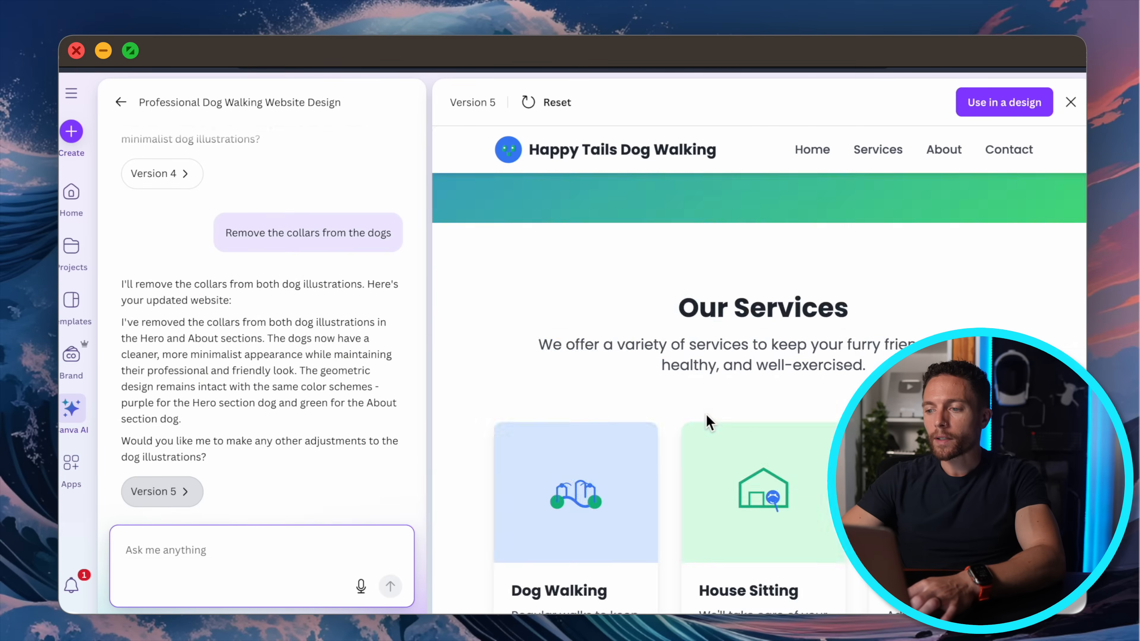
{"action": "scroll", "scroll_direction": "down", "scroll_amount": 3}
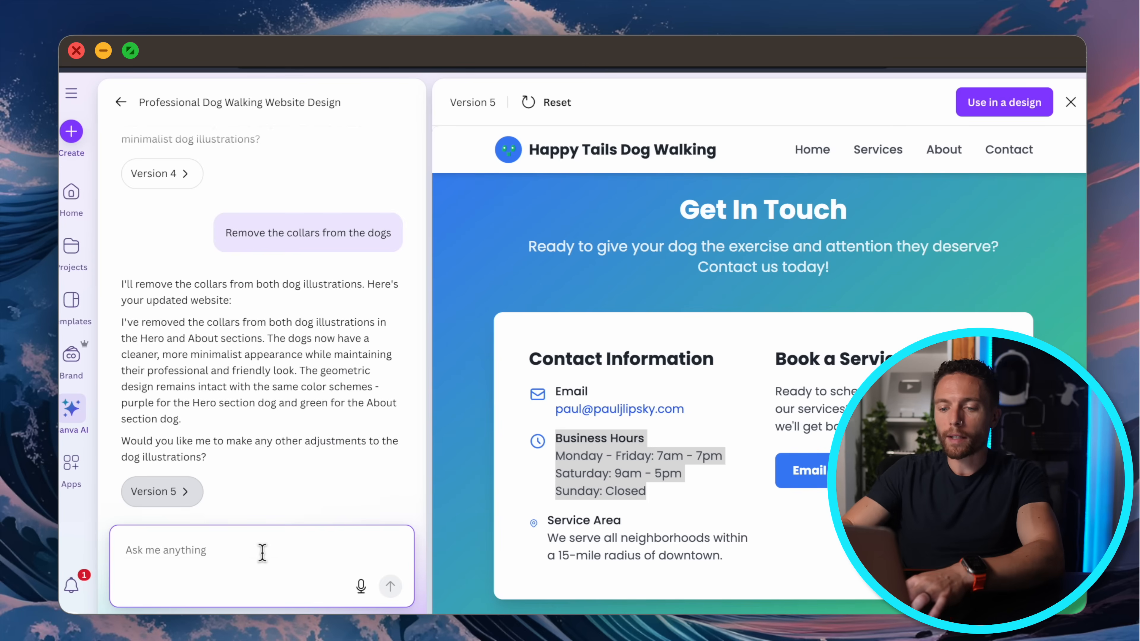
{"action": "type", "text": "In the Get In Touch section, add a button for a contact form that points to this site: https://pauljlipsky.my.canva.site/contact"}
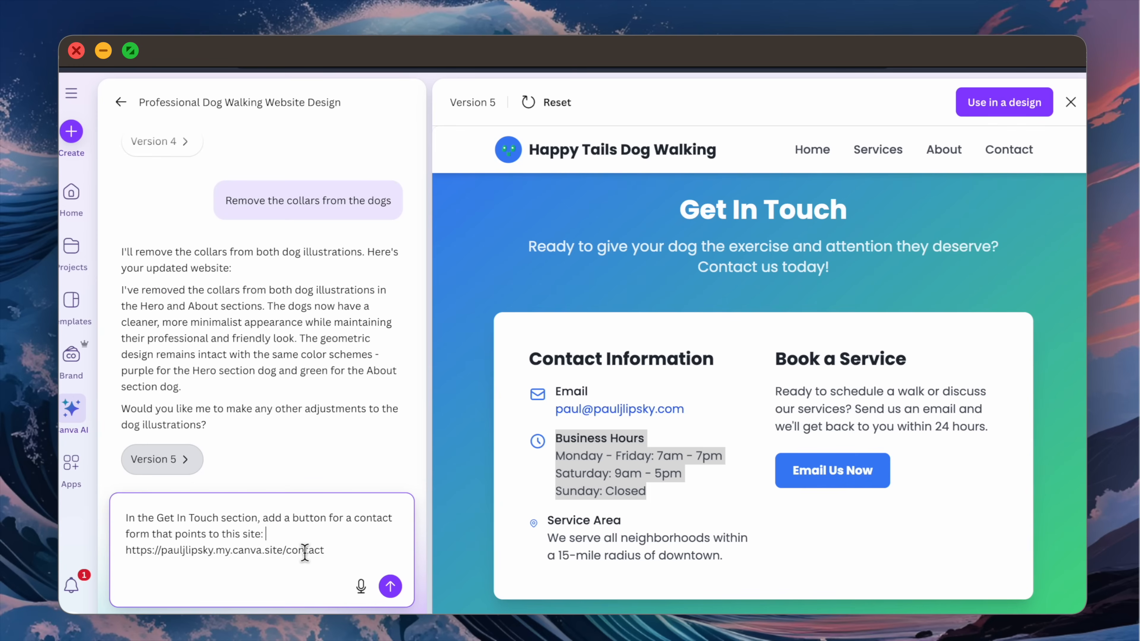
{"action": "mouse_move", "coordinate": [390, 586]}
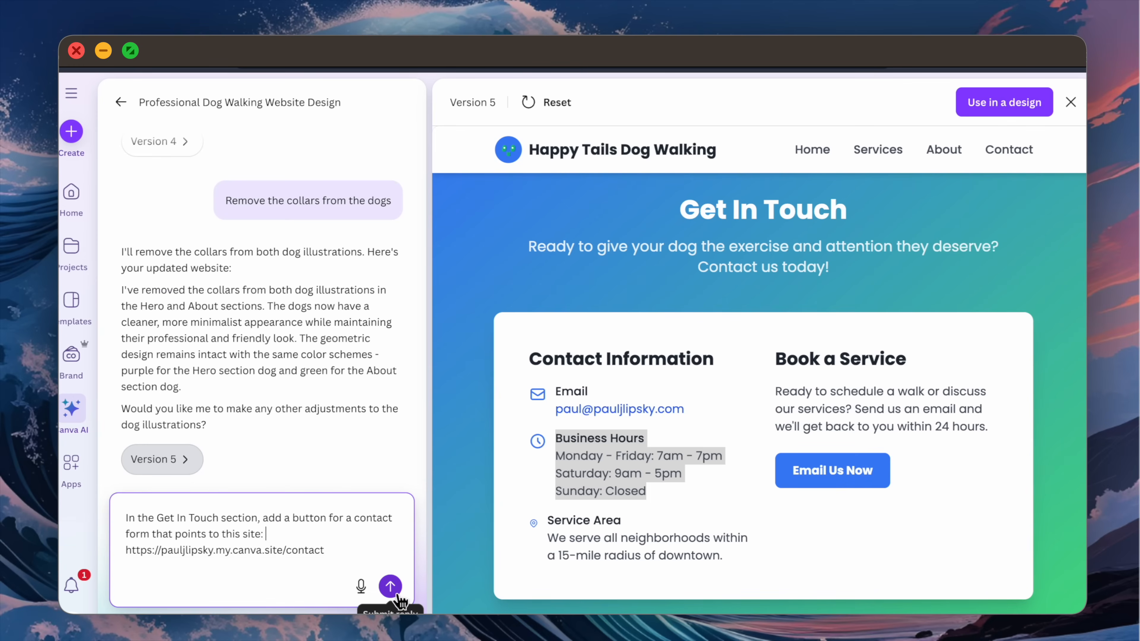
{"action": "left_click", "coordinate": [390, 586]}
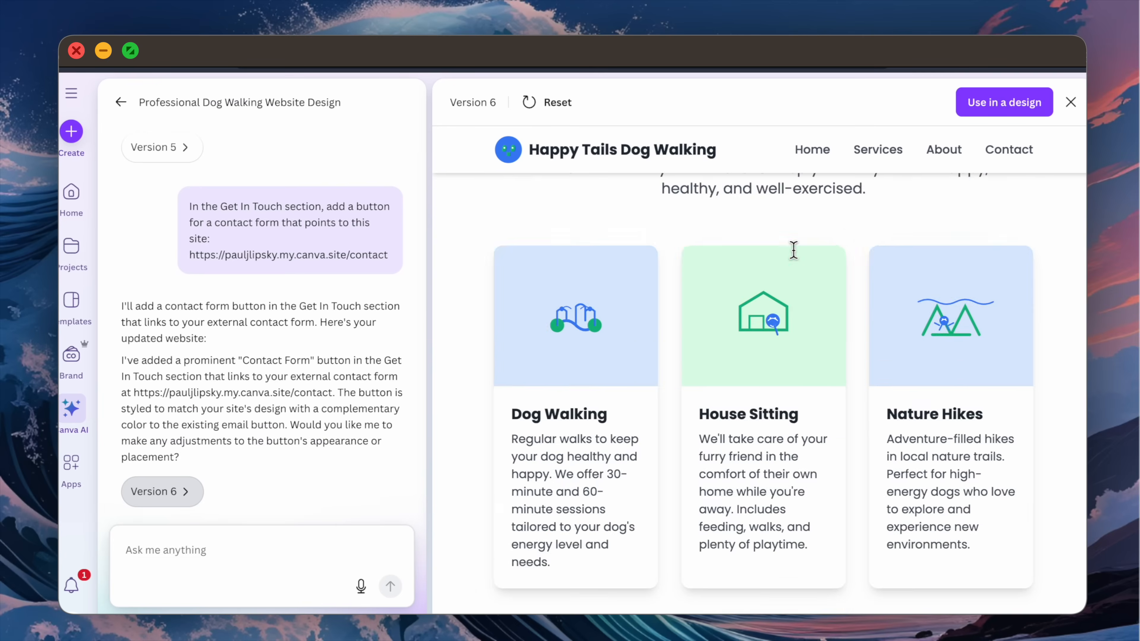
{"action": "scroll", "scroll_direction": "down", "scroll_amount": 3}
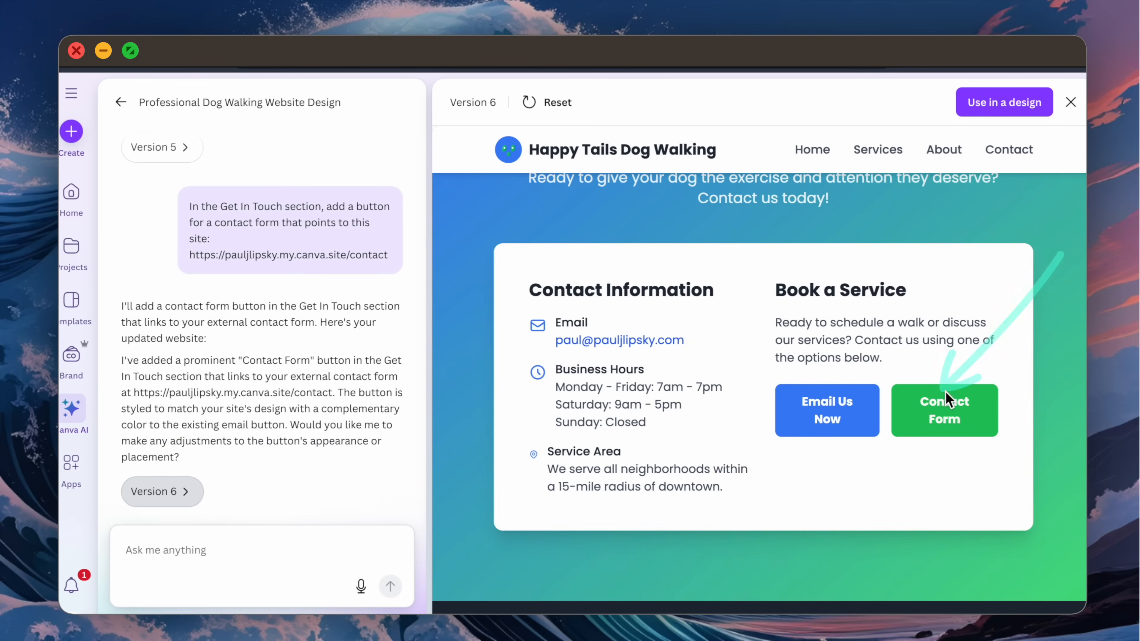
{"action": "left_click", "coordinate": [944, 410]}
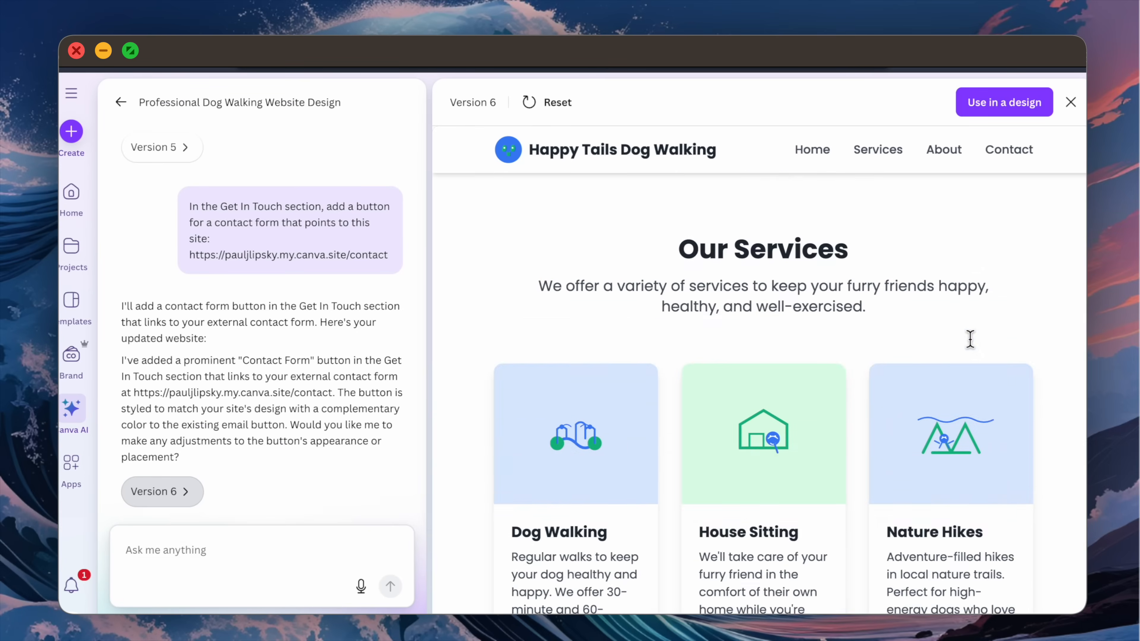
{"action": "scroll", "scroll_direction": "down", "scroll_amount": 3}
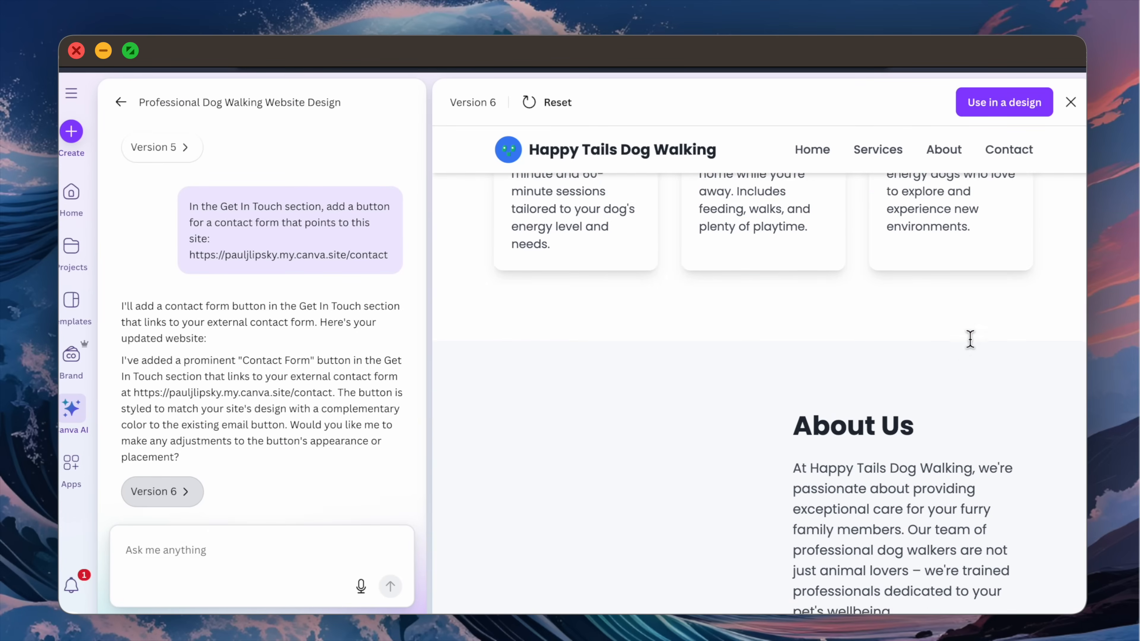
{"action": "scroll", "scroll_direction": "down", "scroll_amount": 3}
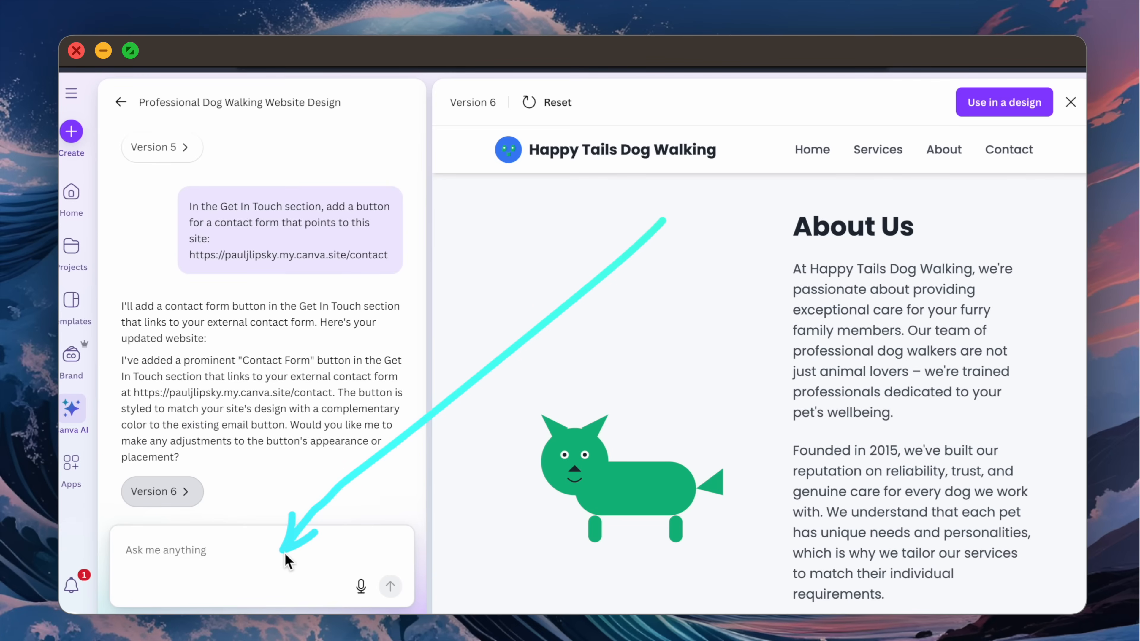
{"action": "mouse_move", "coordinate": [370, 465]}
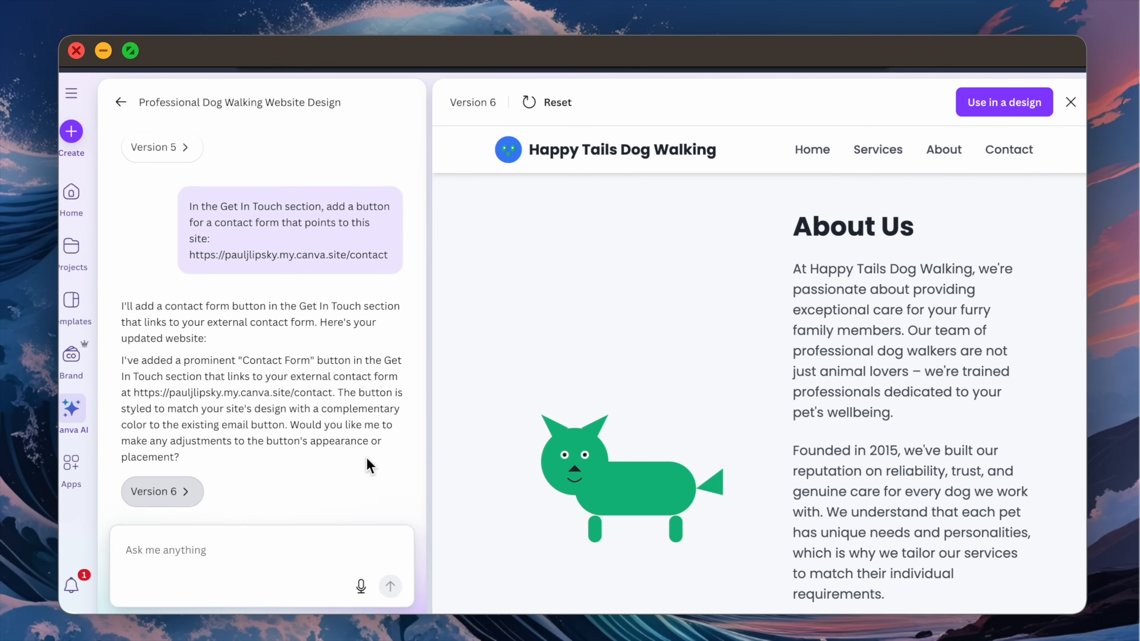